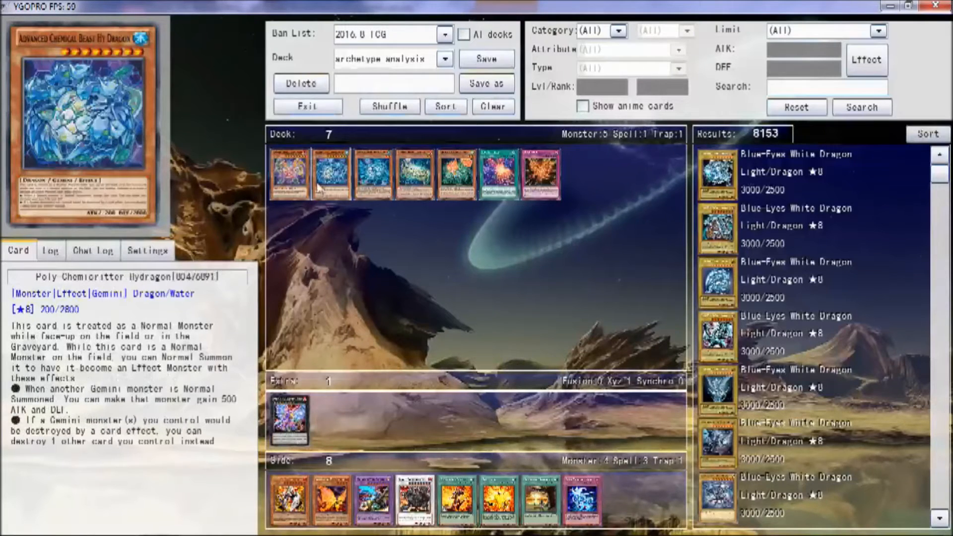
mouse_move(334, 163)
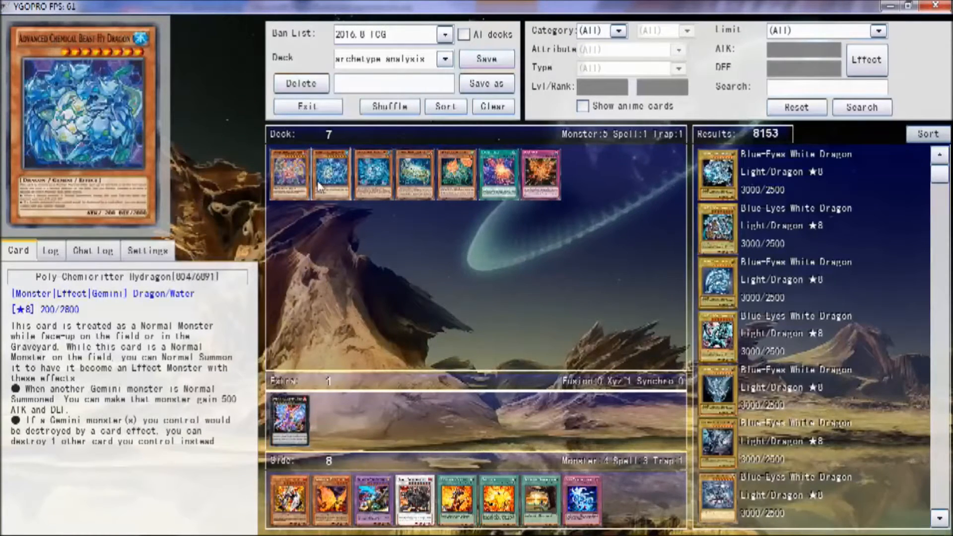
mouse_move(340, 258)
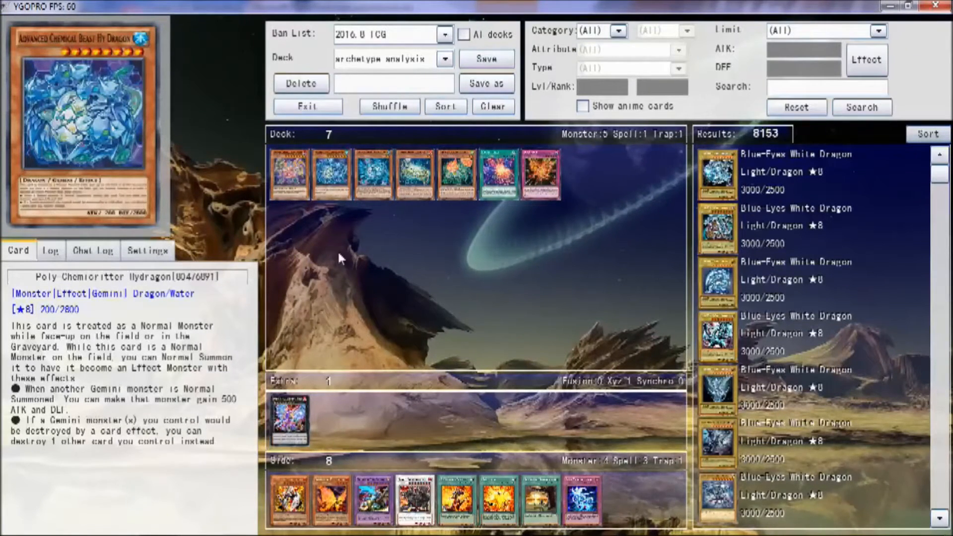
mouse_move(318, 240)
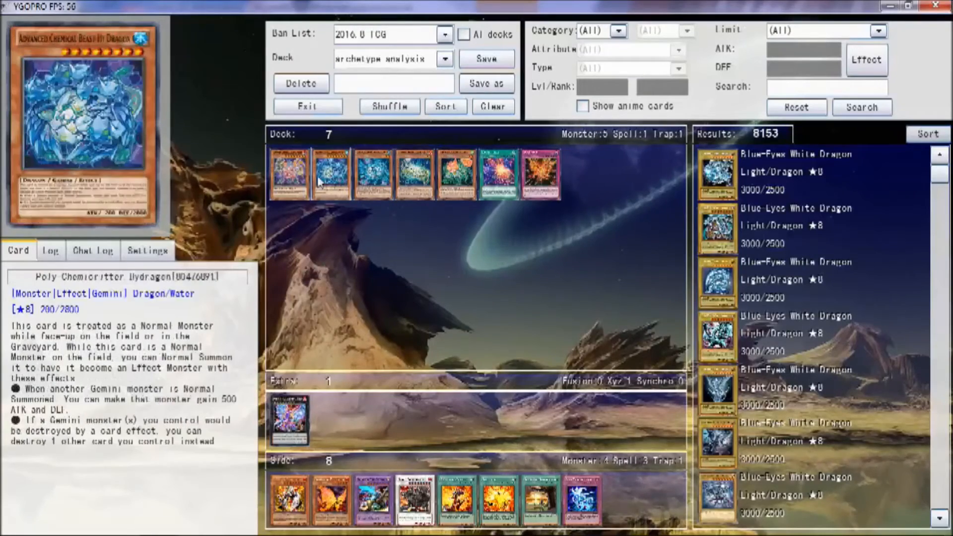
mouse_move(331, 163)
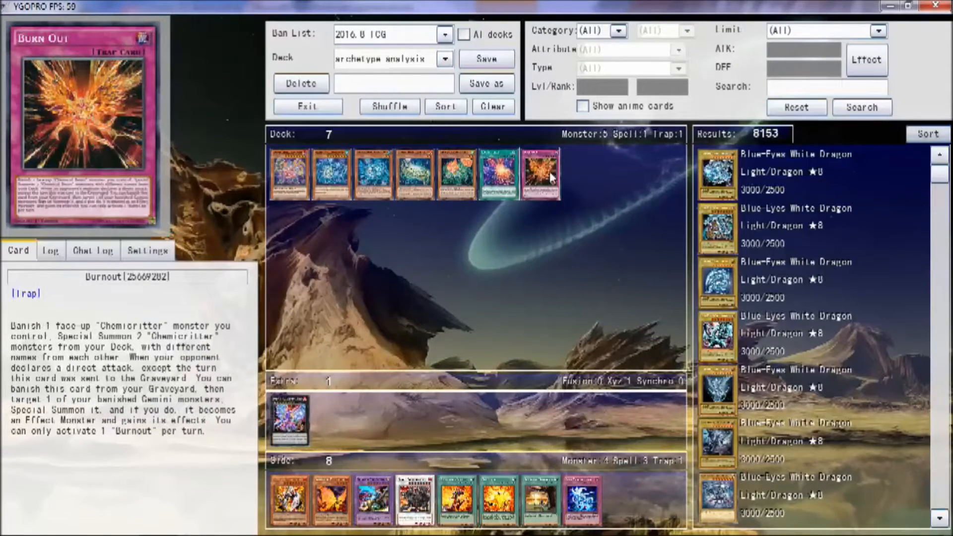
mouse_move(567, 186)
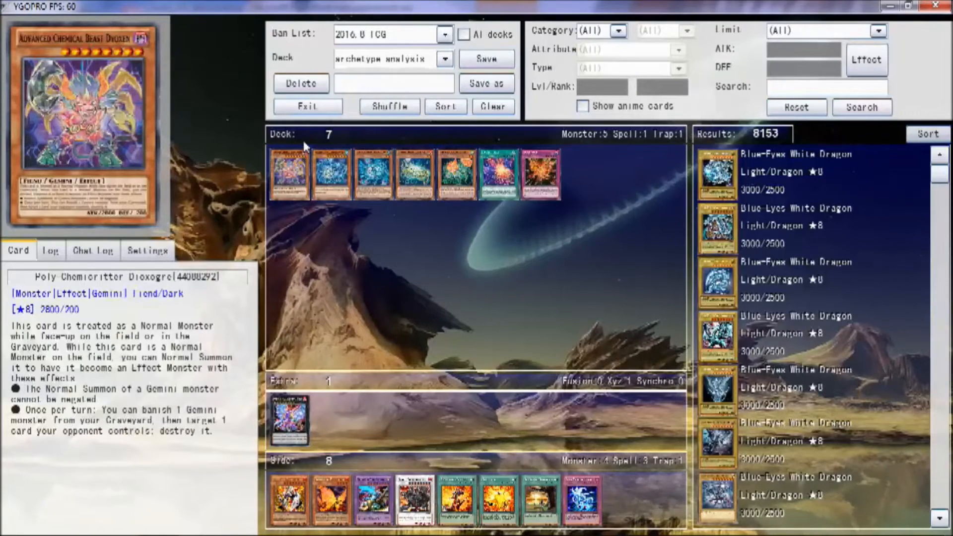
mouse_move(546, 129)
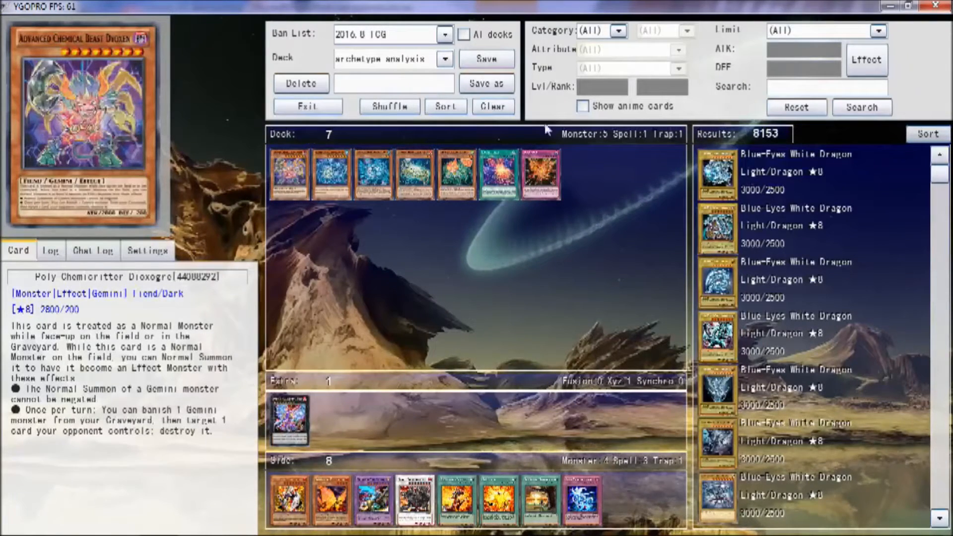
Step: Show Poly Chemicritter Hydragon's effect text from the main deck in the Card tab
click(289, 175)
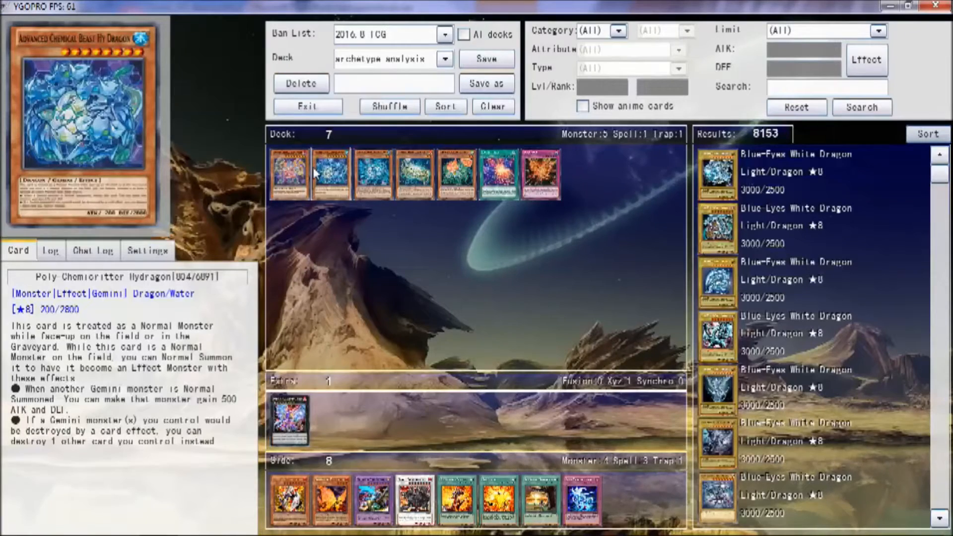
mouse_move(321, 178)
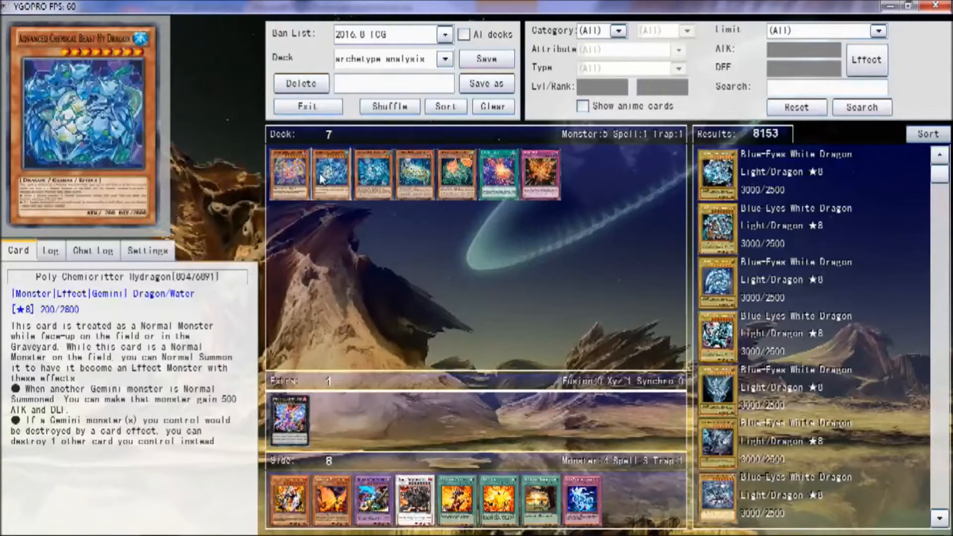
mouse_move(321, 161)
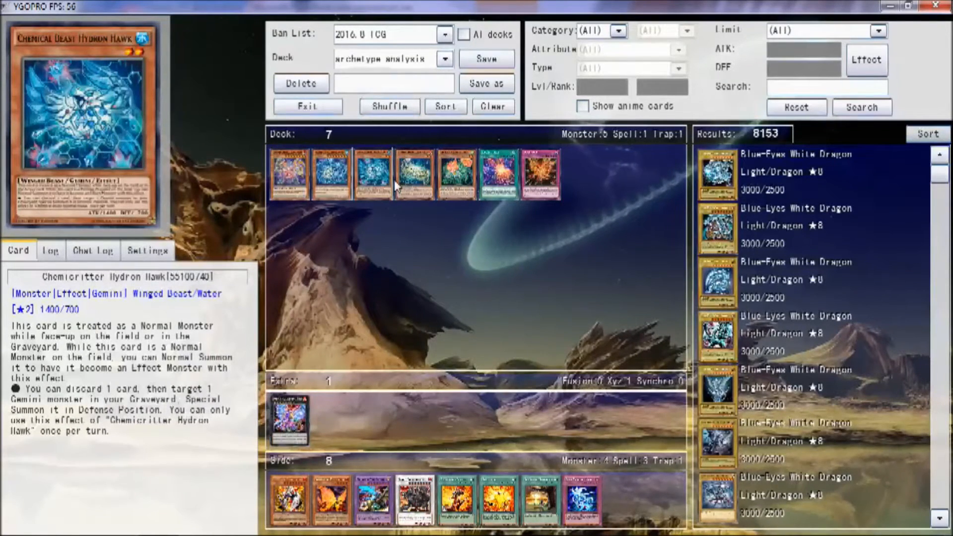
mouse_move(393, 192)
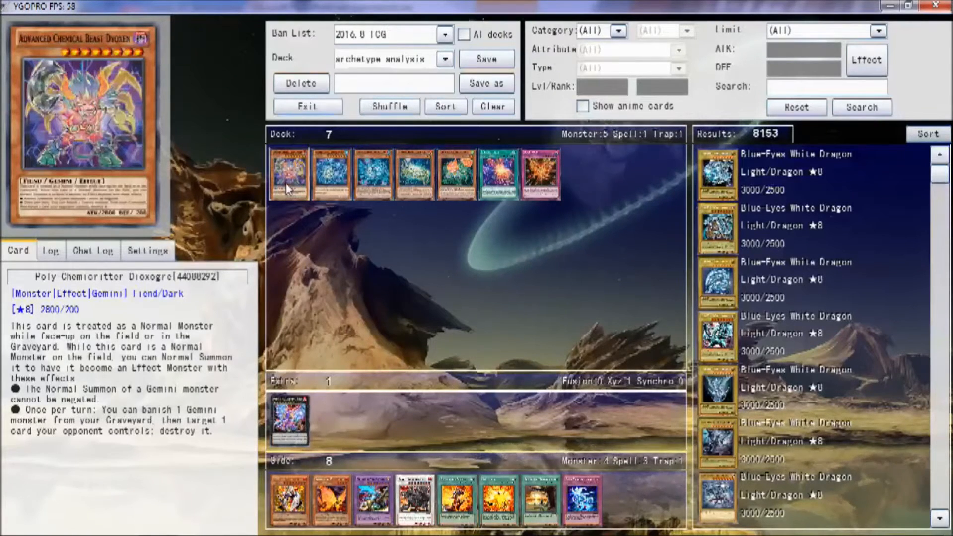
mouse_move(125, 101)
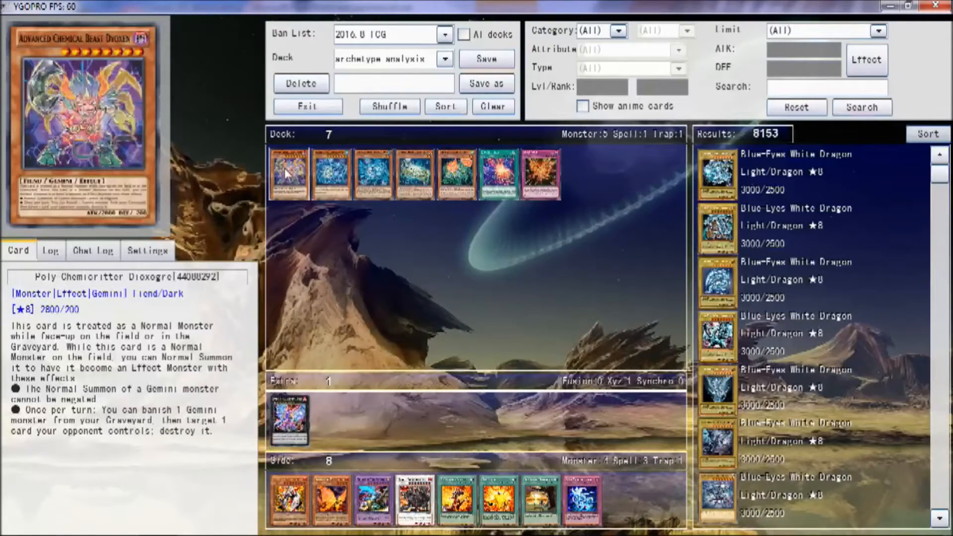
mouse_move(254, 168)
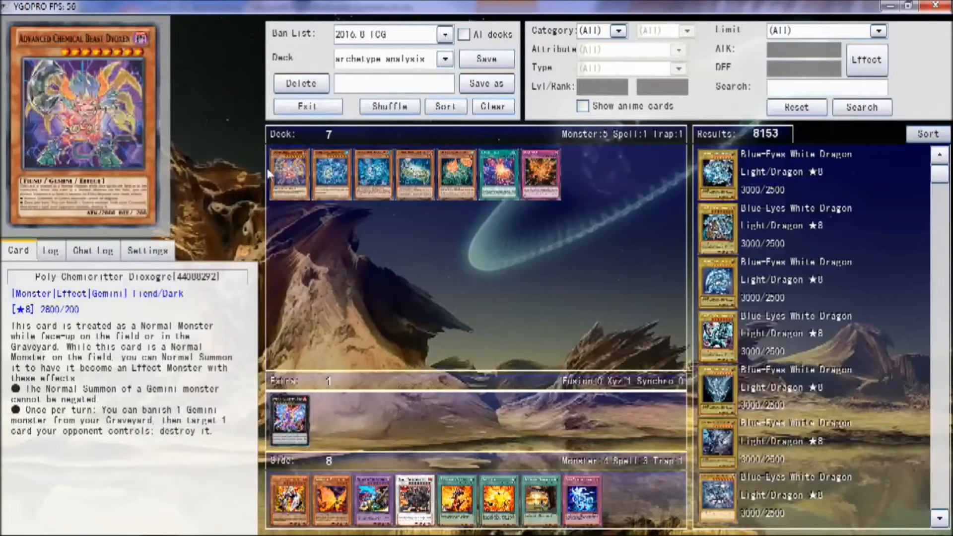
mouse_move(240, 152)
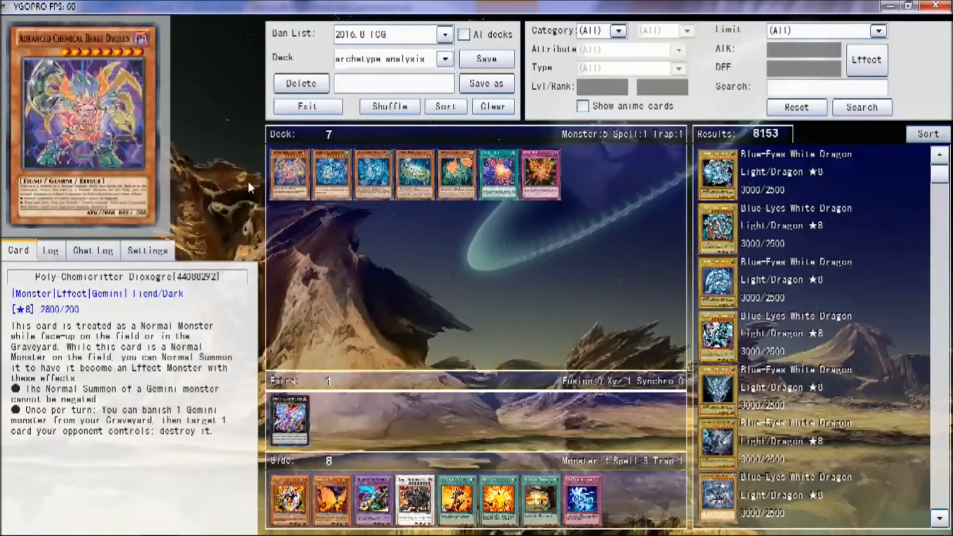
mouse_move(256, 226)
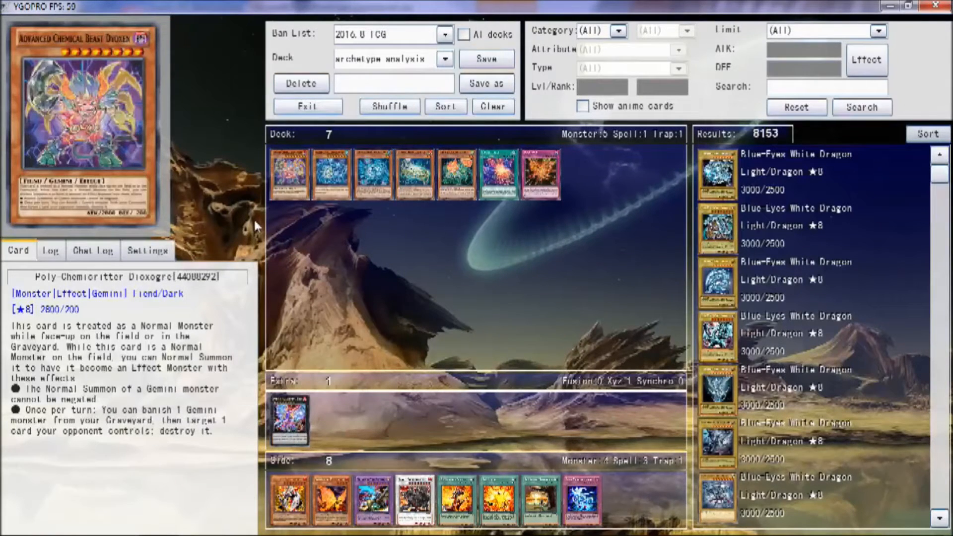
mouse_move(286, 194)
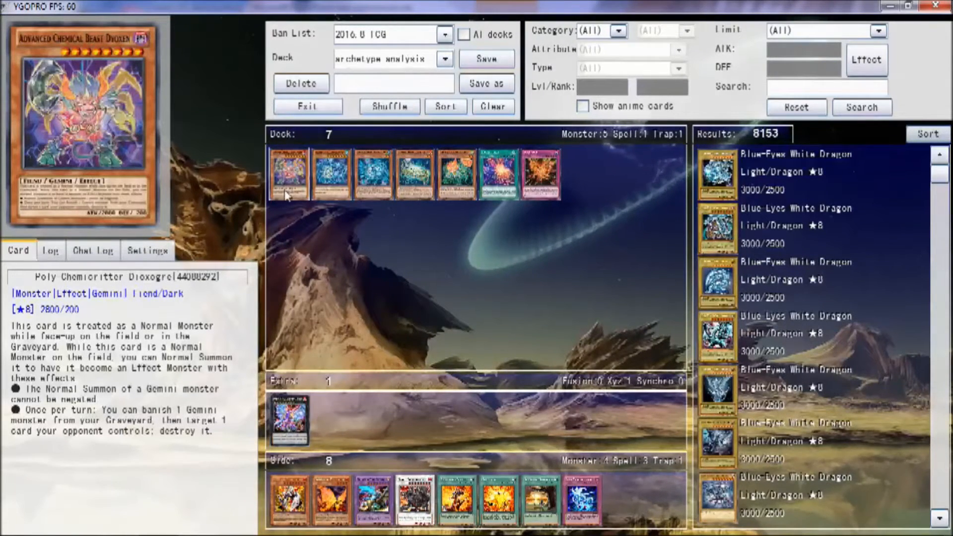
mouse_move(285, 180)
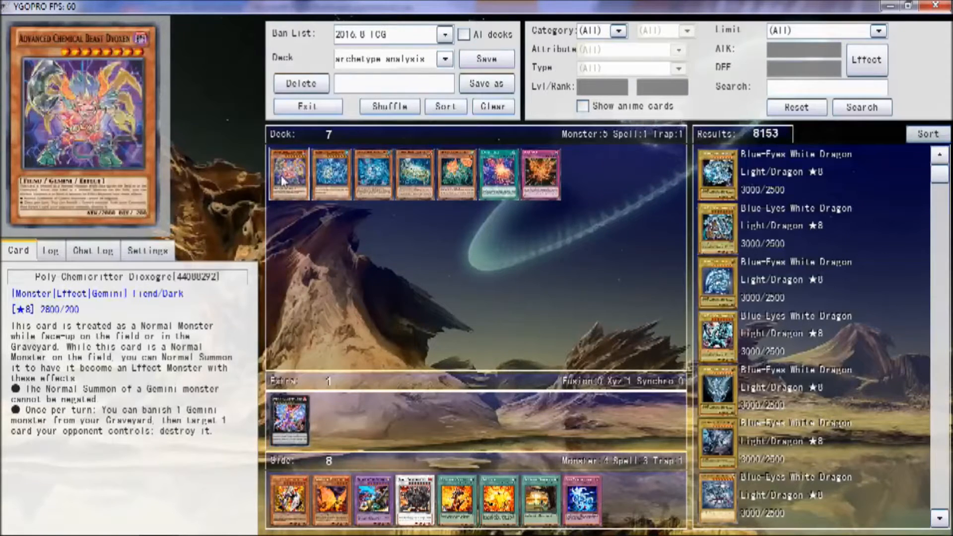
mouse_move(272, 192)
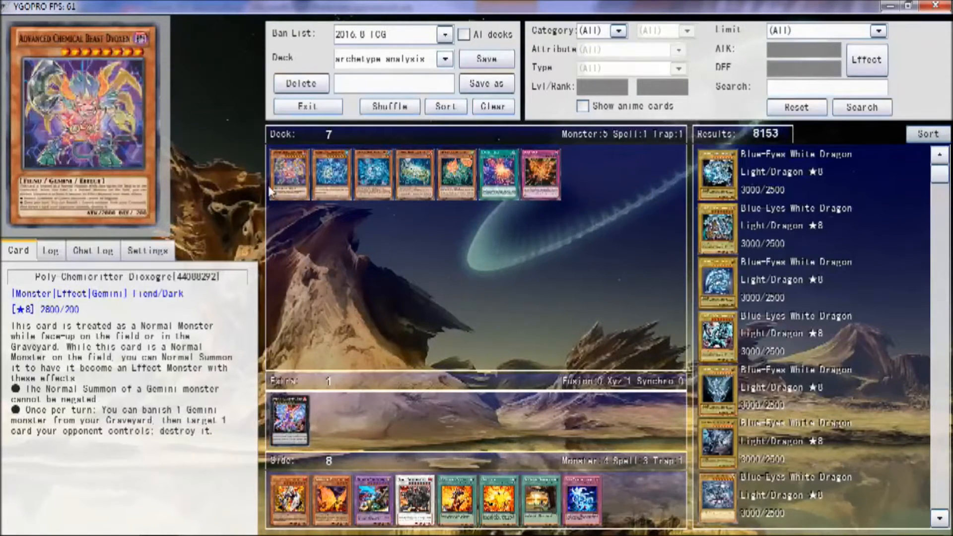
mouse_move(271, 200)
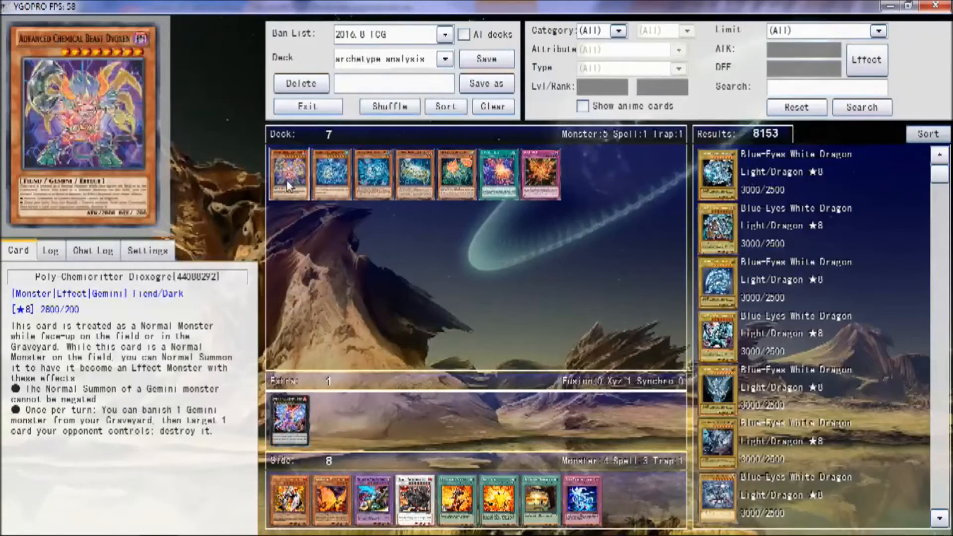
click(330, 172)
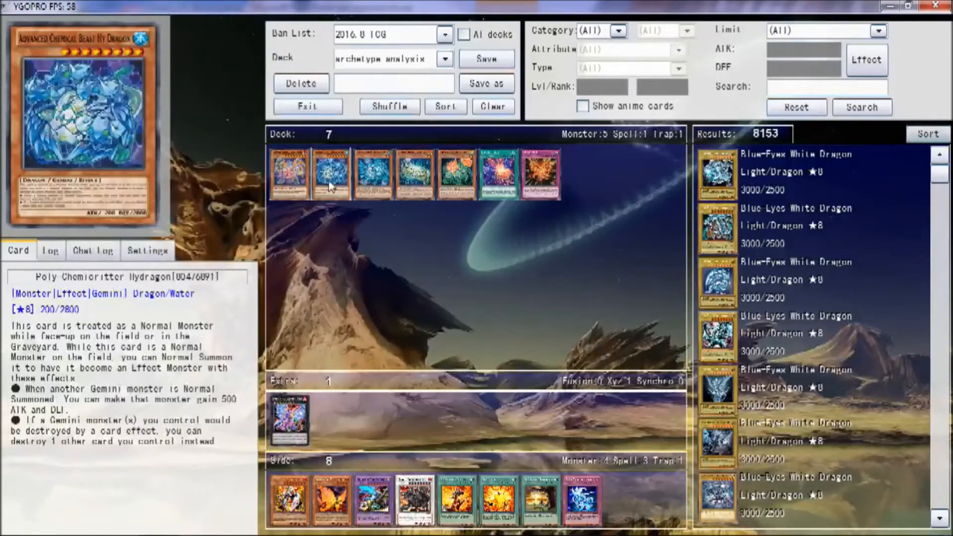
mouse_move(348, 198)
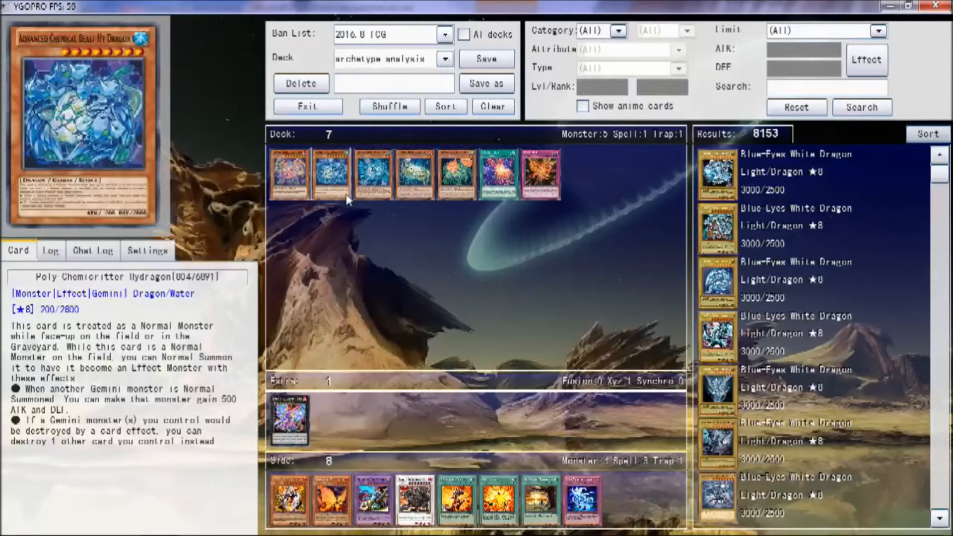
mouse_move(337, 182)
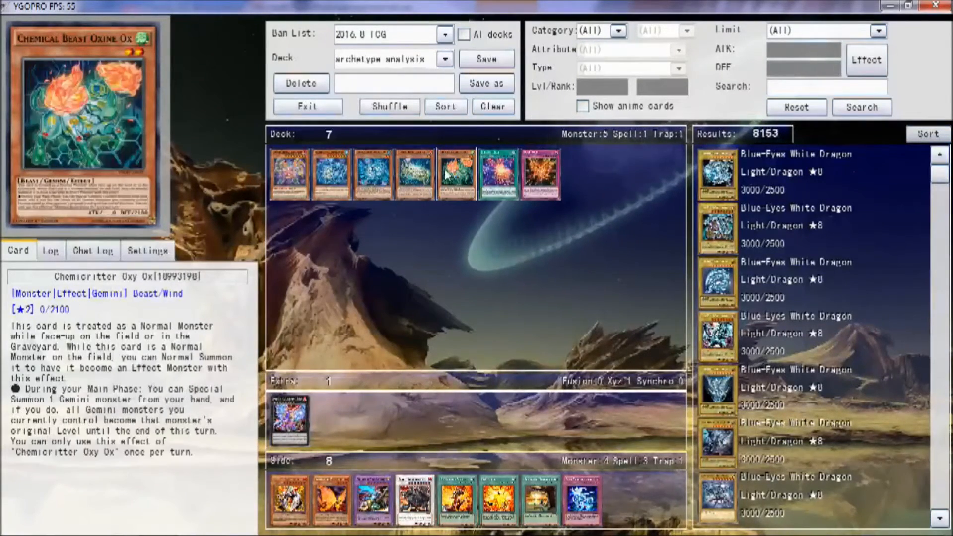
mouse_move(372, 174)
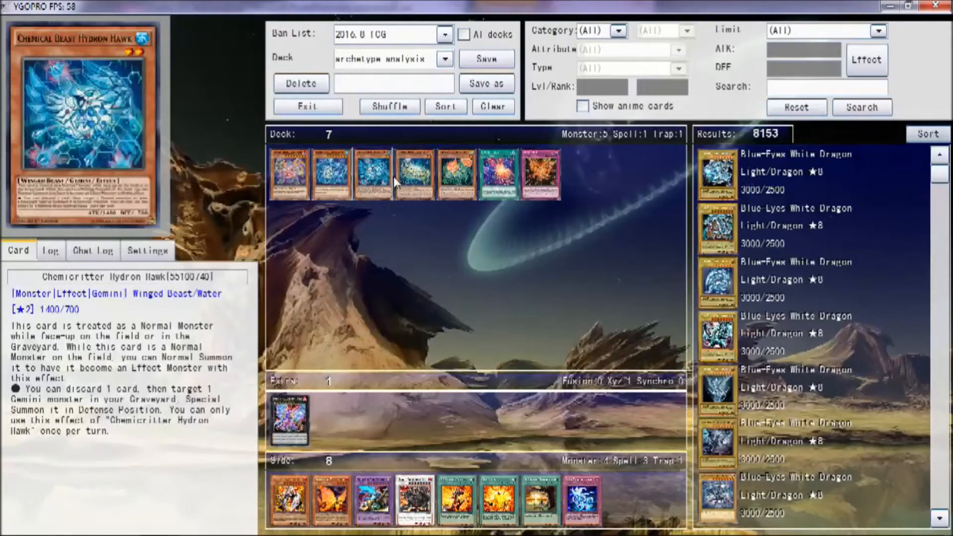
mouse_move(394, 192)
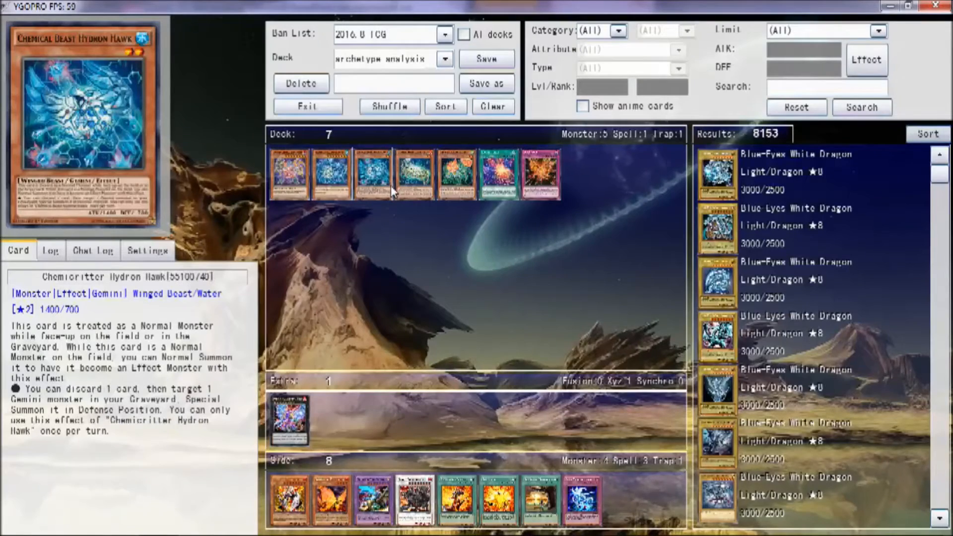
mouse_move(389, 197)
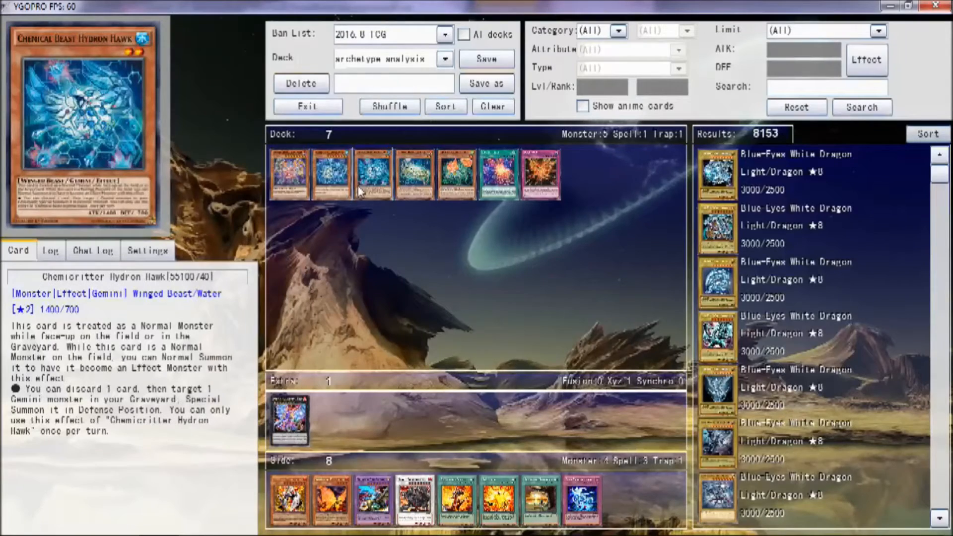
mouse_move(361, 182)
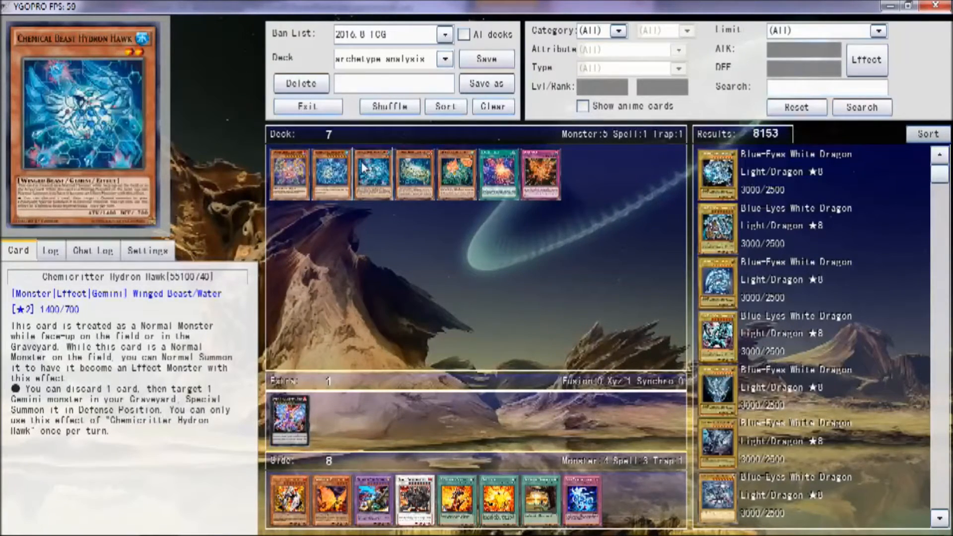
mouse_move(372, 177)
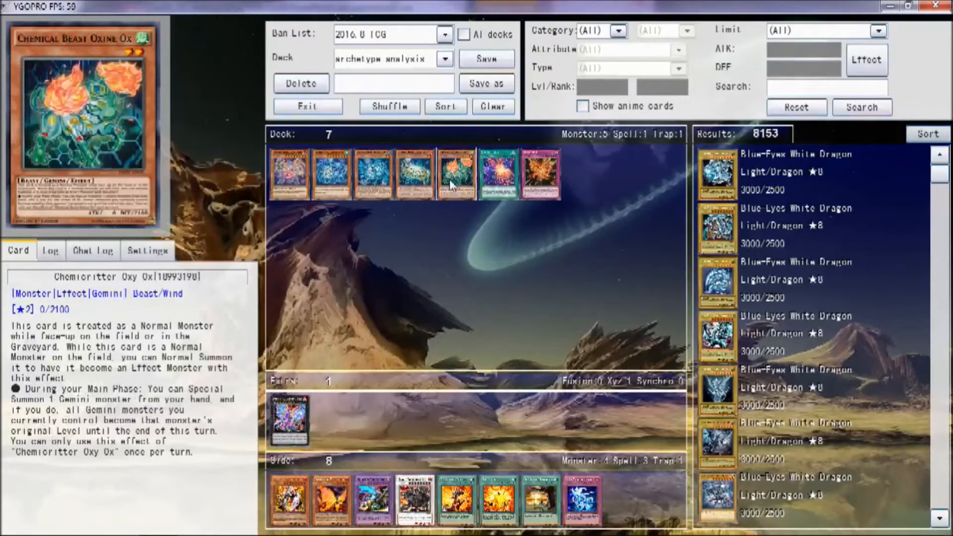
mouse_move(372, 172)
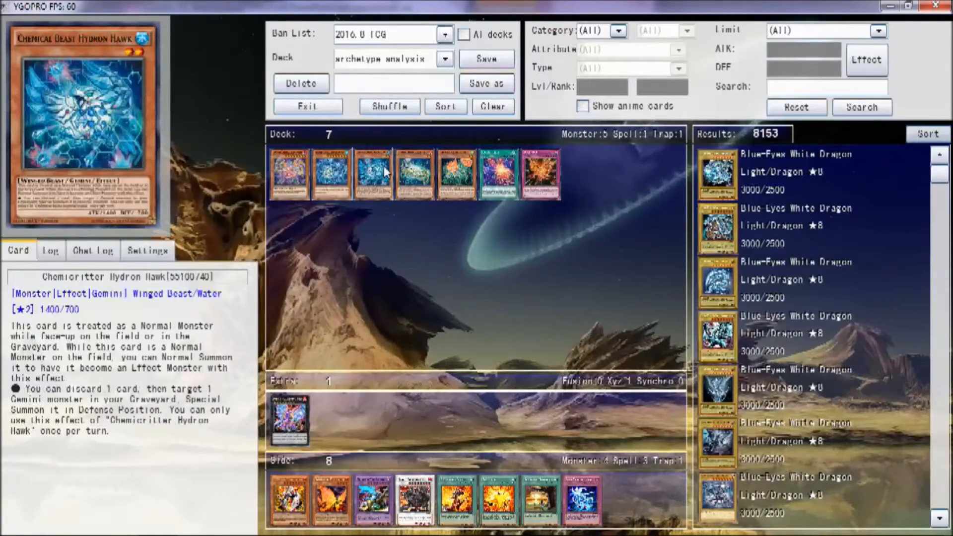
mouse_move(367, 364)
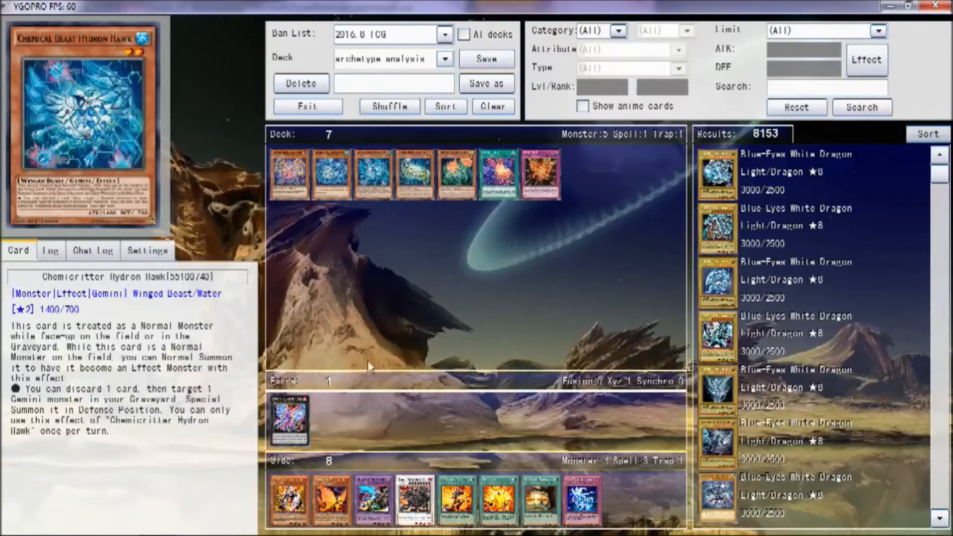
click(330, 497)
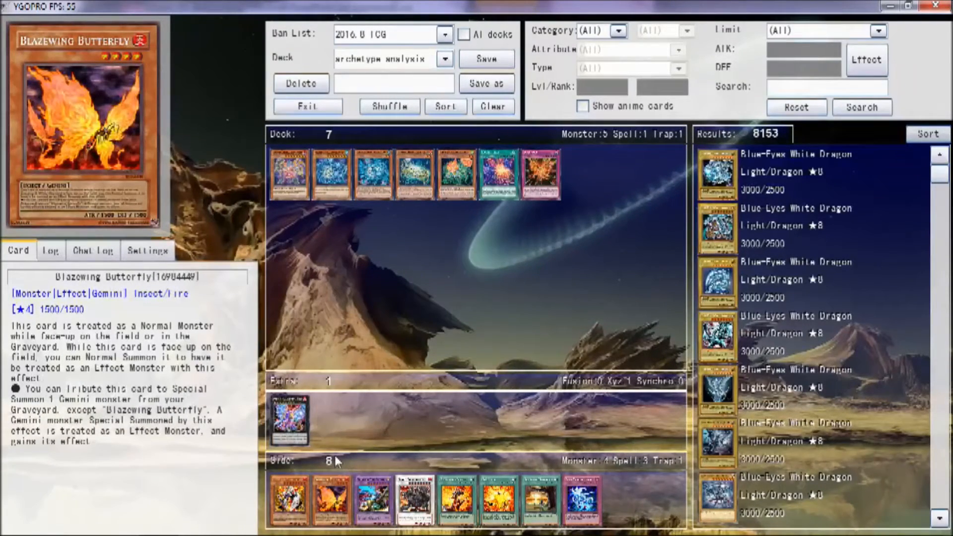
click(372, 174)
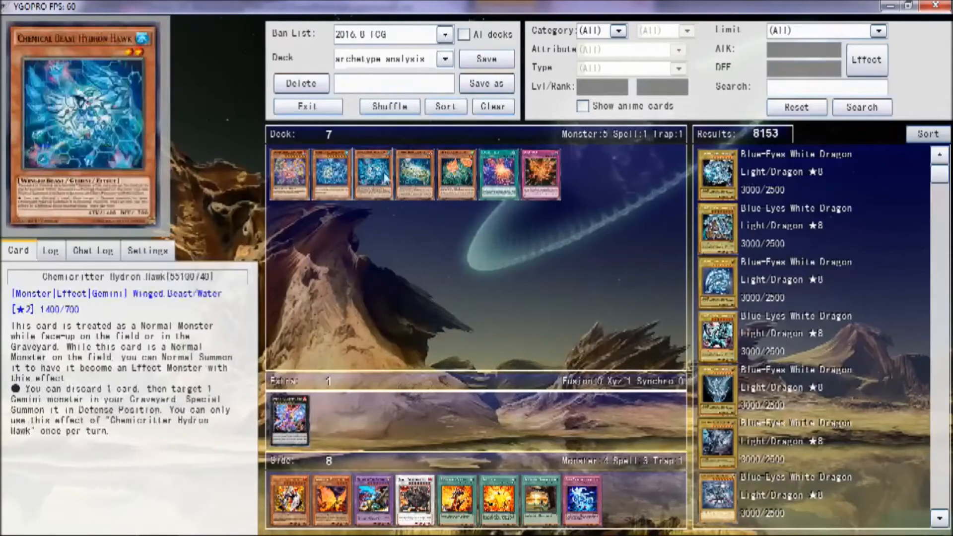
mouse_move(371, 234)
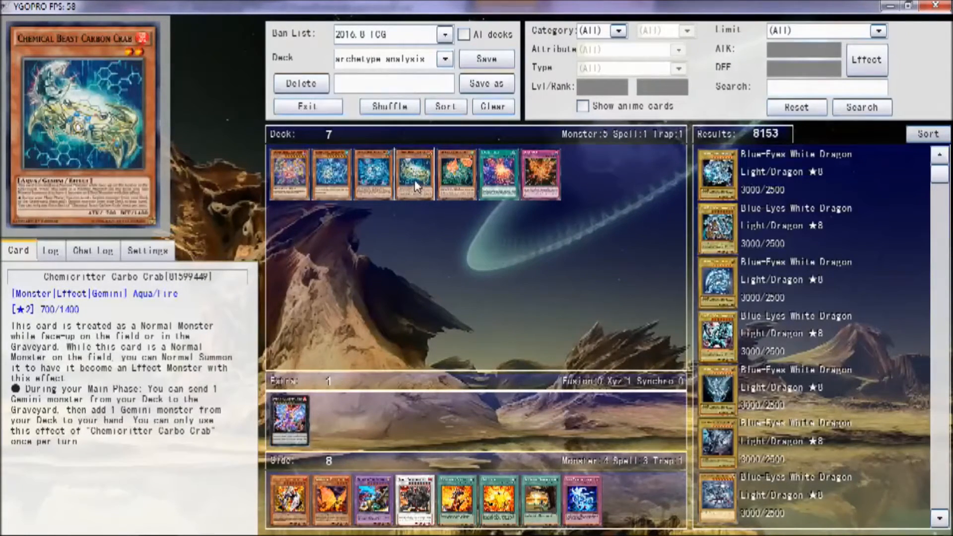
mouse_move(409, 201)
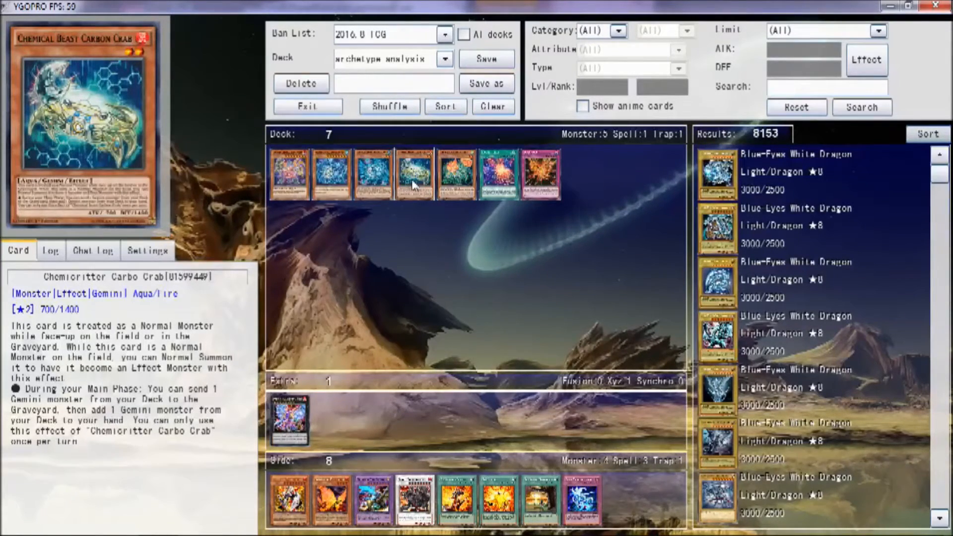
mouse_move(410, 194)
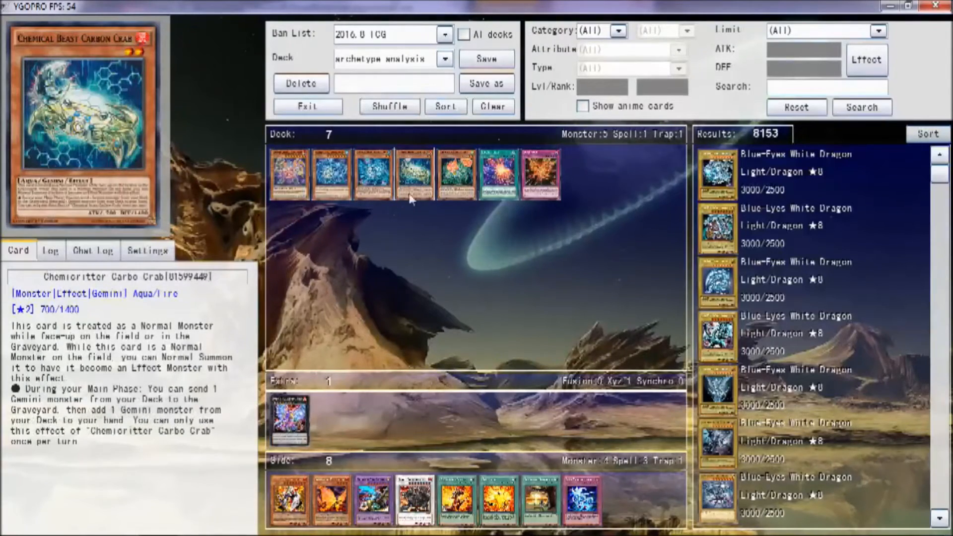
mouse_move(420, 206)
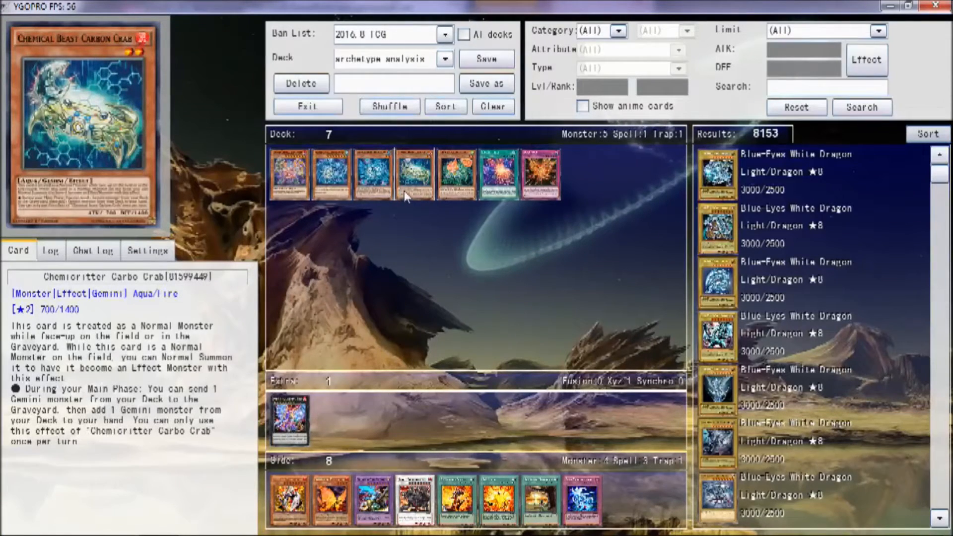
mouse_move(406, 194)
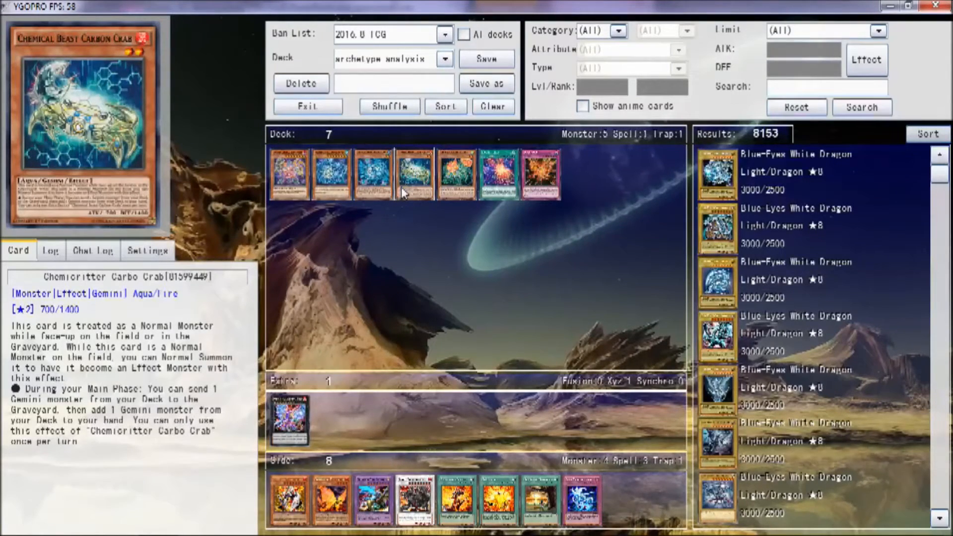
mouse_move(417, 202)
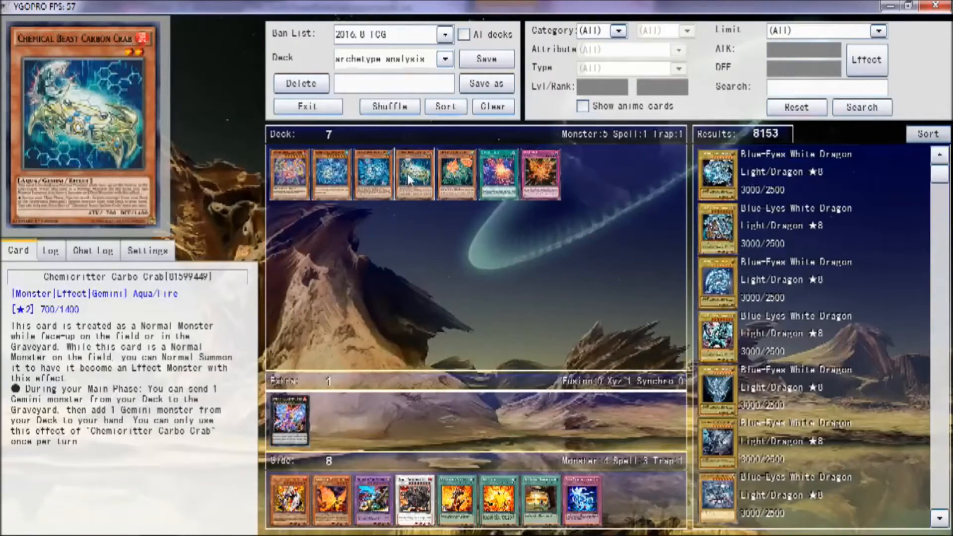
mouse_move(401, 200)
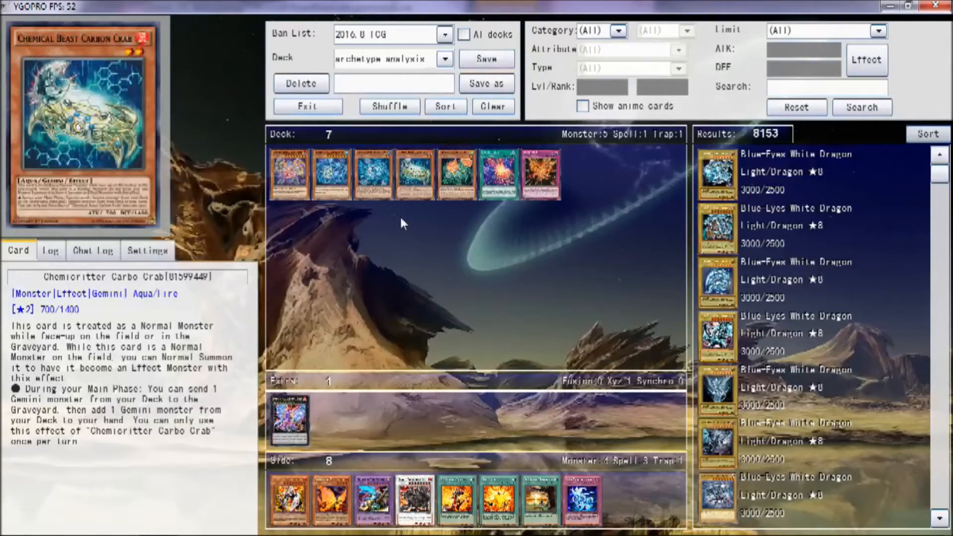
mouse_move(412, 180)
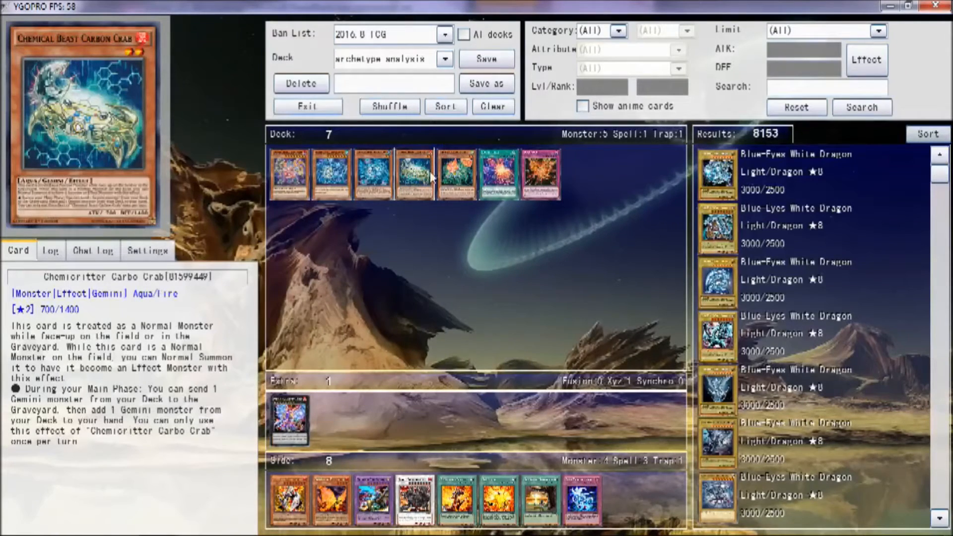
mouse_move(416, 271)
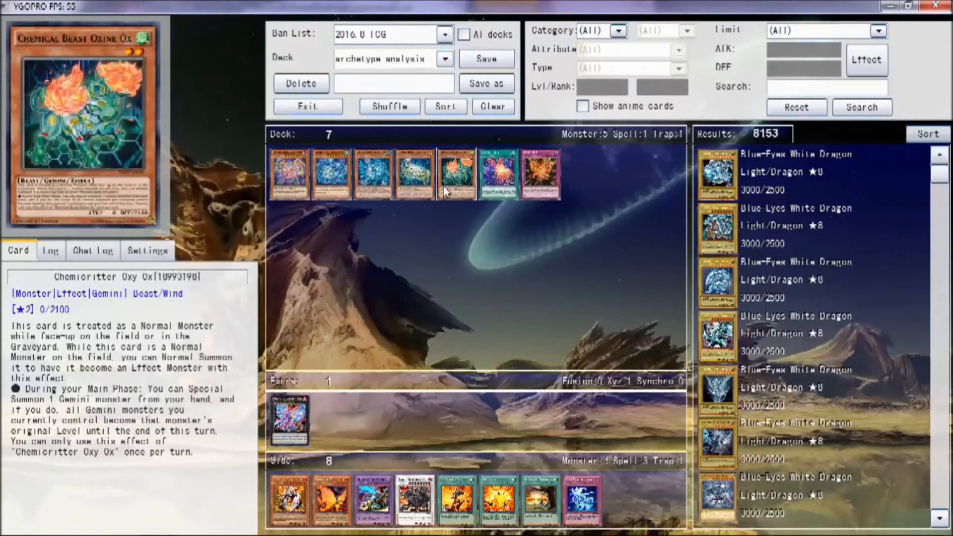
mouse_move(416, 172)
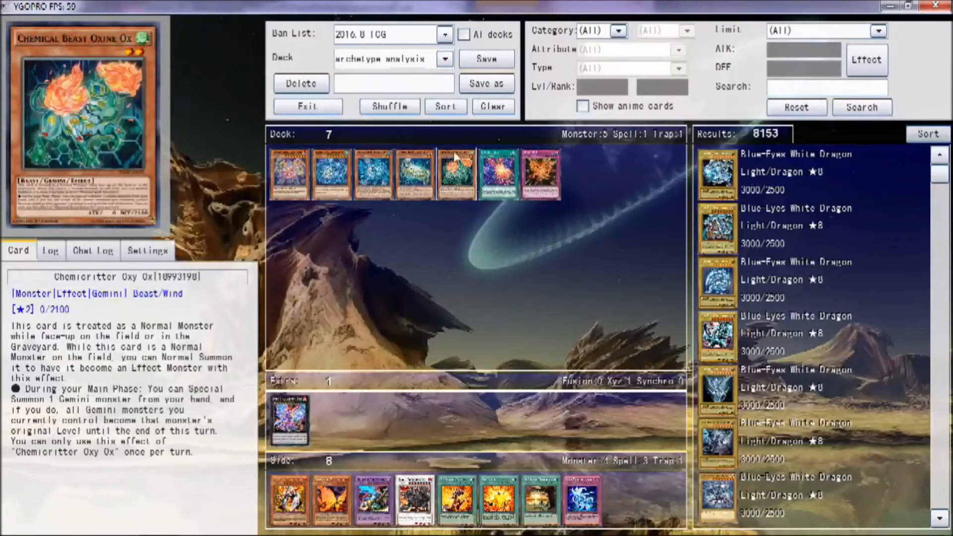
mouse_move(422, 234)
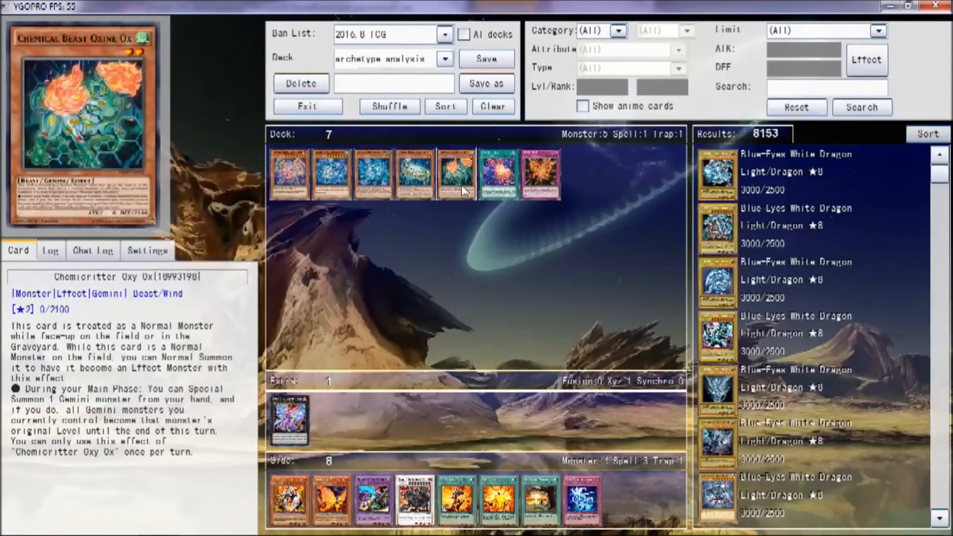
mouse_move(461, 204)
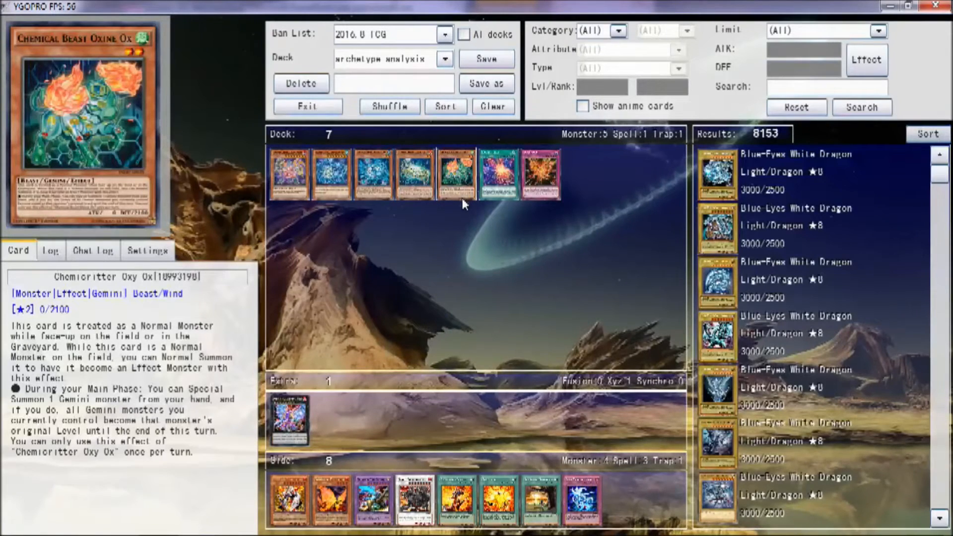
mouse_move(458, 198)
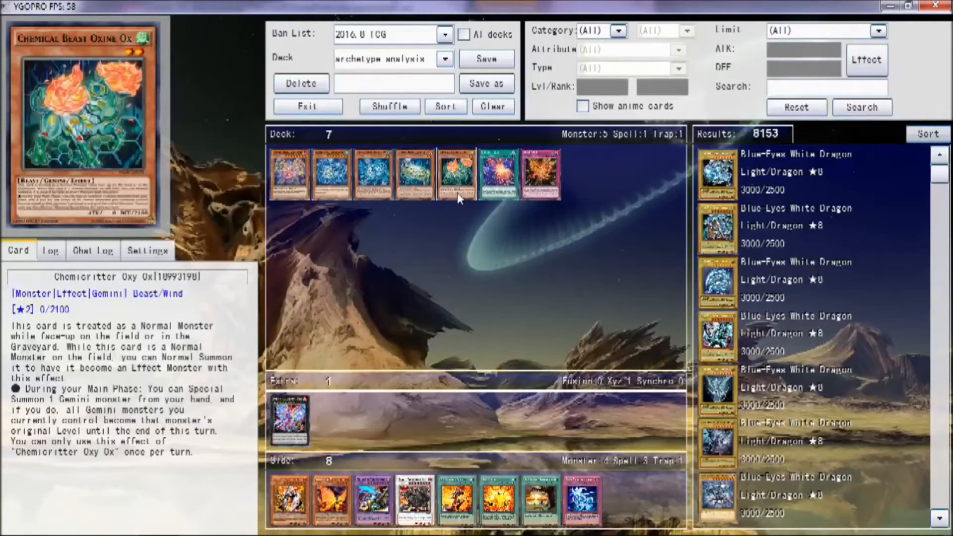
mouse_move(449, 202)
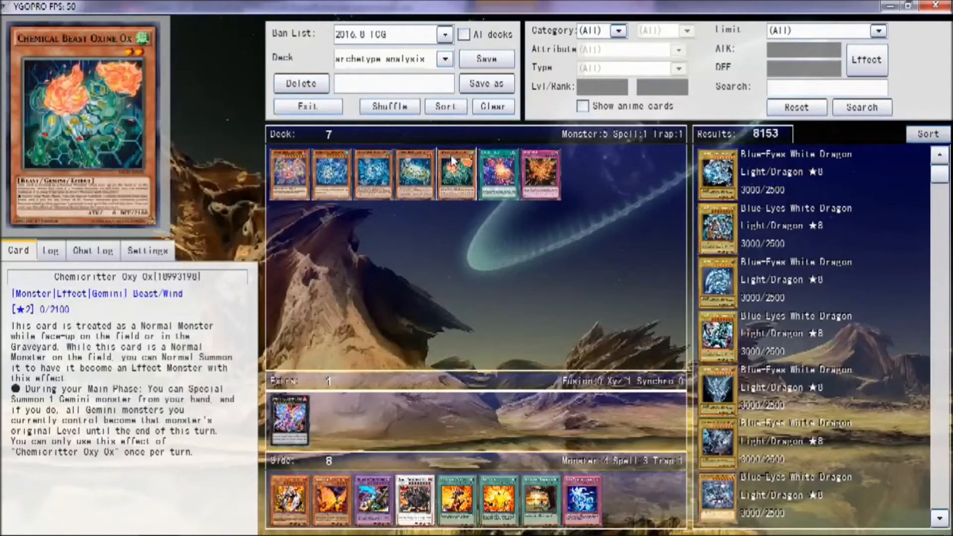
mouse_move(448, 183)
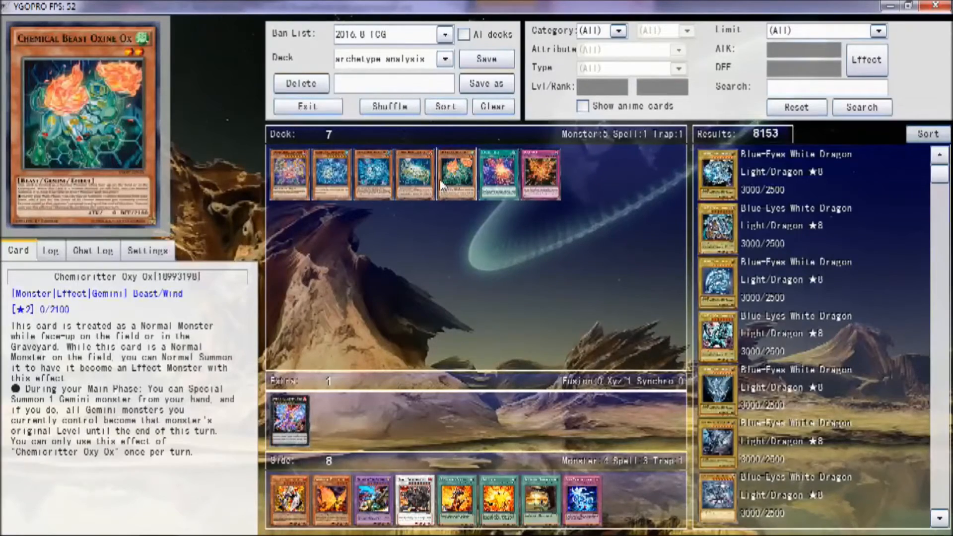
mouse_move(444, 225)
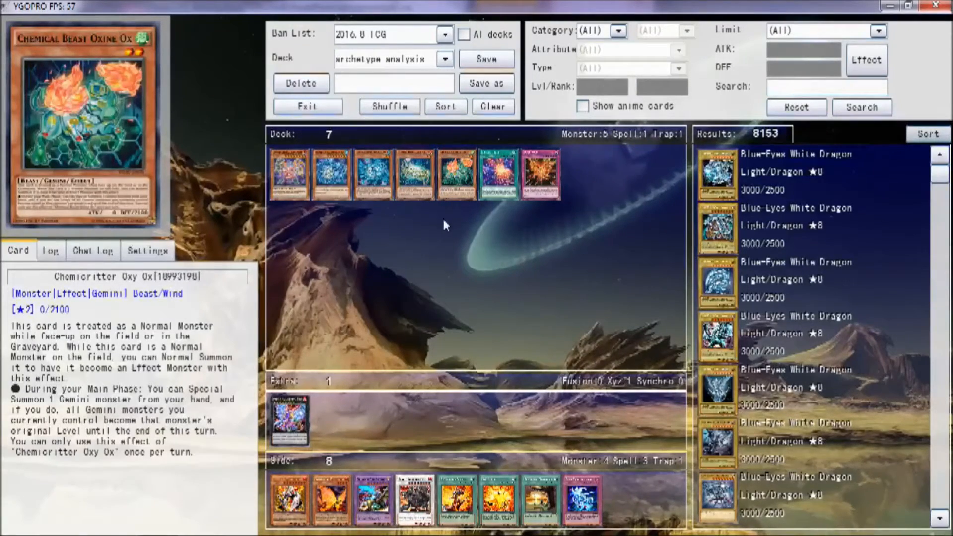
mouse_move(412, 296)
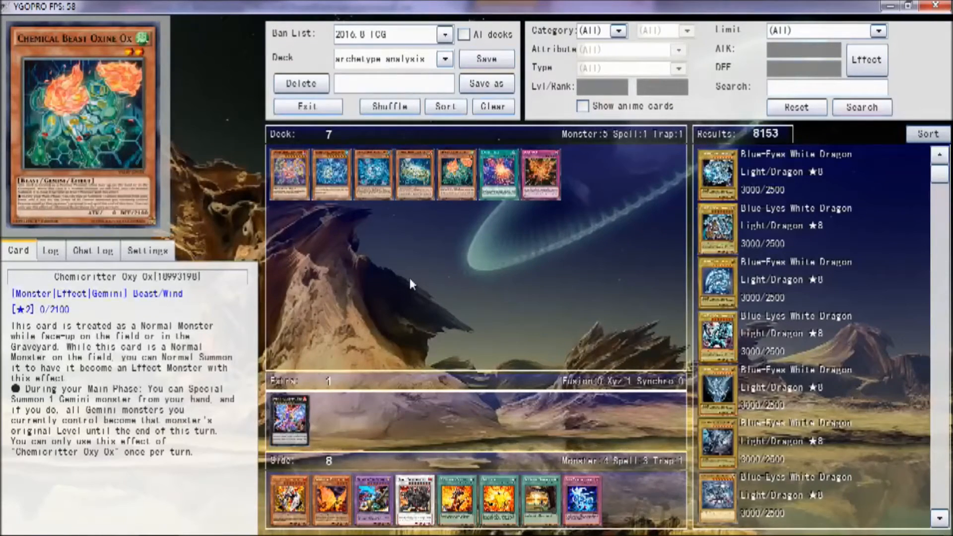
mouse_move(449, 195)
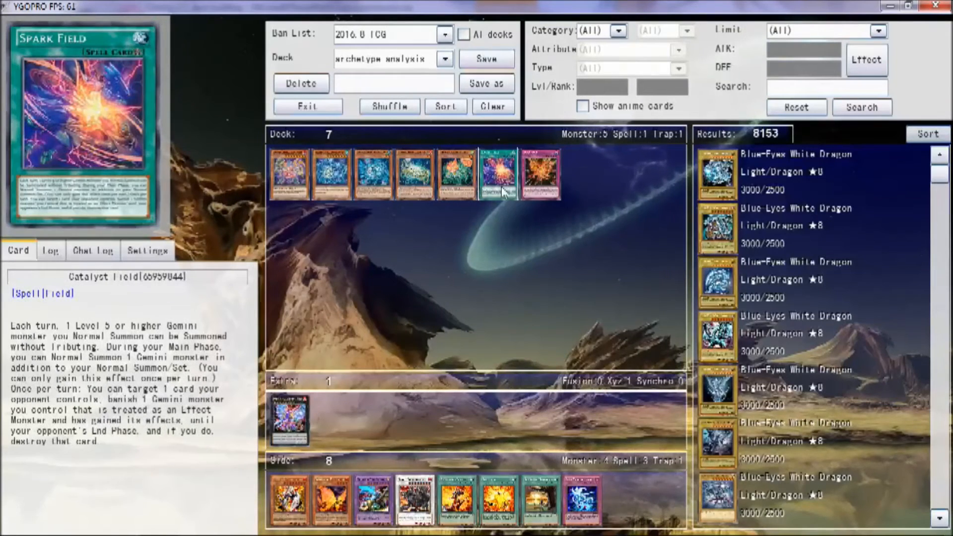
mouse_move(503, 237)
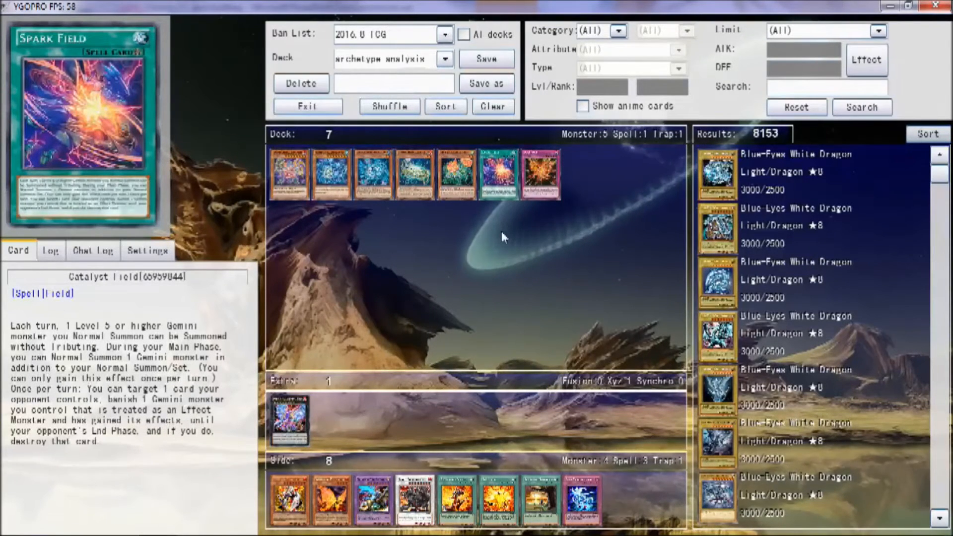
mouse_move(493, 235)
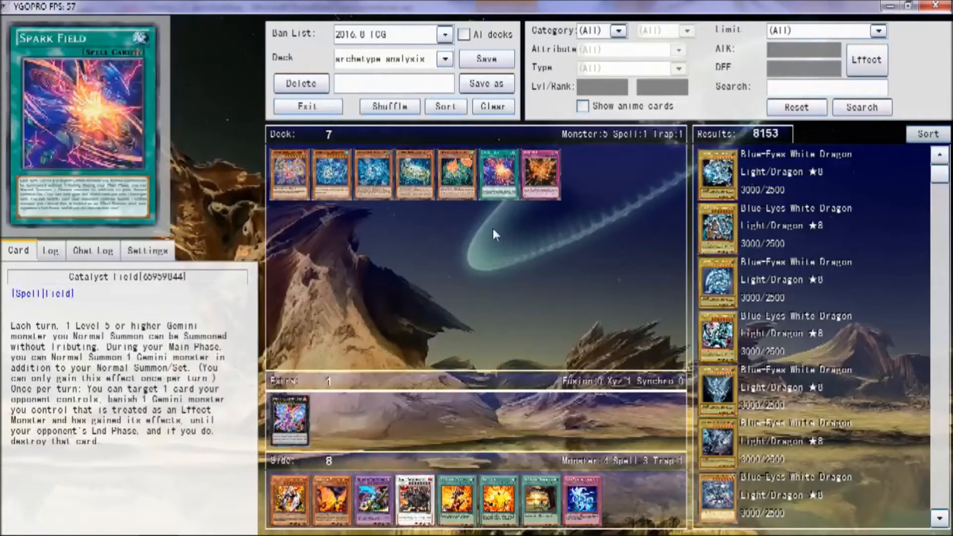
mouse_move(493, 212)
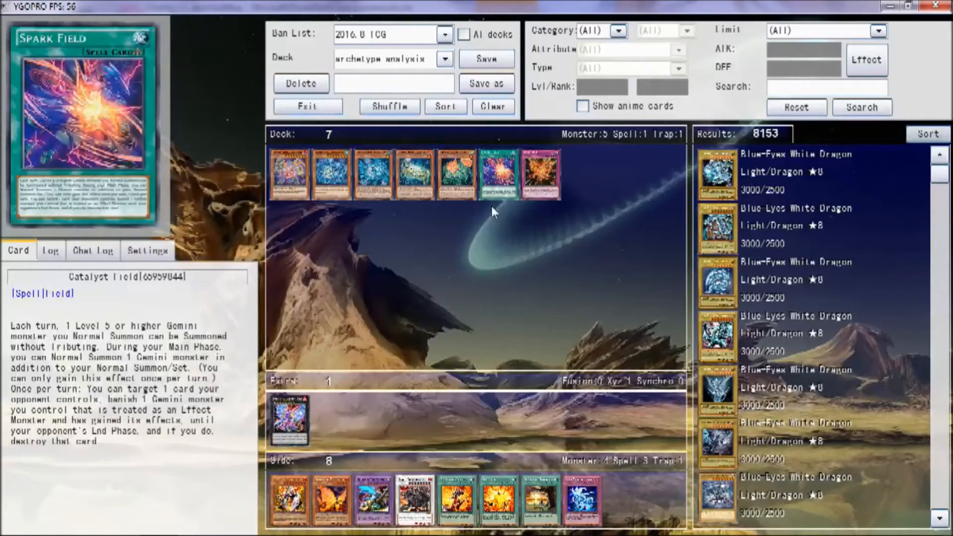
mouse_move(480, 290)
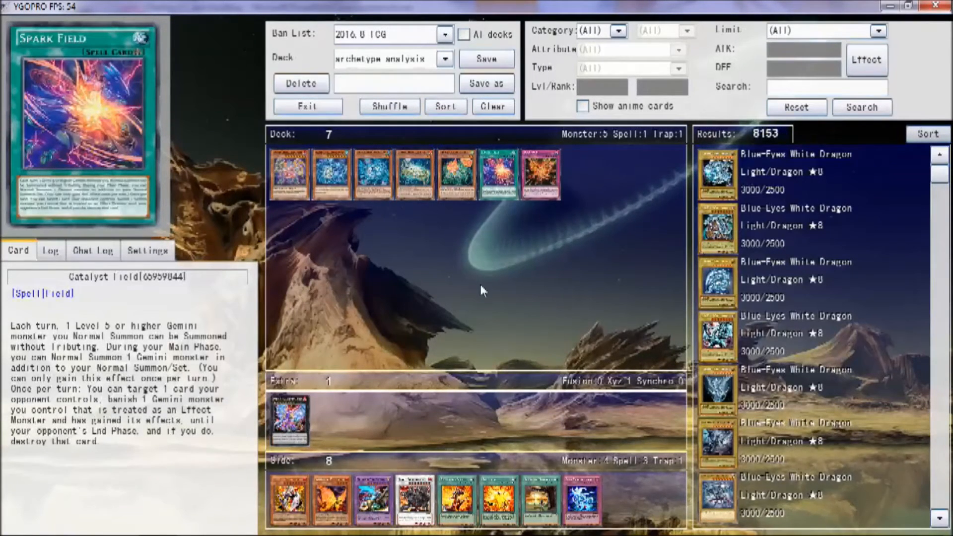
mouse_move(475, 281)
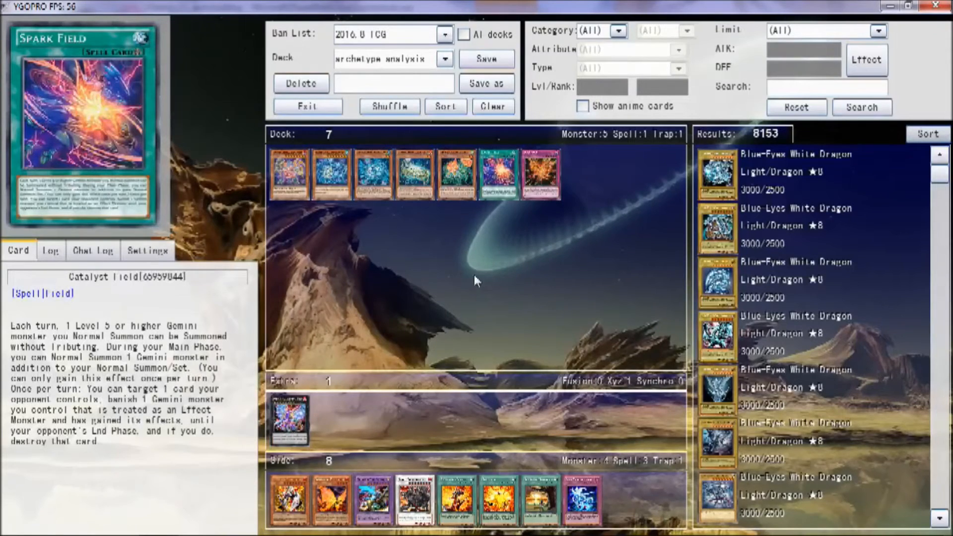
mouse_move(592, 275)
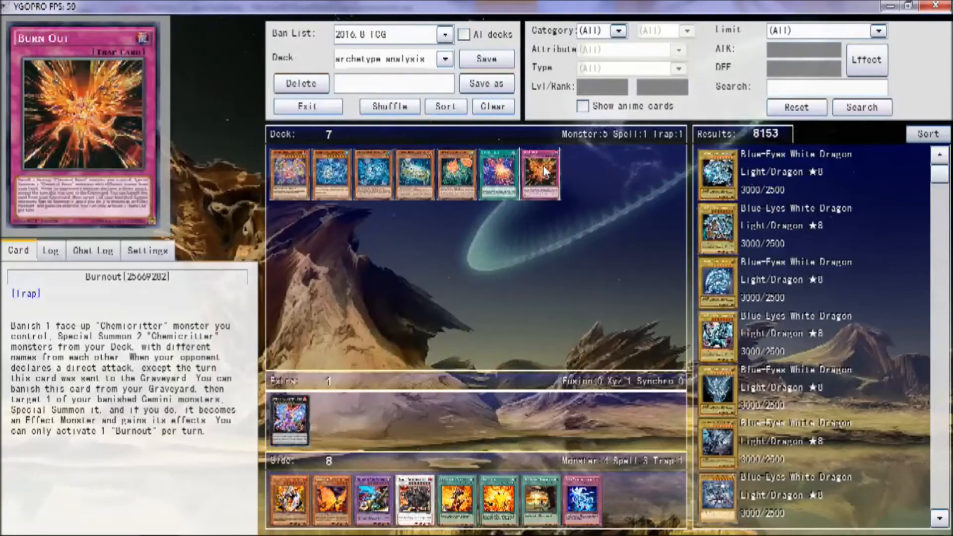
click(414, 173)
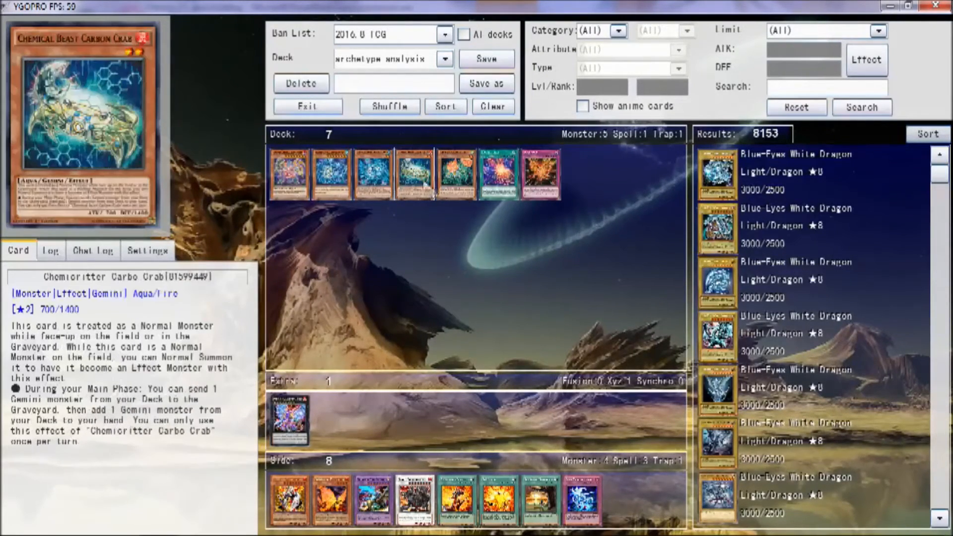
mouse_move(412, 206)
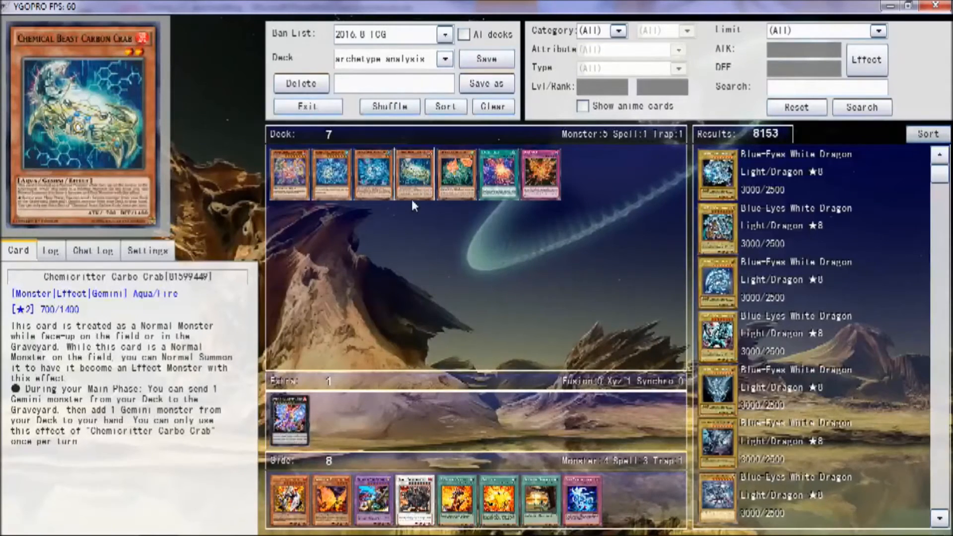
mouse_move(395, 304)
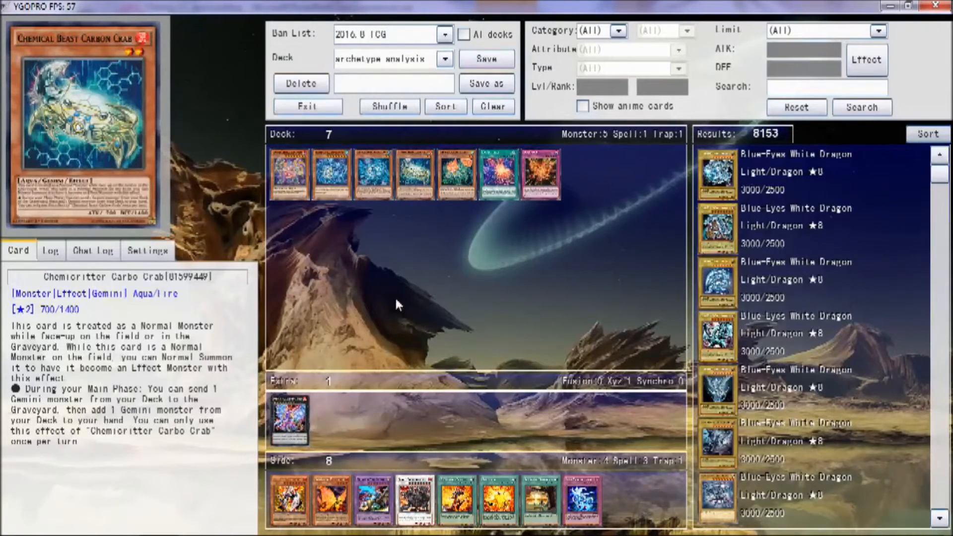
mouse_move(413, 172)
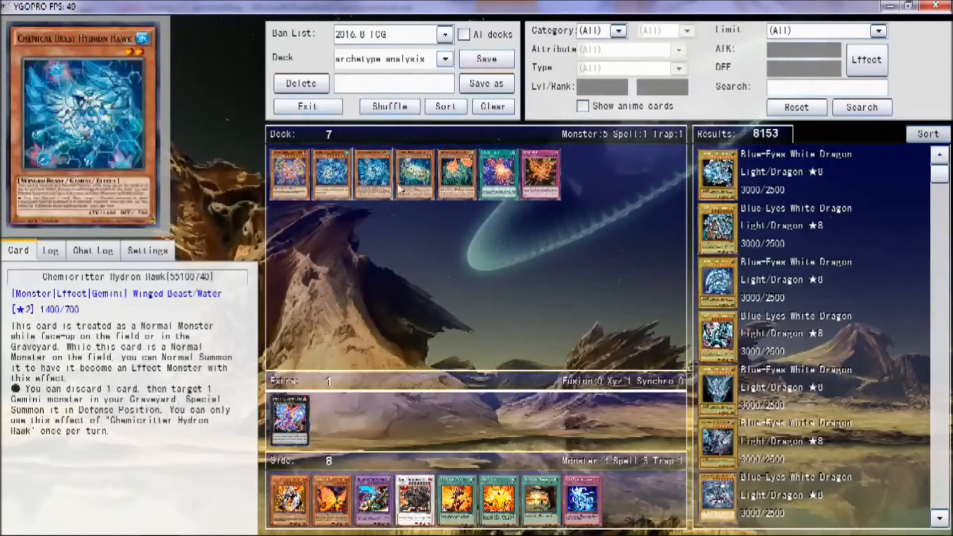
click(287, 173)
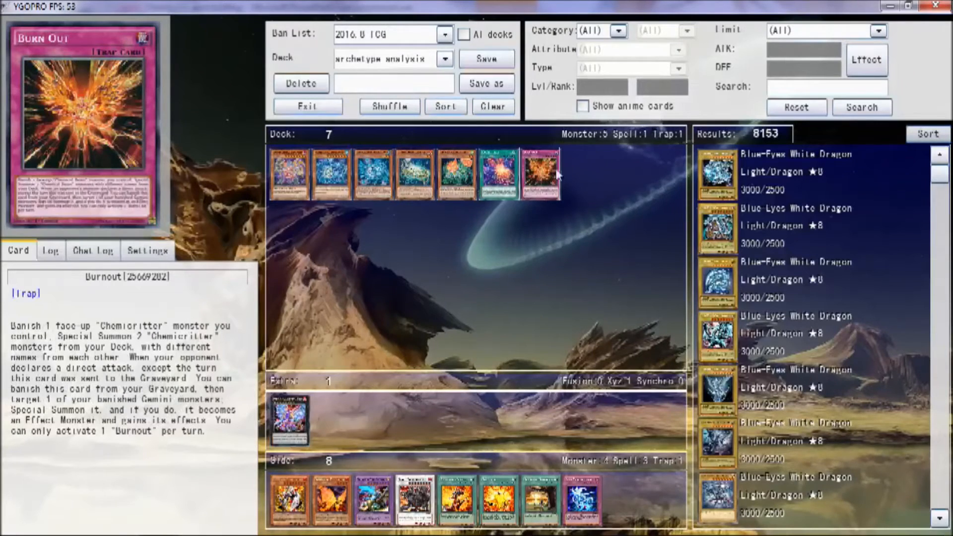
mouse_move(552, 179)
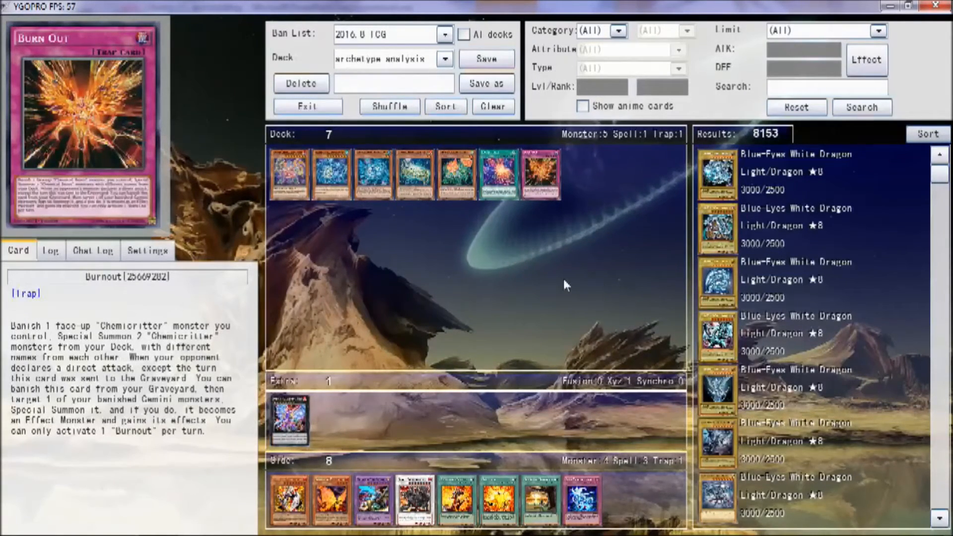
mouse_move(530, 231)
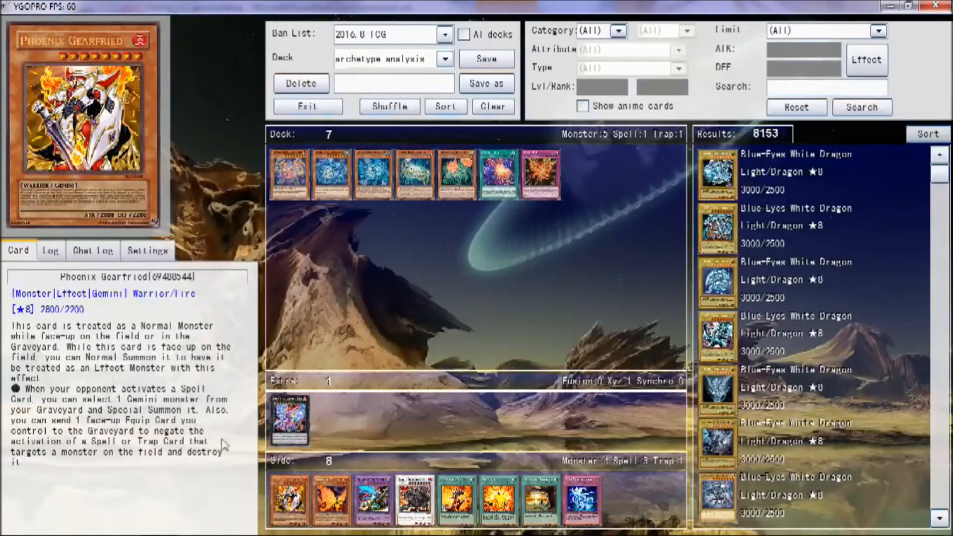
mouse_move(576, 307)
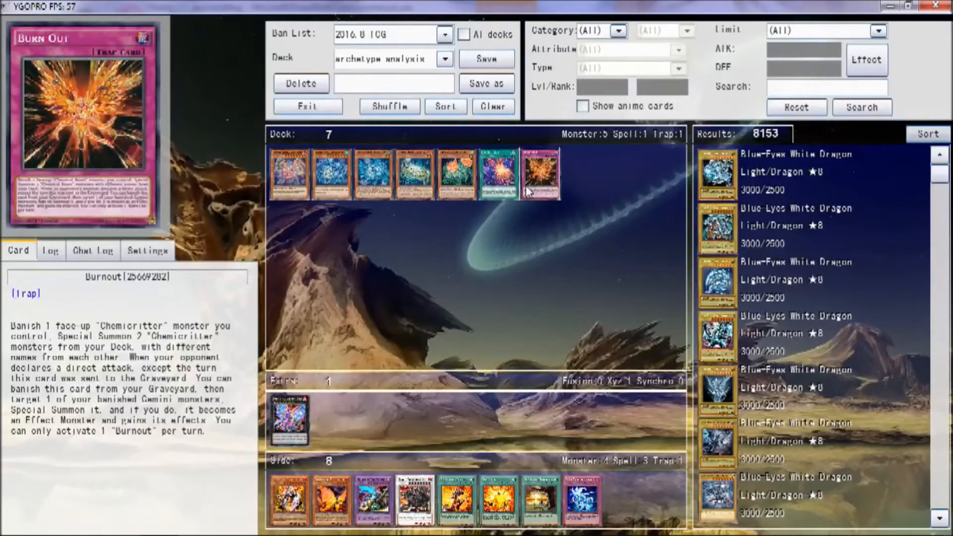
mouse_move(534, 188)
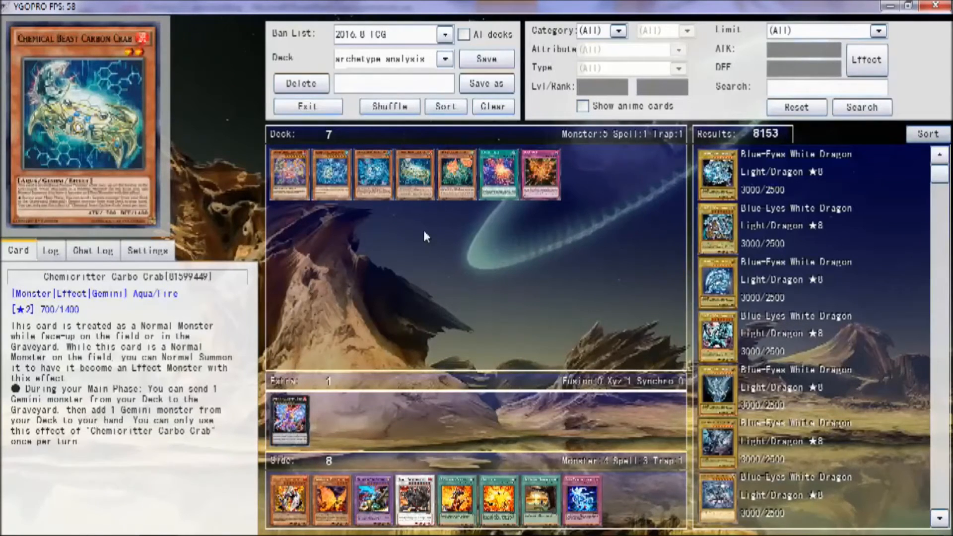
Step: Show Chemicritter Hydron Hawk's card details after reading Vola Chemicritter Methydraco
click(497, 175)
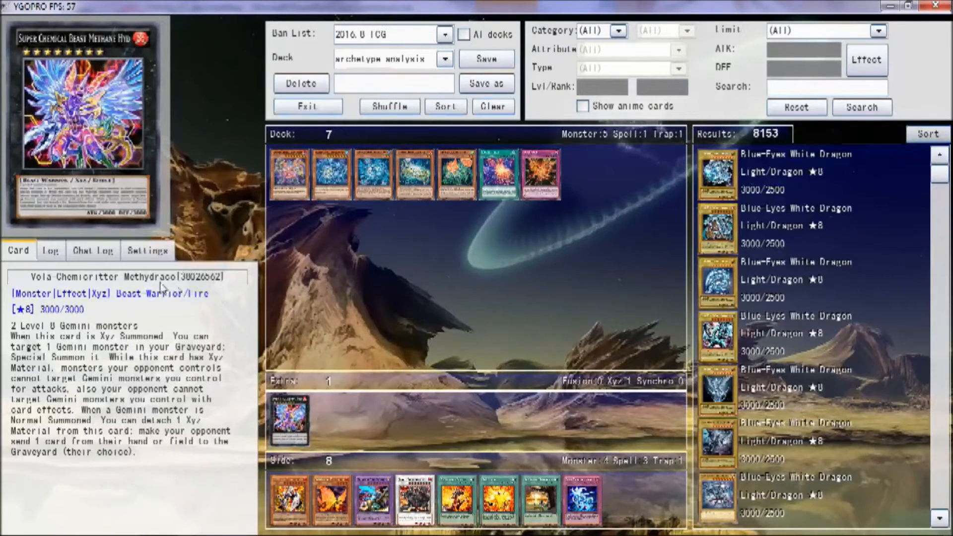
mouse_move(140, 295)
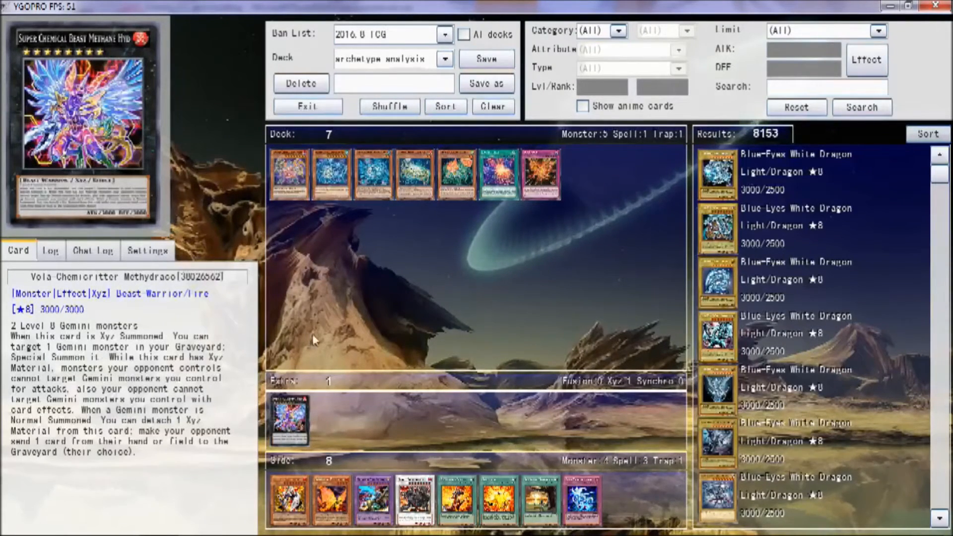
mouse_move(400, 370)
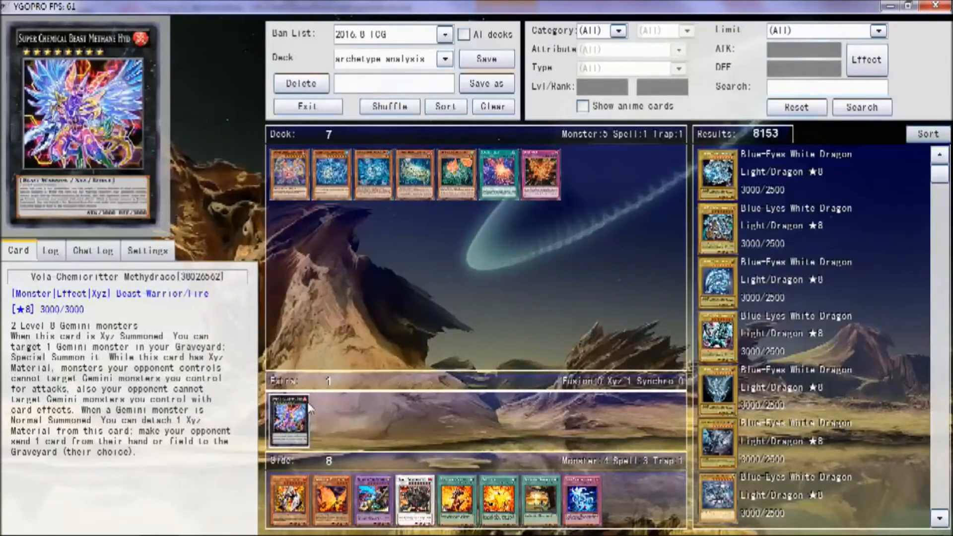
mouse_move(186, 401)
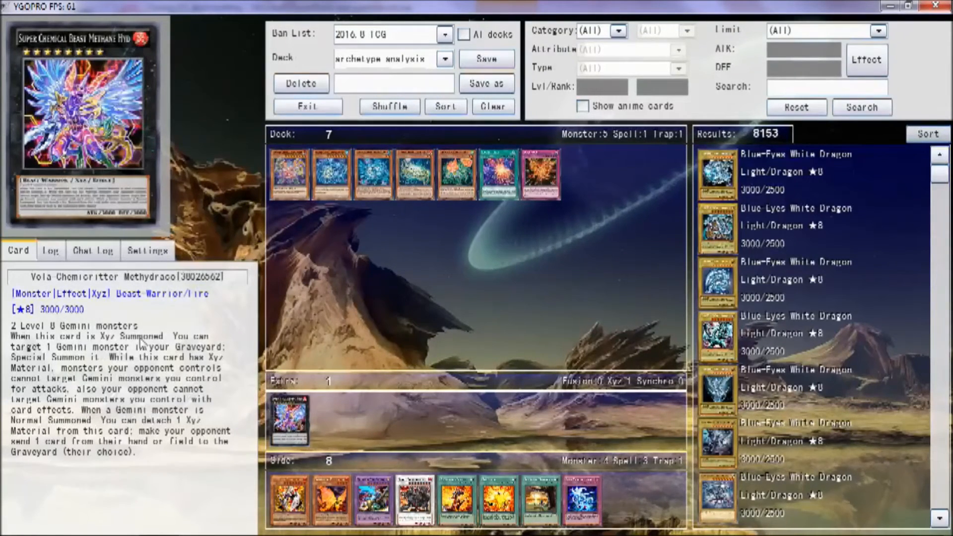
mouse_move(198, 312)
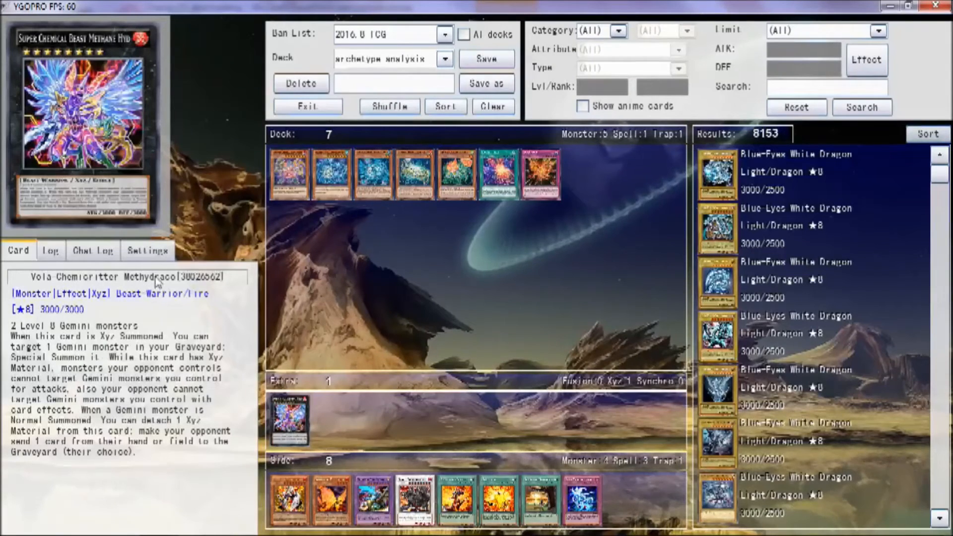
mouse_move(151, 286)
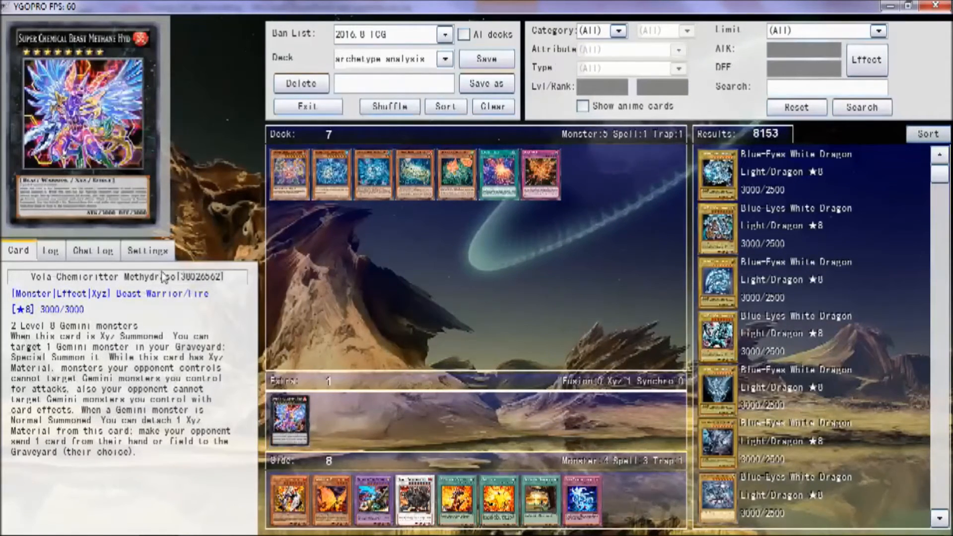
mouse_move(154, 320)
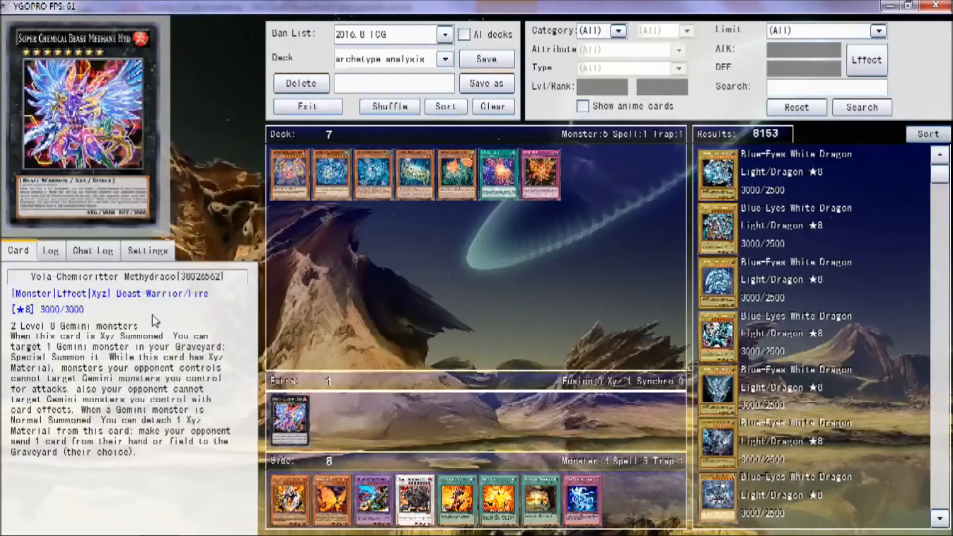
mouse_move(354, 352)
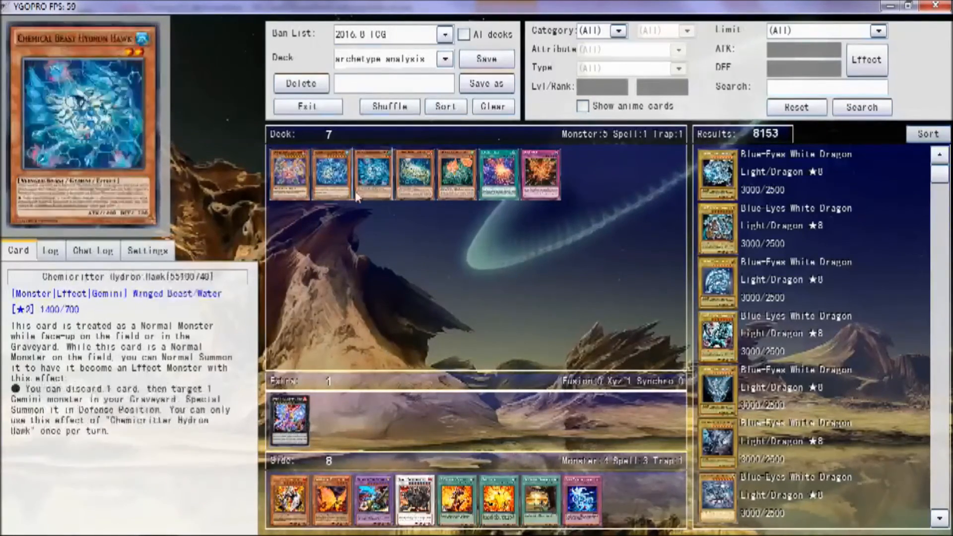
click(288, 420)
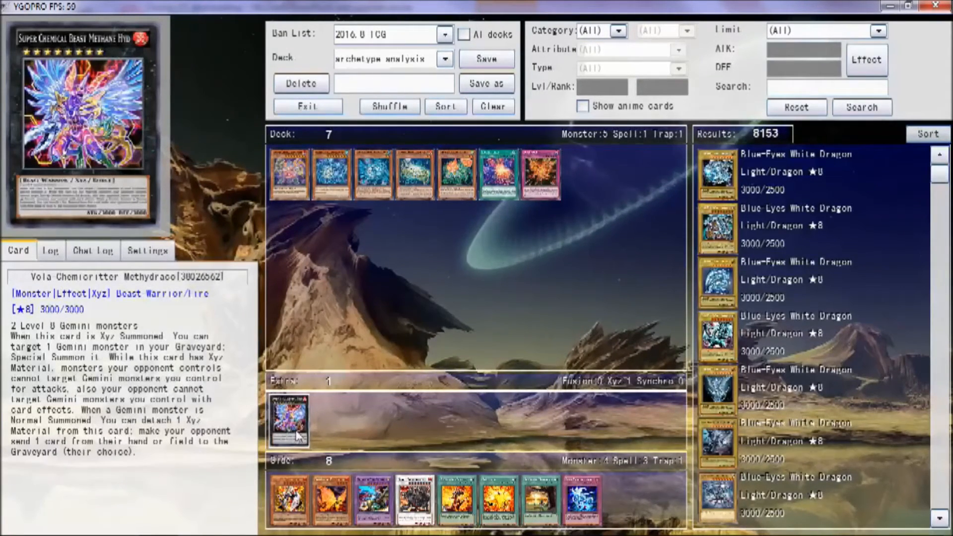
mouse_move(291, 319)
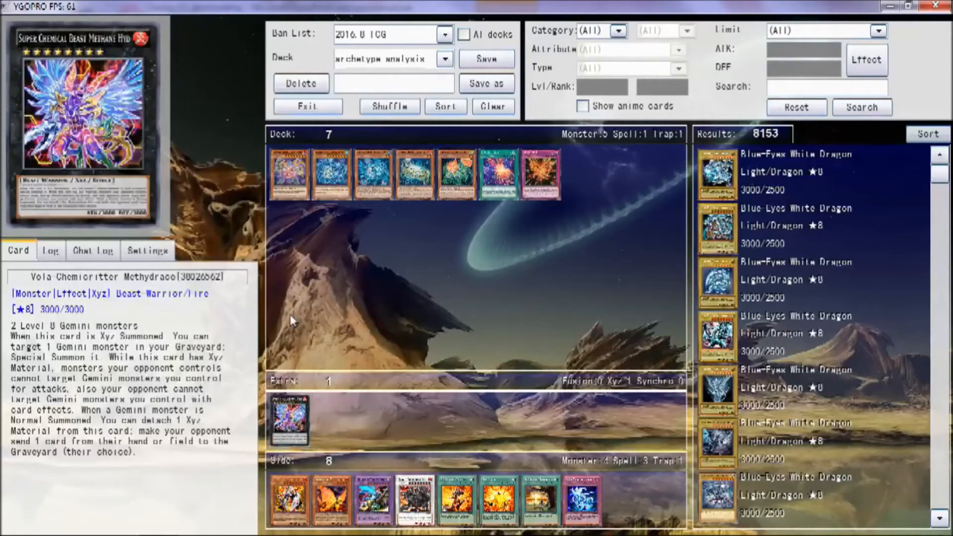
mouse_move(369, 306)
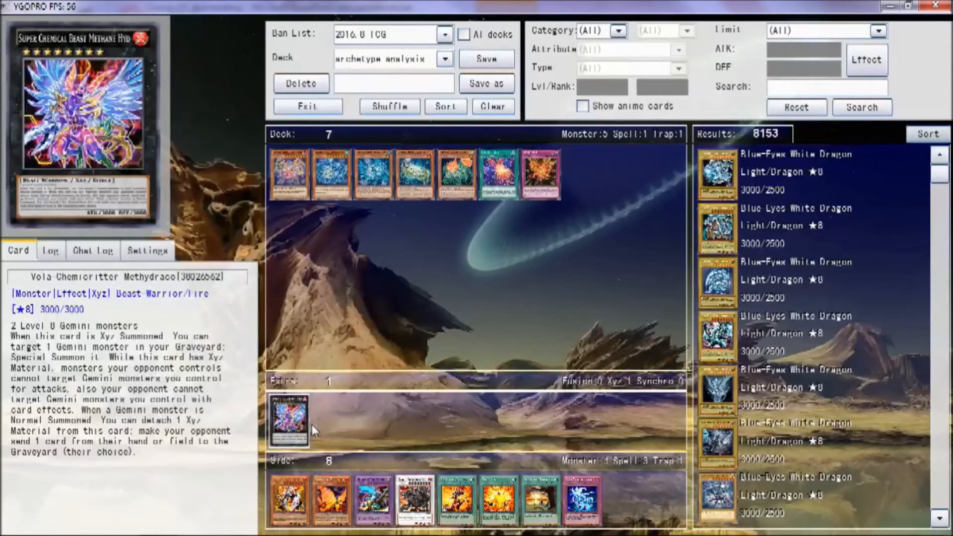
click(288, 173)
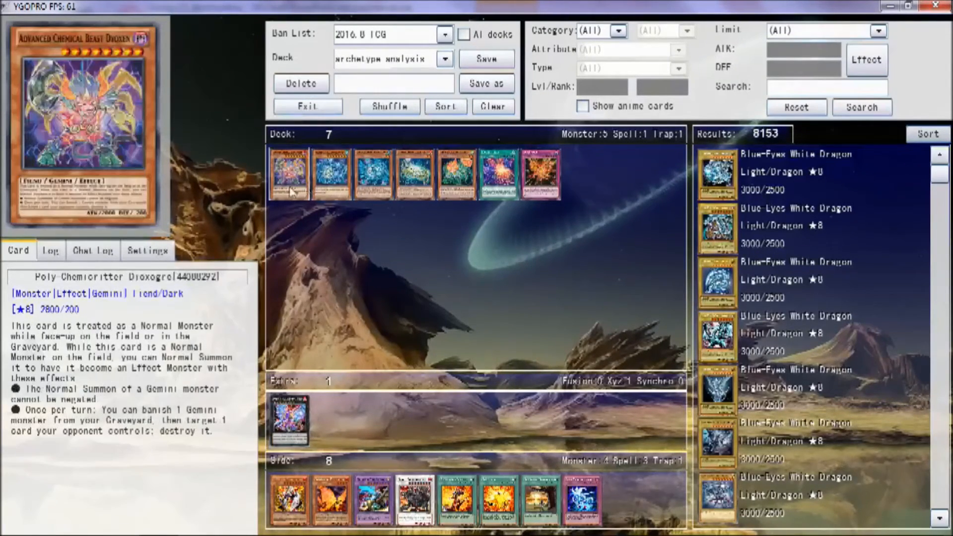
click(290, 418)
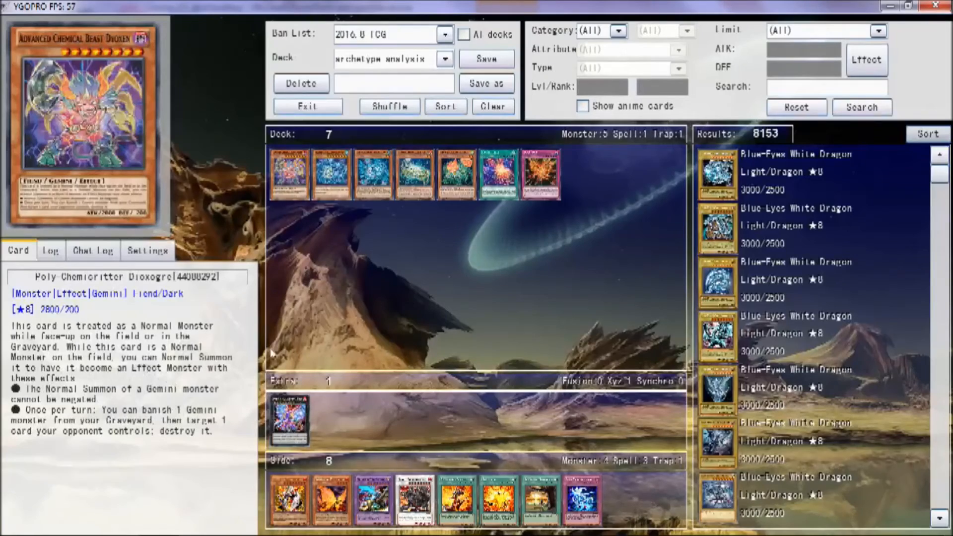
mouse_move(418, 392)
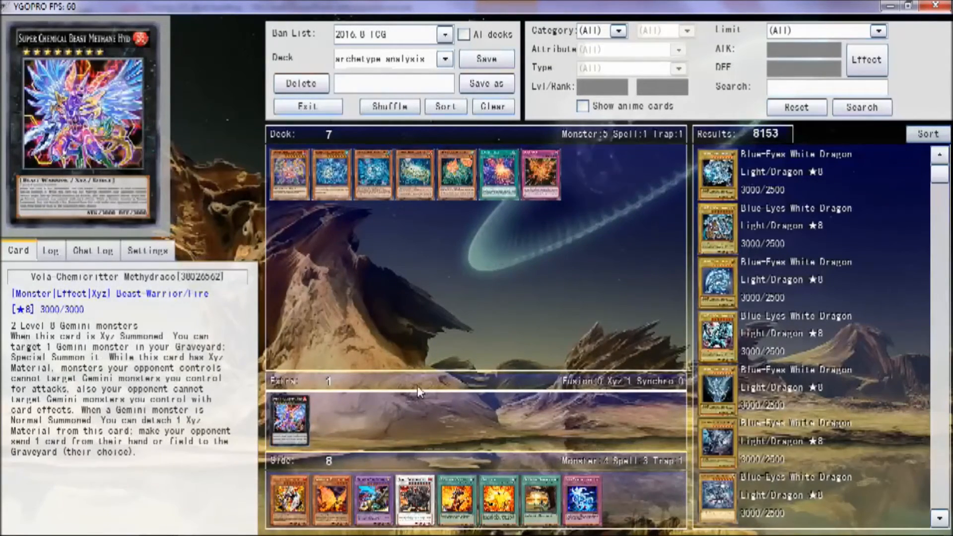
mouse_move(402, 304)
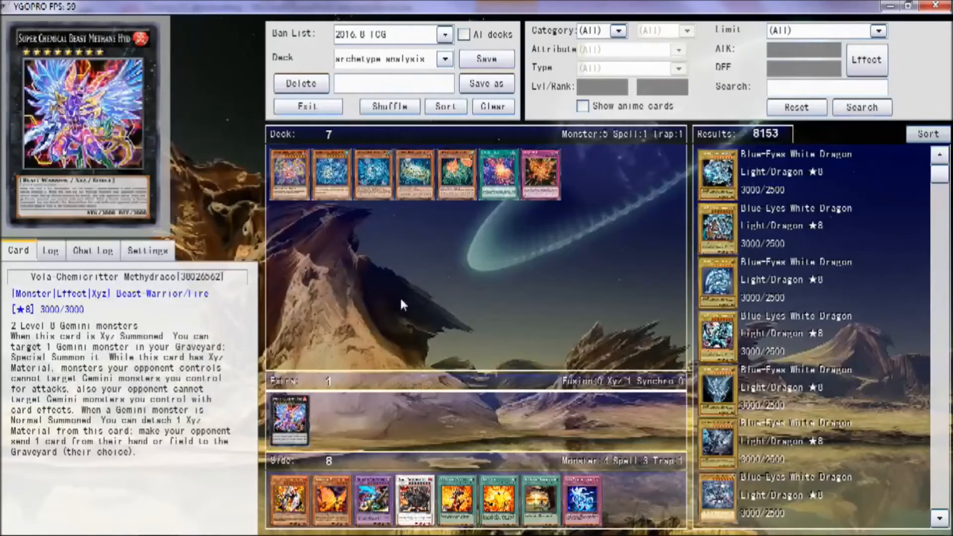
Step: Show Chemicritter Carbo Crab's effect, then Methydraco's Xyz text, ready for a search
click(370, 177)
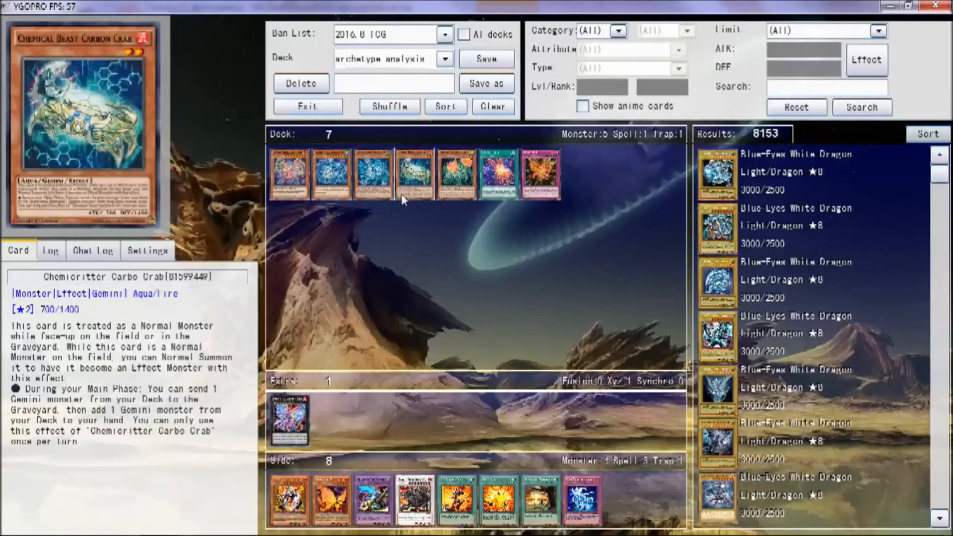
mouse_move(429, 204)
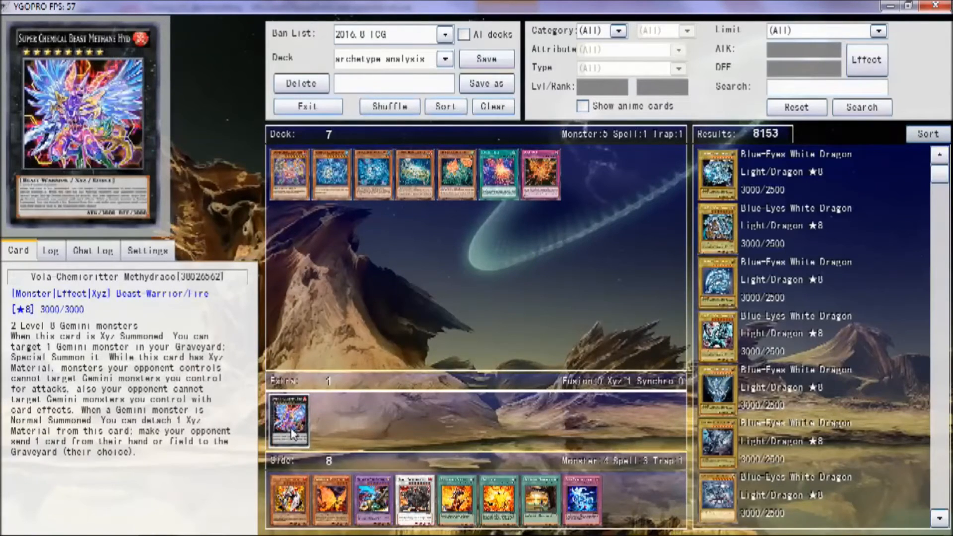
mouse_move(470, 348)
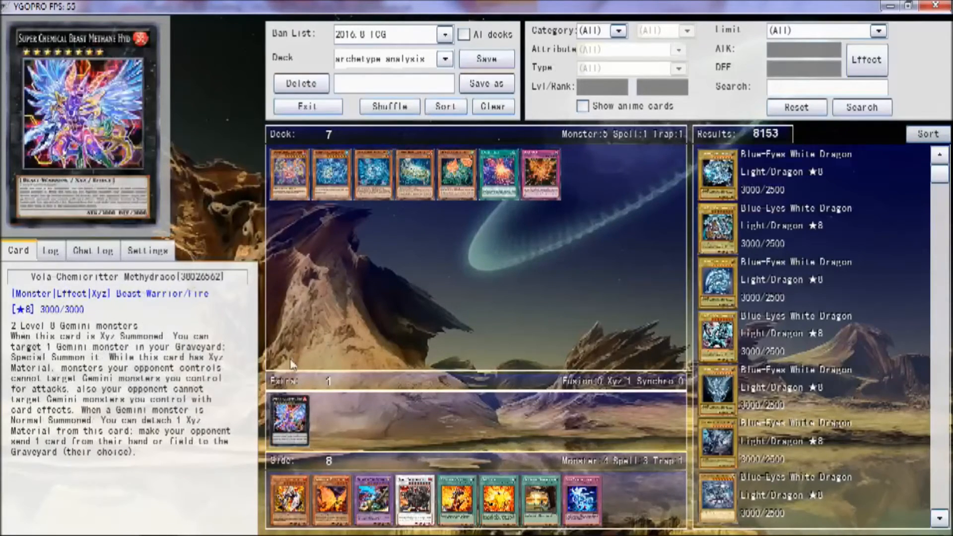
mouse_move(356, 399)
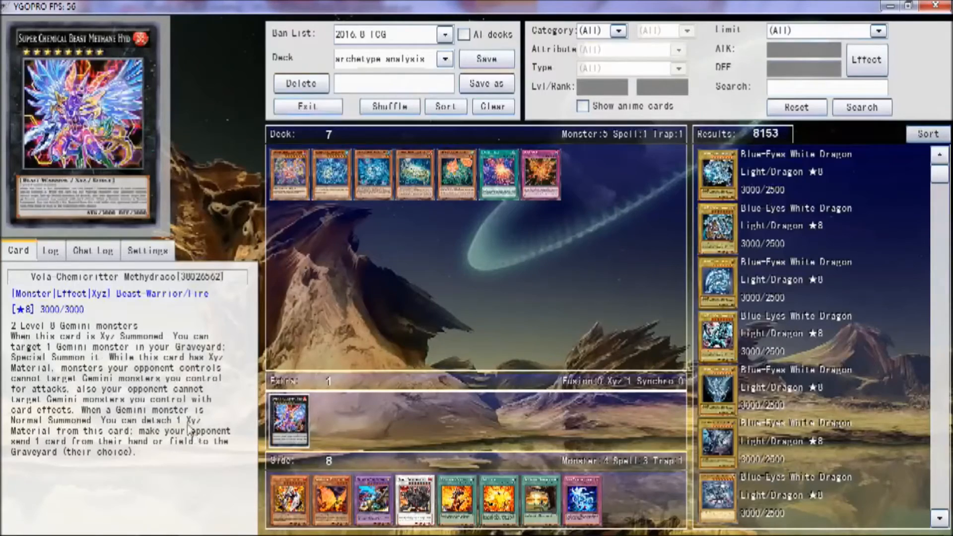
mouse_move(407, 306)
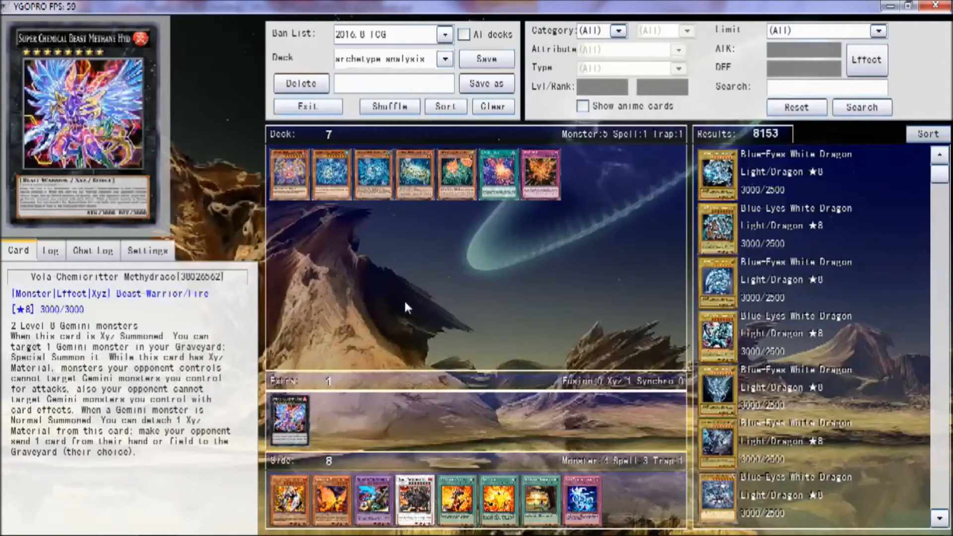
mouse_move(559, 228)
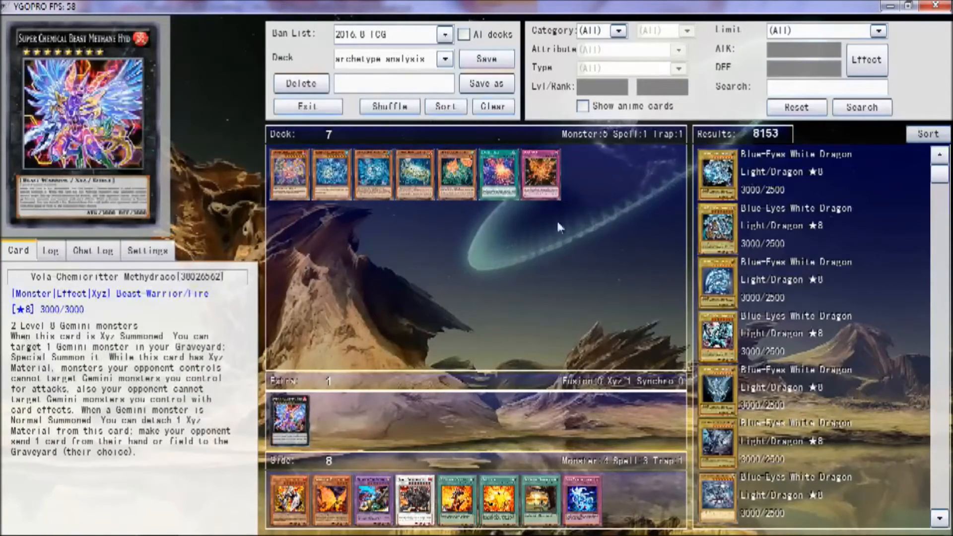
mouse_move(464, 395)
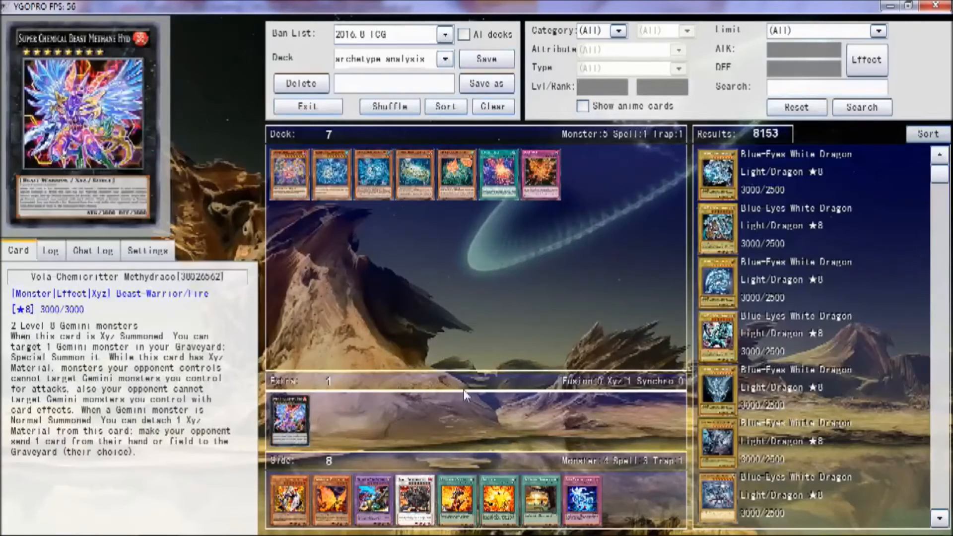
click(824, 87)
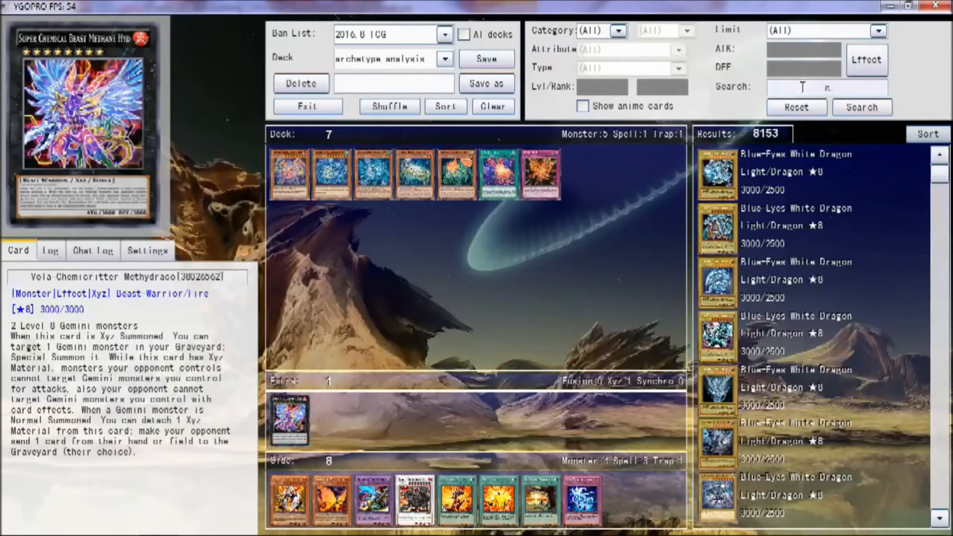
Step: Search 'gemini' for 31 results and browse them down to Soul Resurrection's trap text
text(gemini)
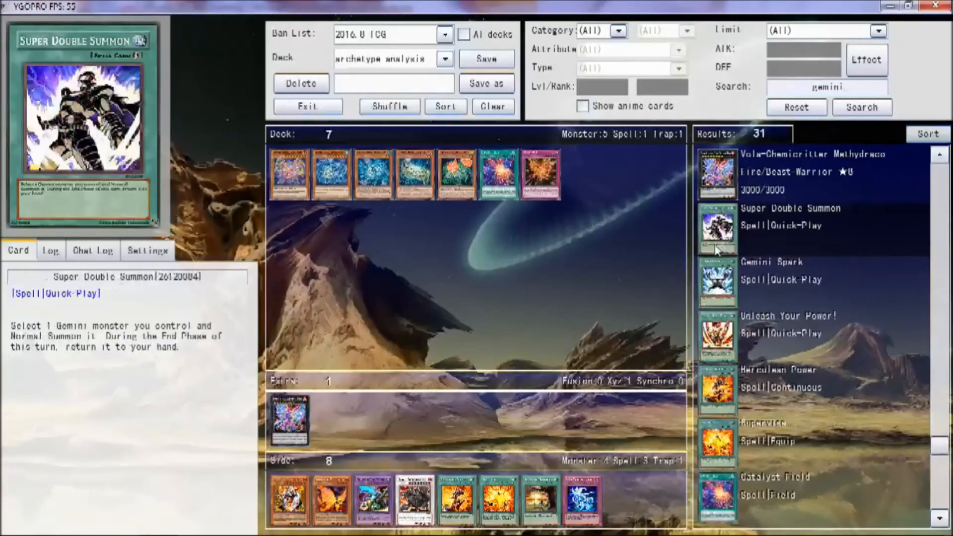
scroll(up, 3)
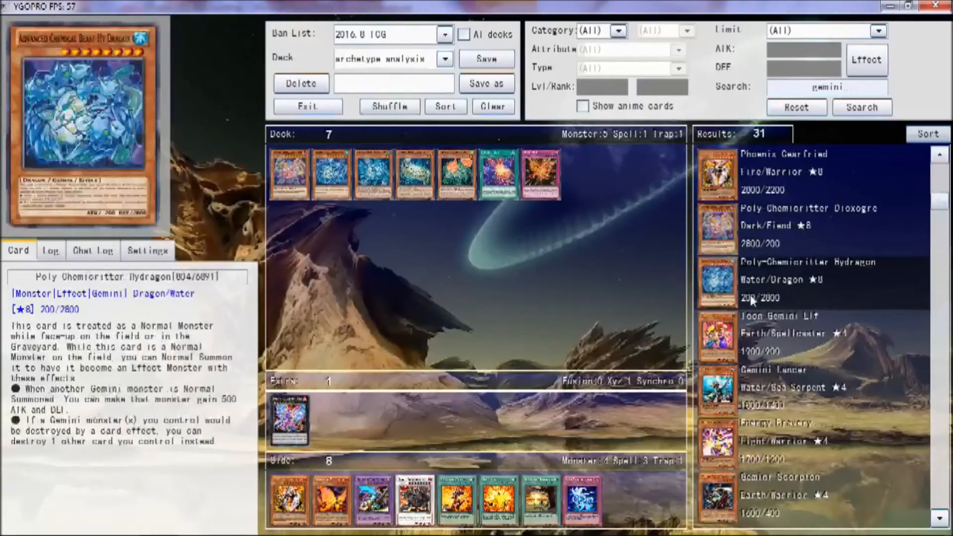
scroll(up, 3)
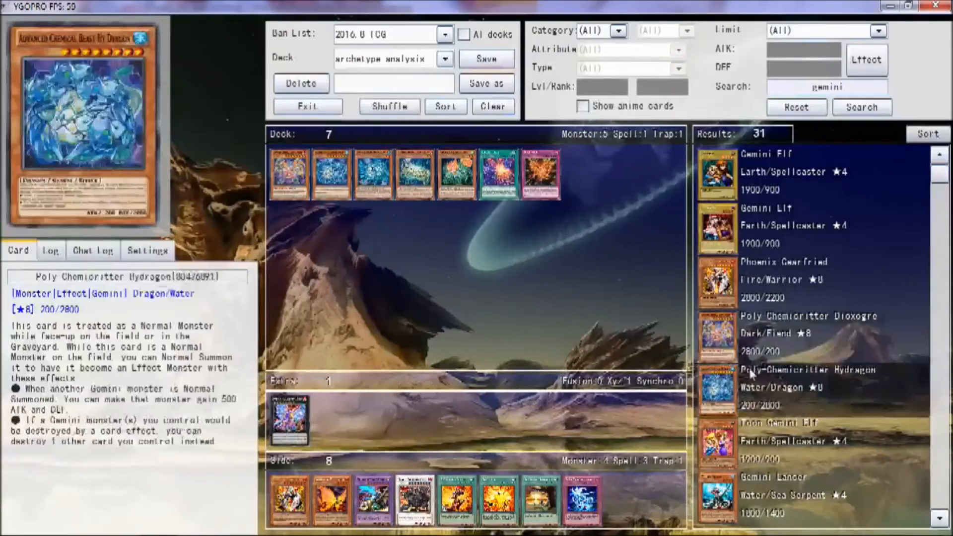
scroll(down, 3)
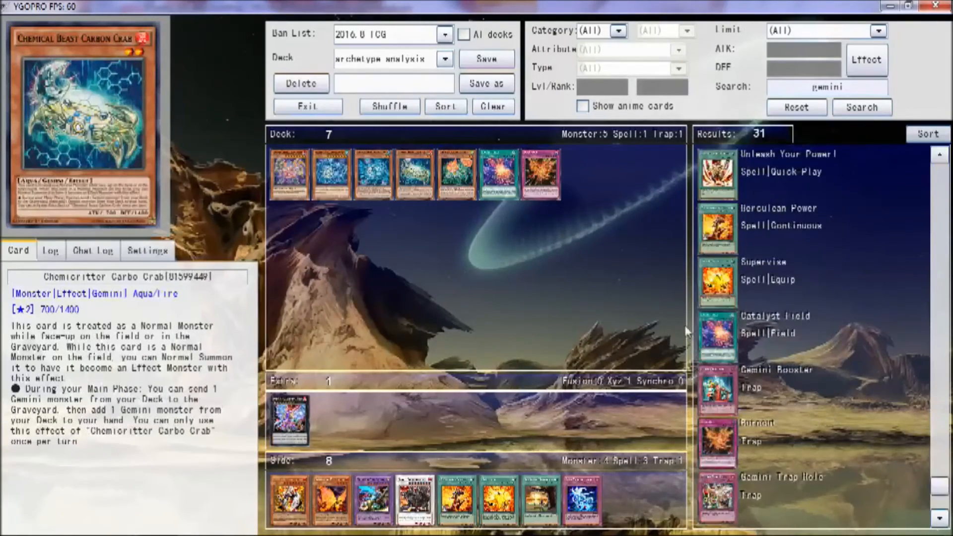
scroll(down, 3)
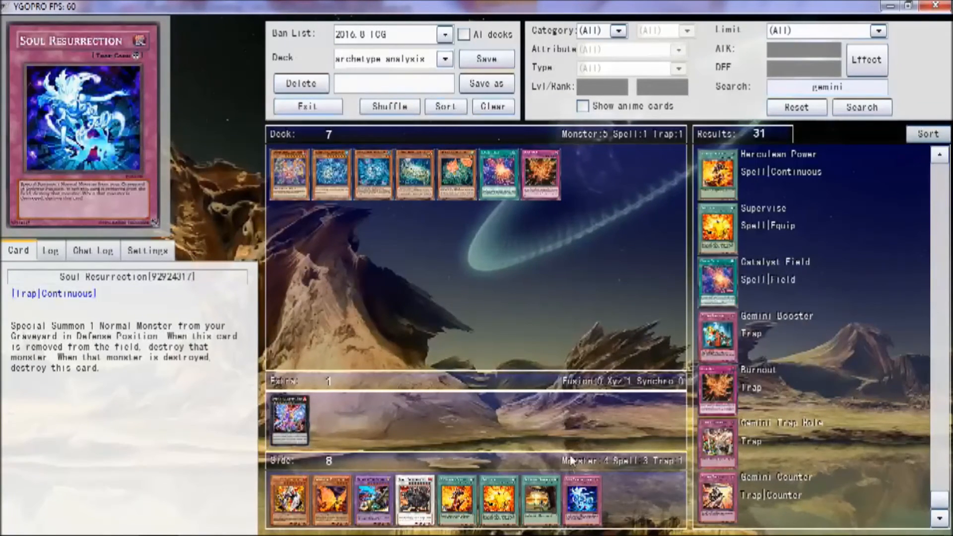
mouse_move(607, 399)
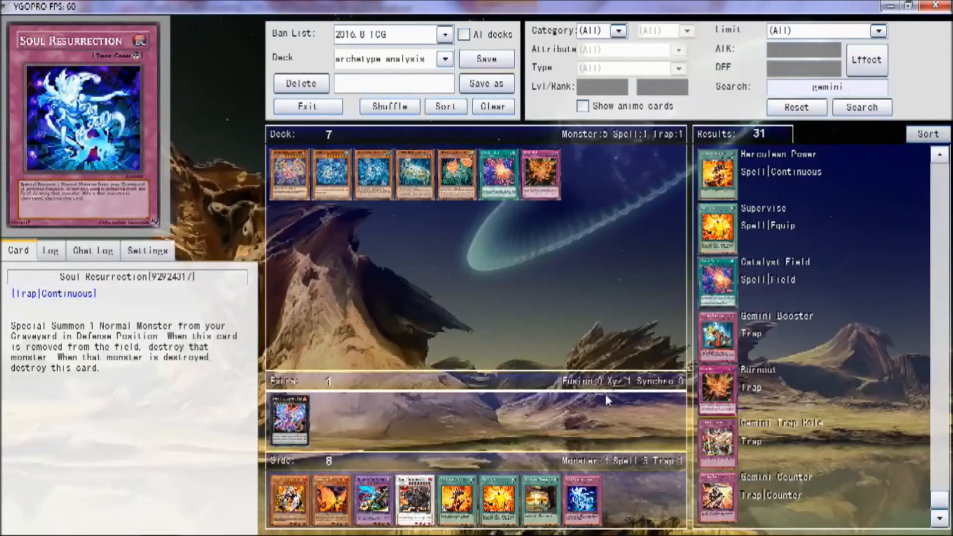
mouse_move(538, 399)
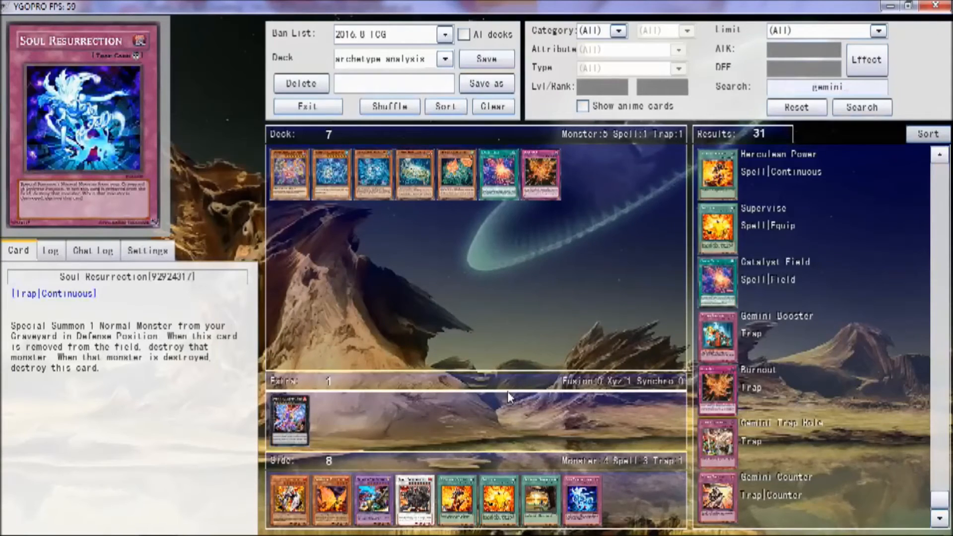
mouse_move(581, 380)
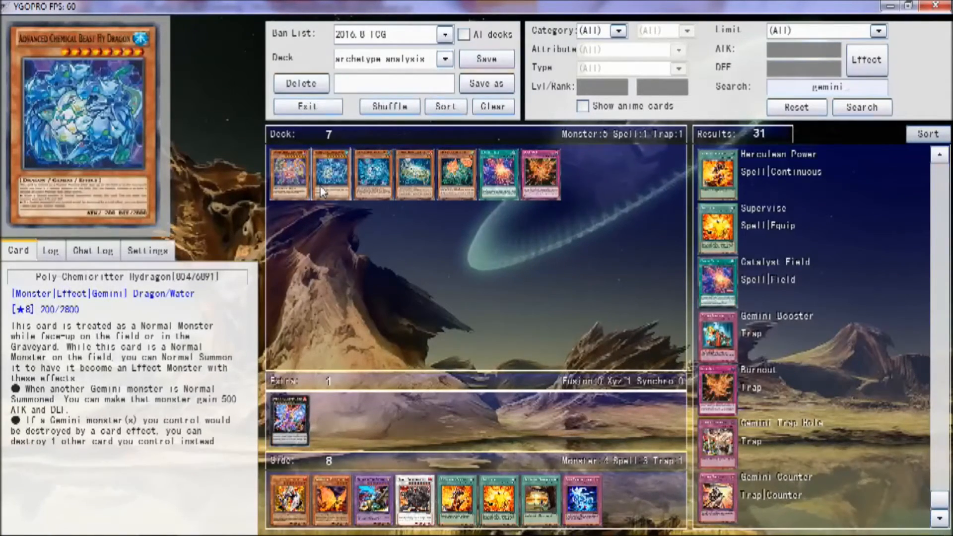
mouse_move(322, 201)
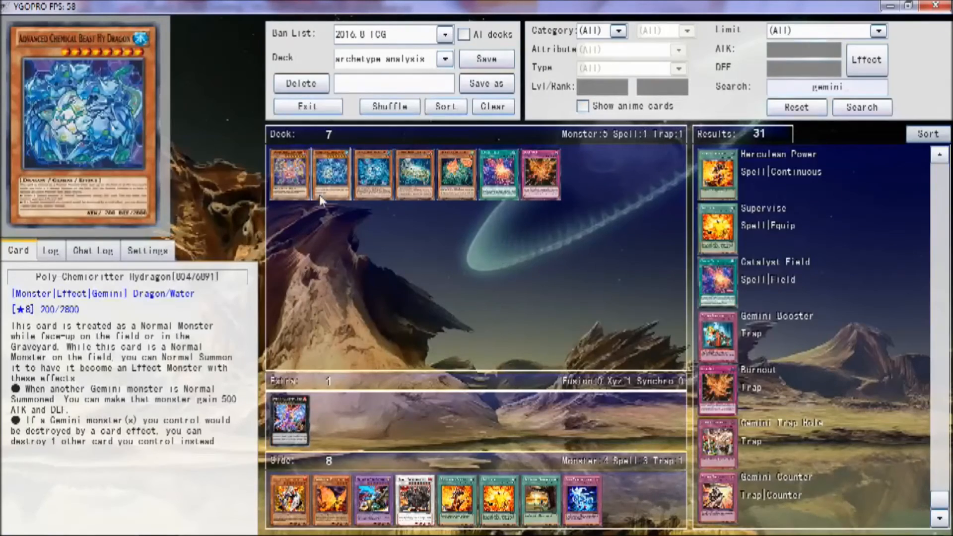
mouse_move(319, 203)
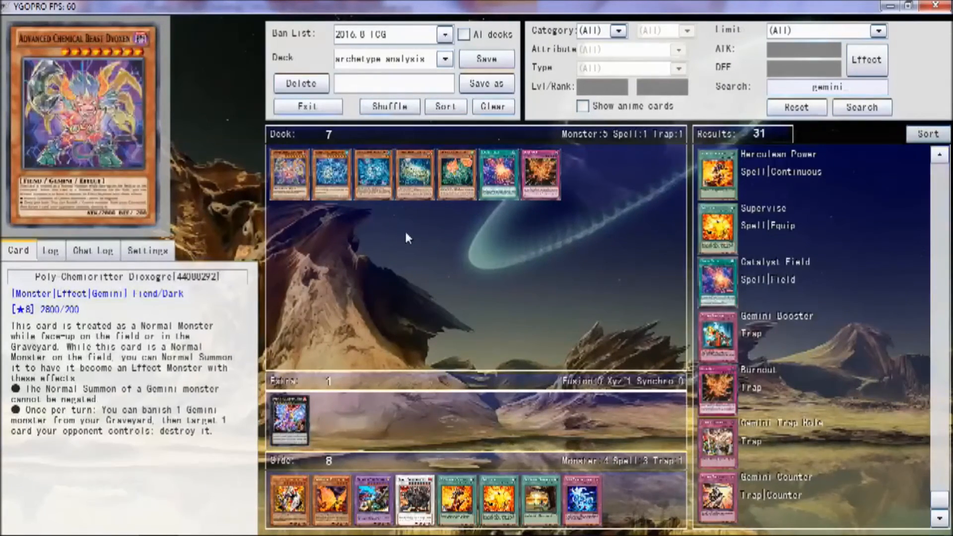
mouse_move(403, 215)
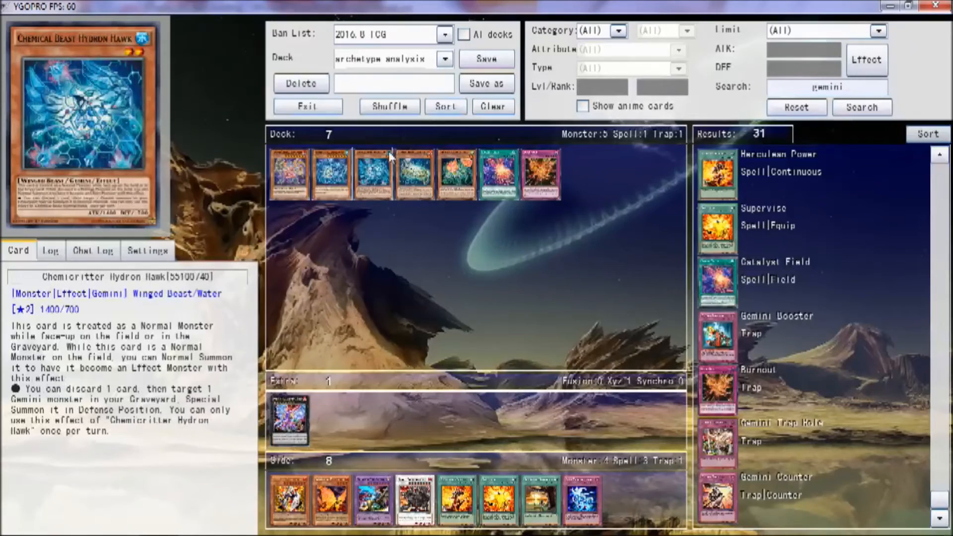
mouse_move(366, 125)
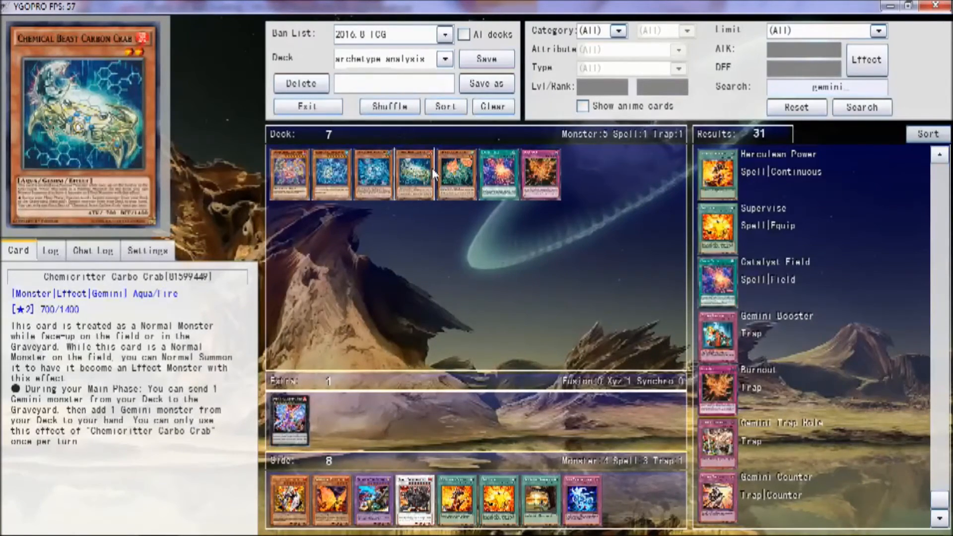
mouse_move(415, 185)
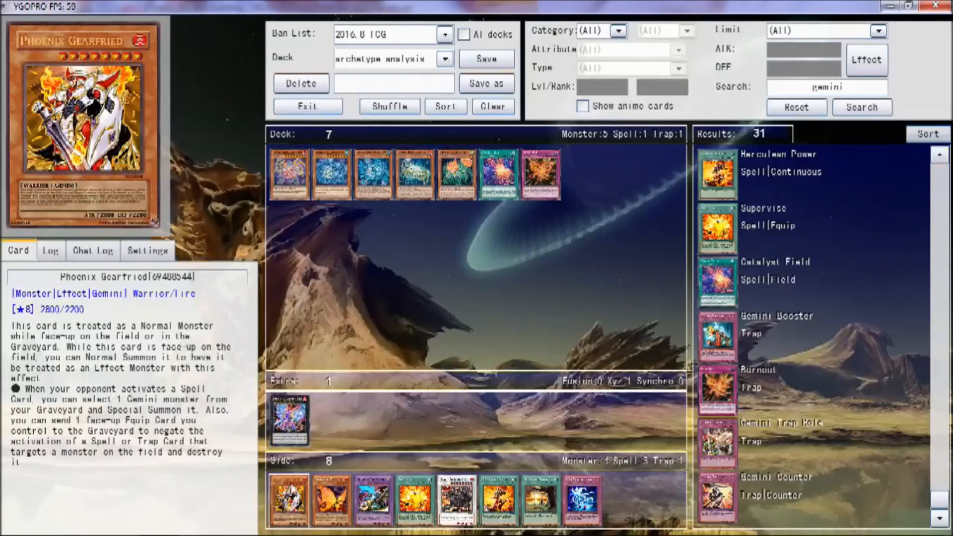
Step: Read Black Brutdrago, Blazewing Butterfly and Phoenix Gearfried, moving a side-deck monster into the main deck
click(332, 498)
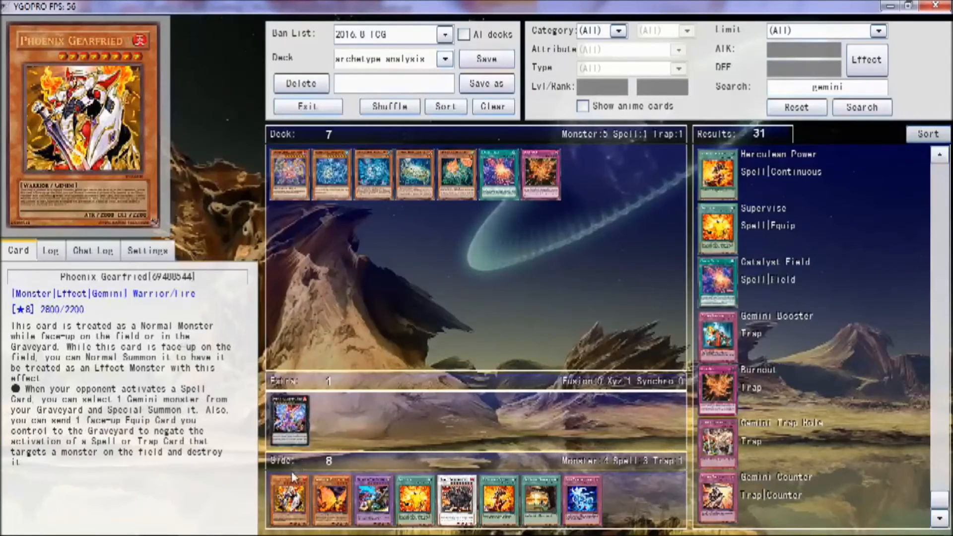
mouse_move(286, 467)
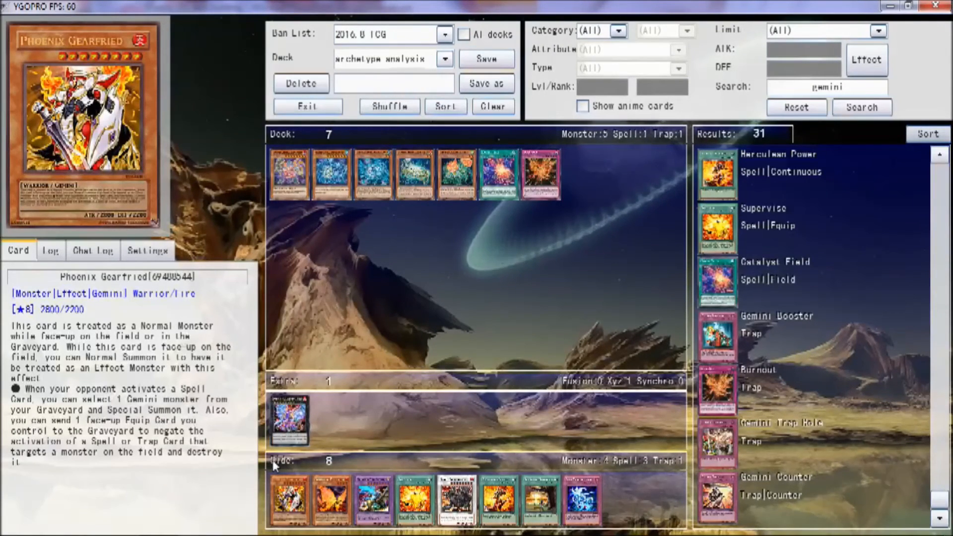
mouse_move(261, 474)
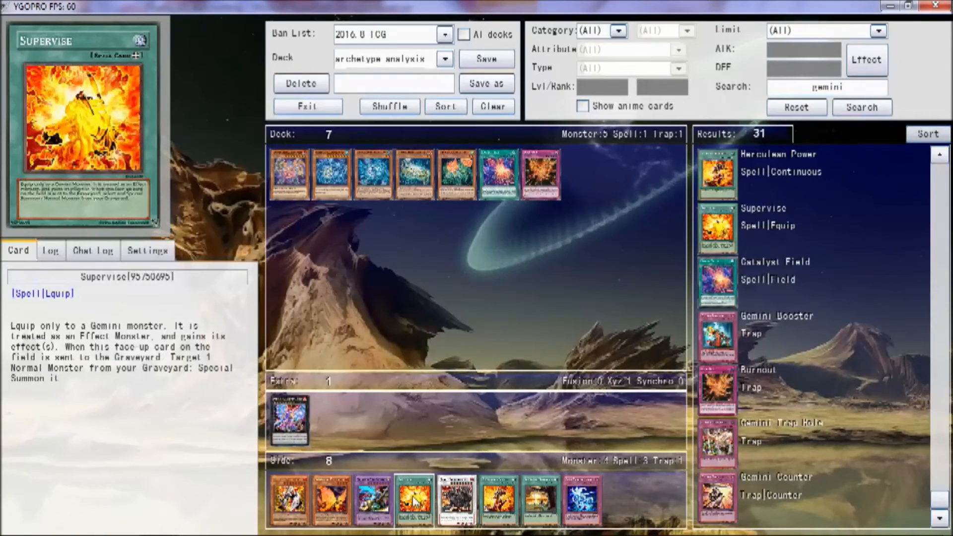
mouse_move(423, 481)
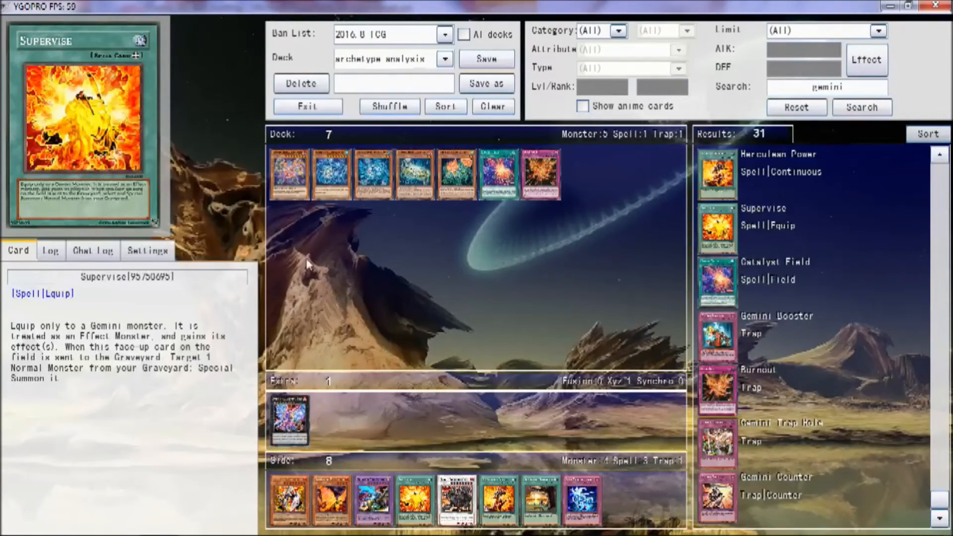
click(331, 499)
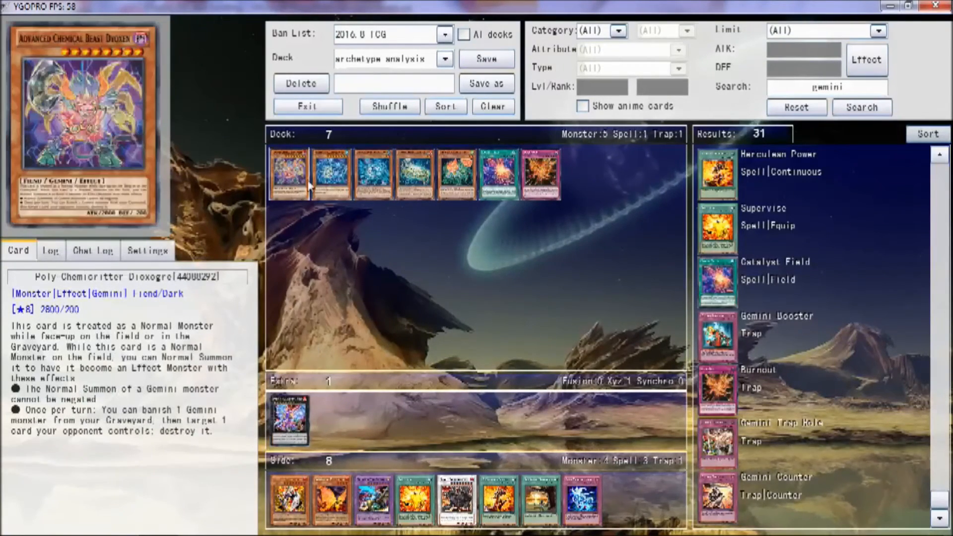
mouse_move(440, 323)
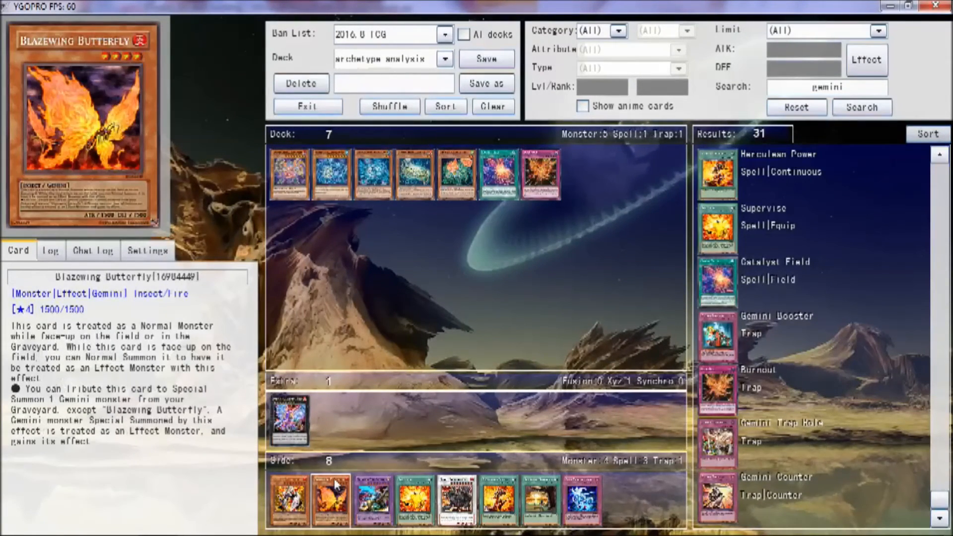
mouse_move(339, 470)
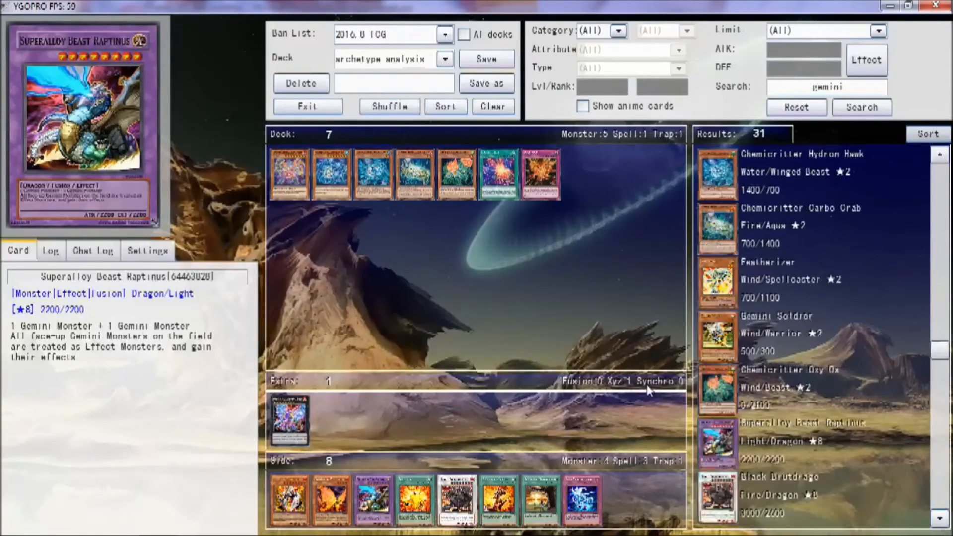
scroll(down, 3)
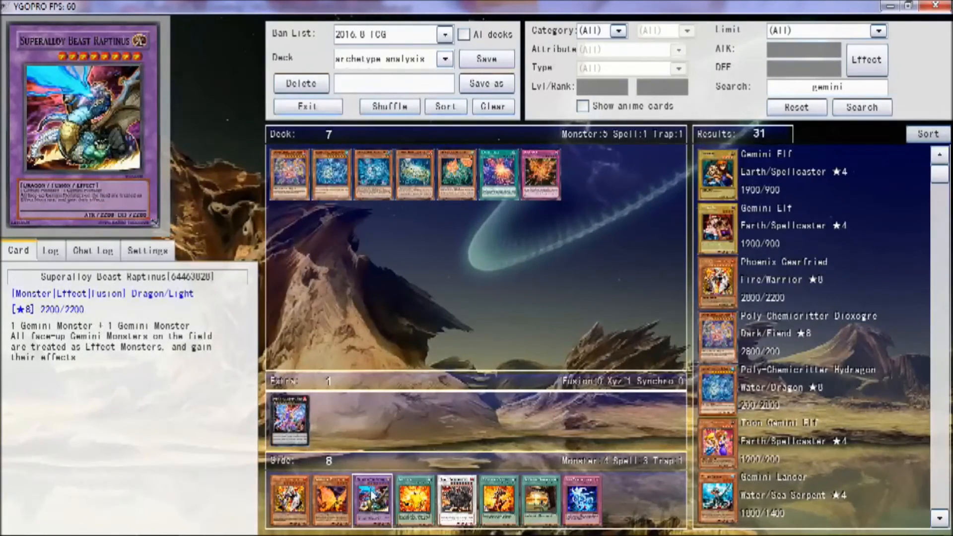
mouse_move(455, 499)
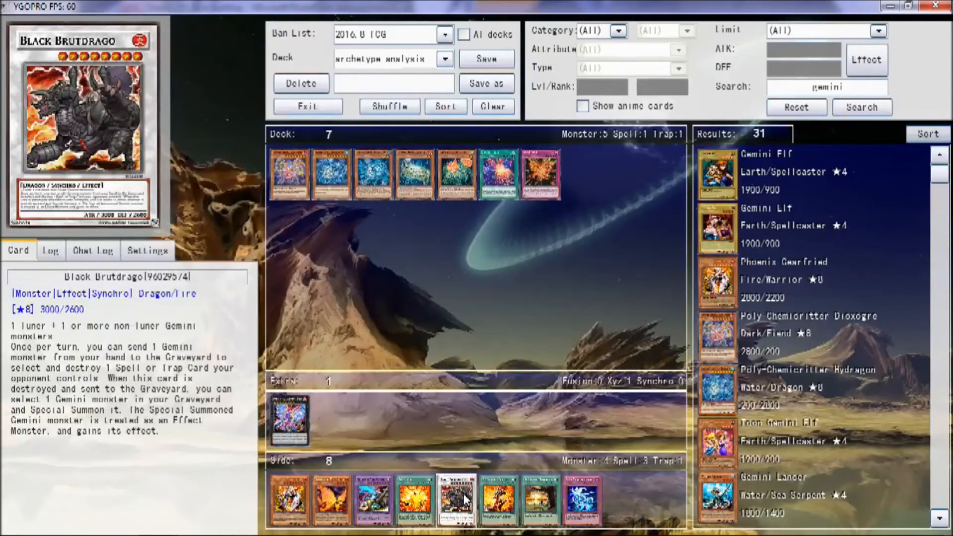
mouse_move(462, 467)
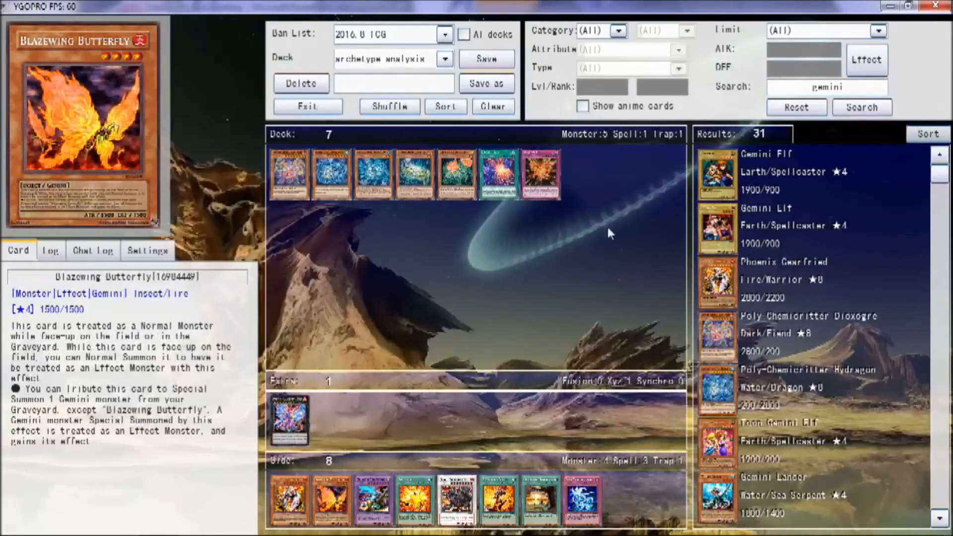
mouse_move(394, 275)
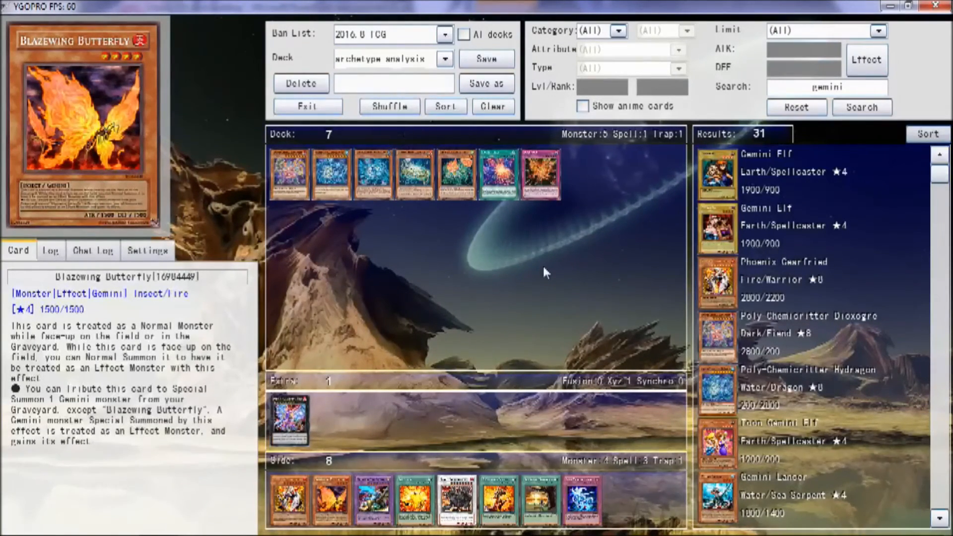
mouse_move(550, 266)
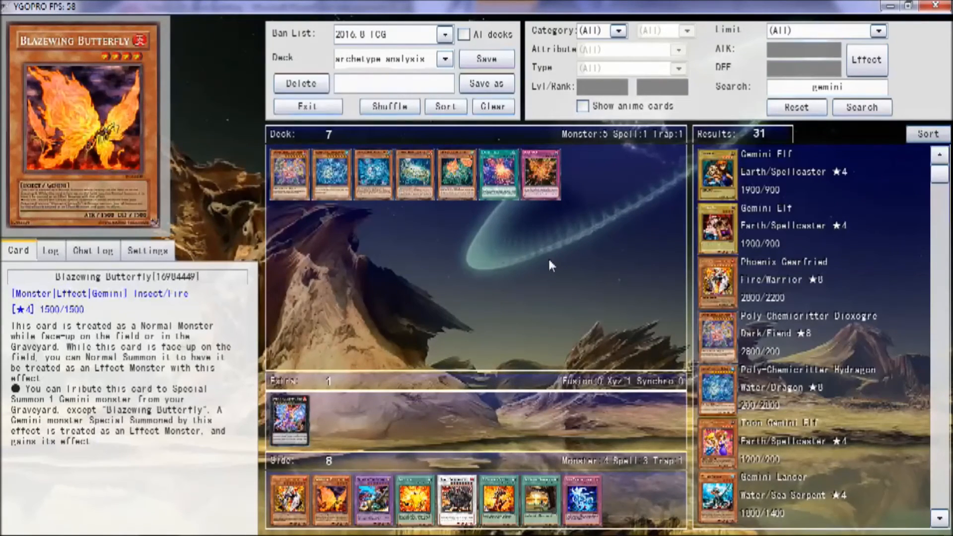
mouse_move(506, 282)
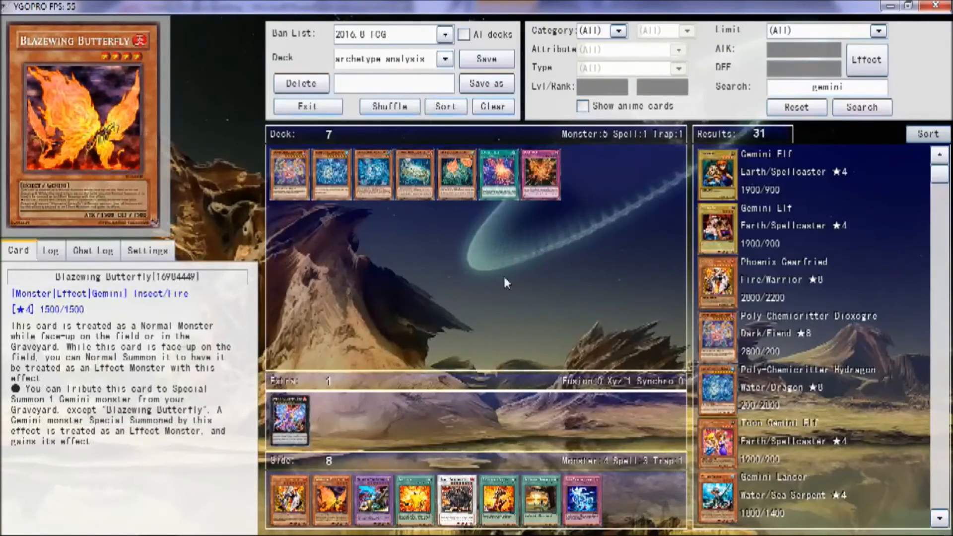
mouse_move(486, 278)
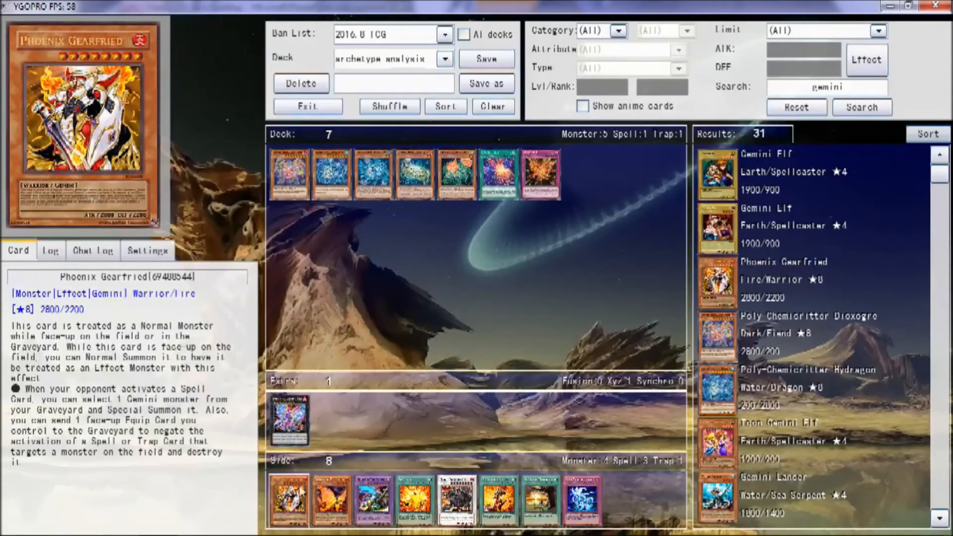
click(715, 337)
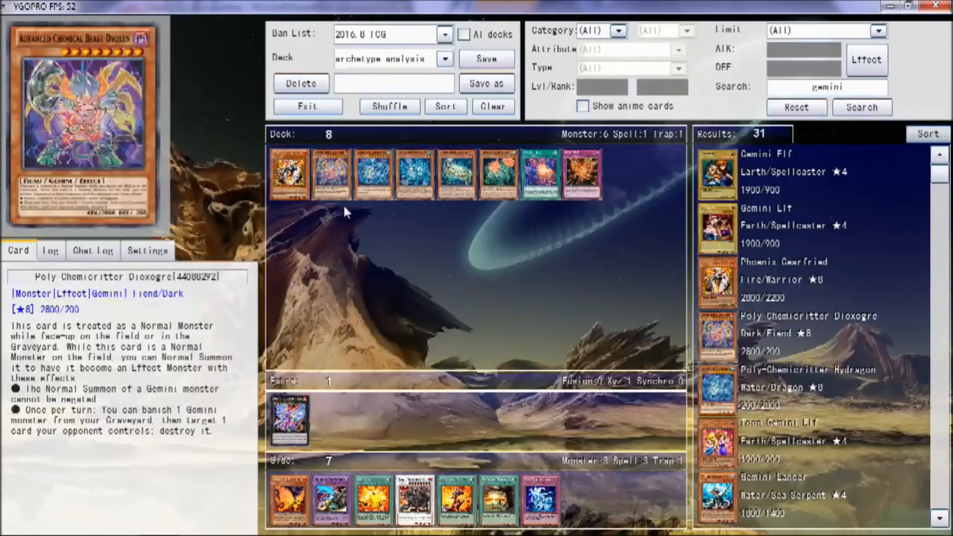
mouse_move(289, 174)
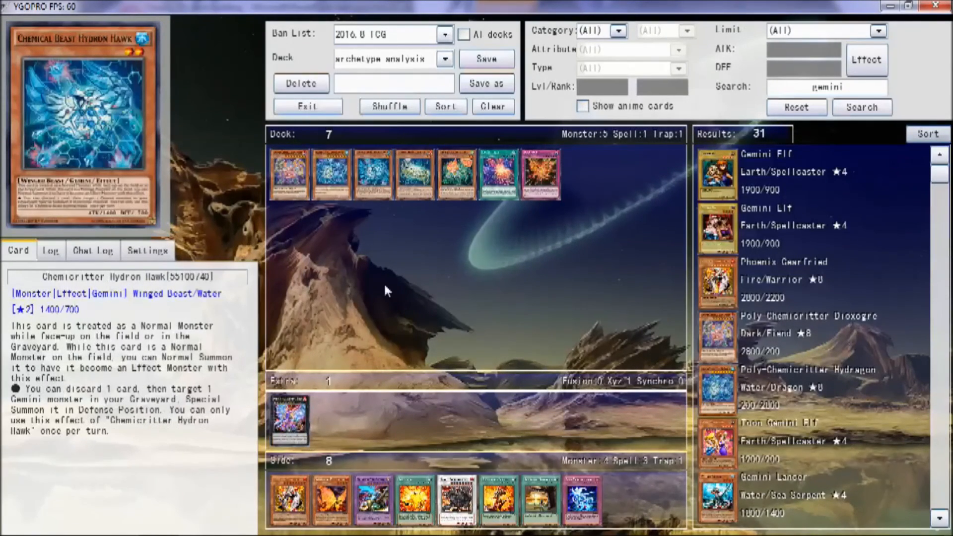
mouse_move(320, 253)
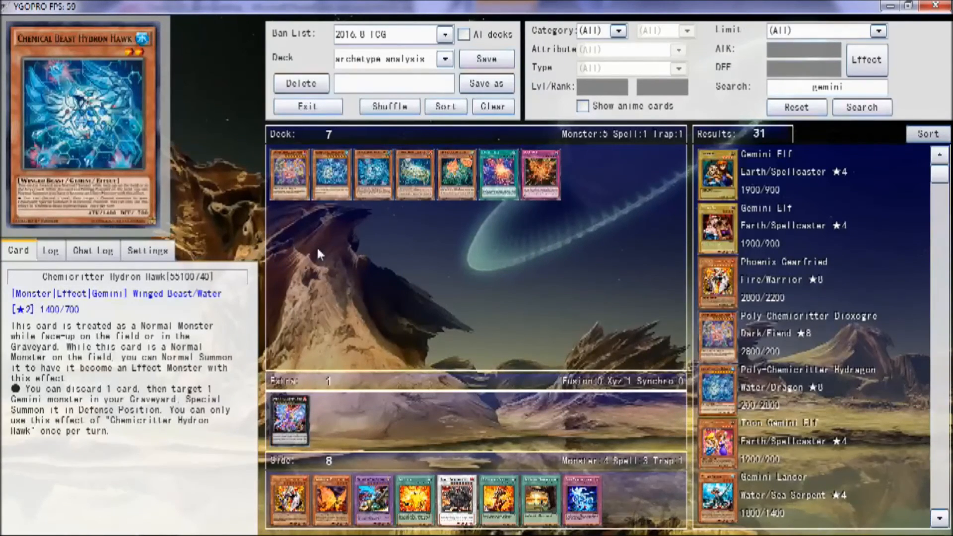
mouse_move(309, 253)
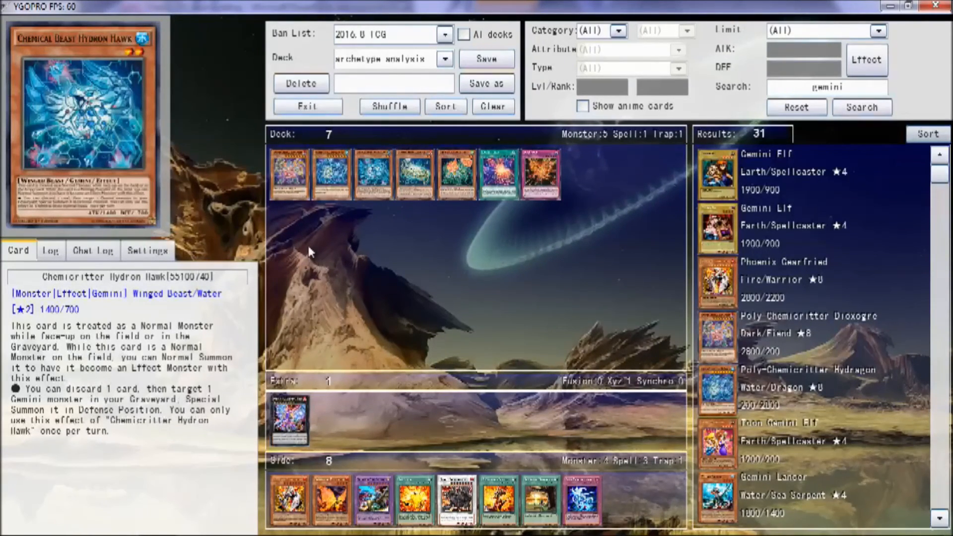
mouse_move(367, 267)
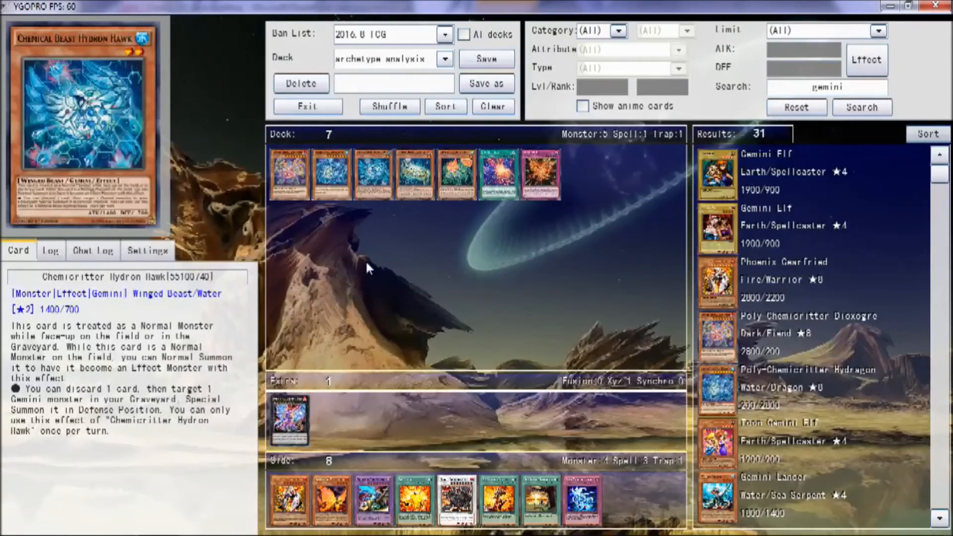
mouse_move(456, 278)
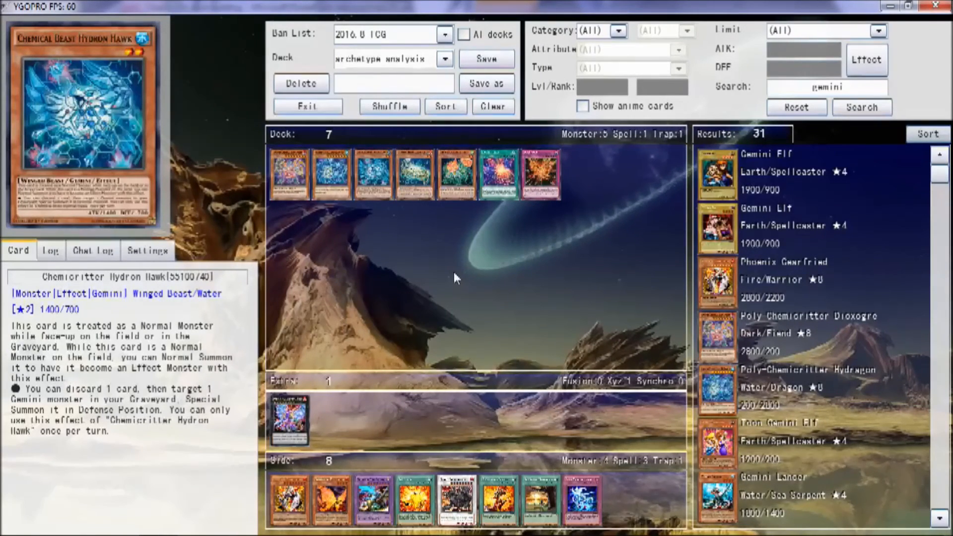
mouse_move(455, 275)
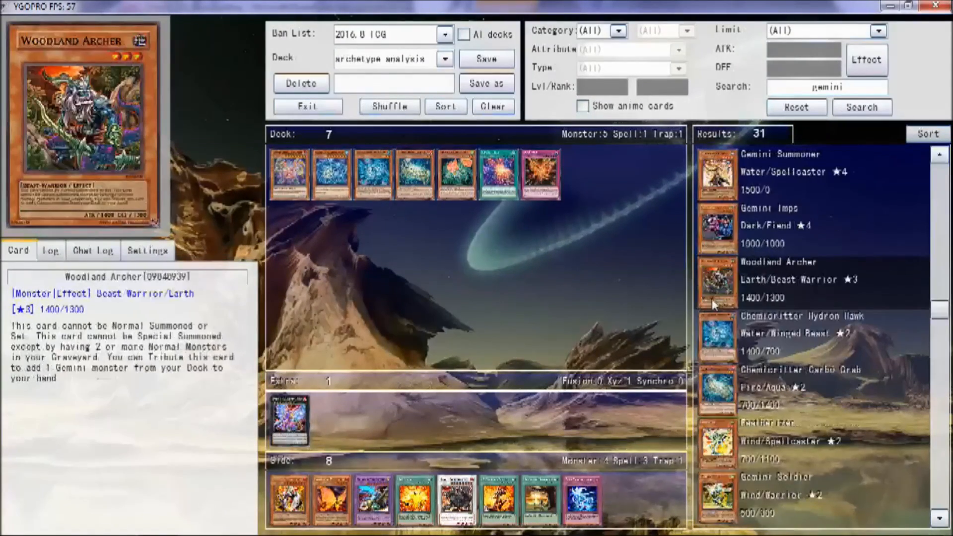
Step: Show Superalloy Beast Raptinus's effect, then Supervise's equip spell text from the results
scroll(down, 3)
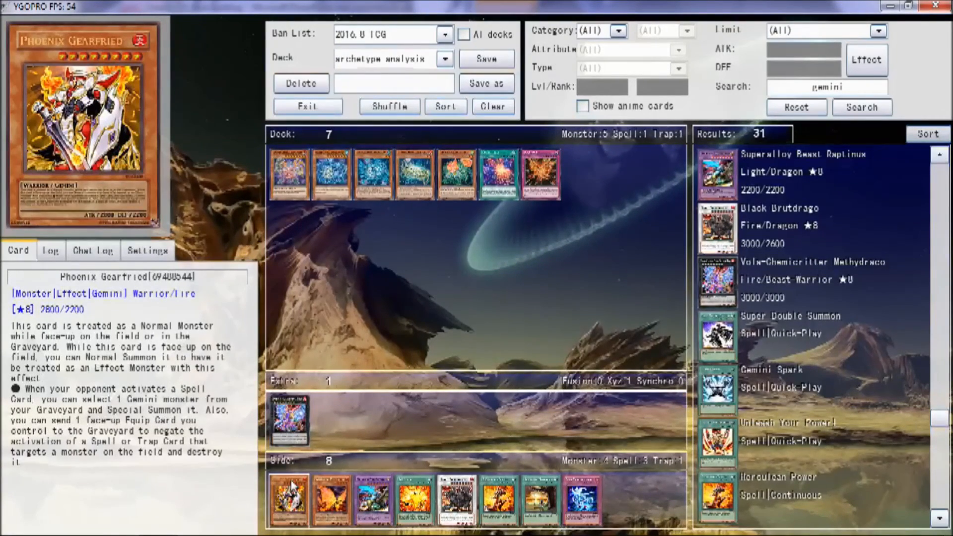
click(349, 498)
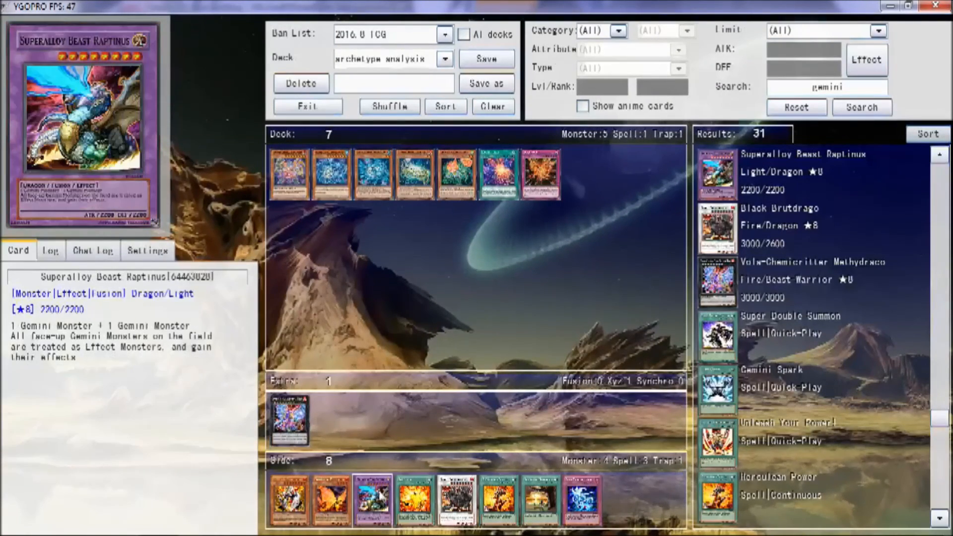
click(412, 499)
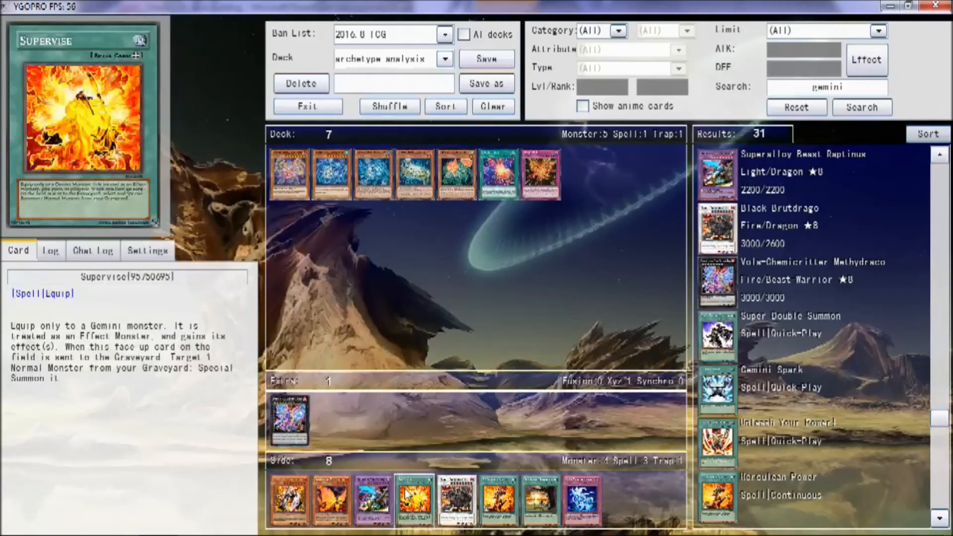
mouse_move(428, 386)
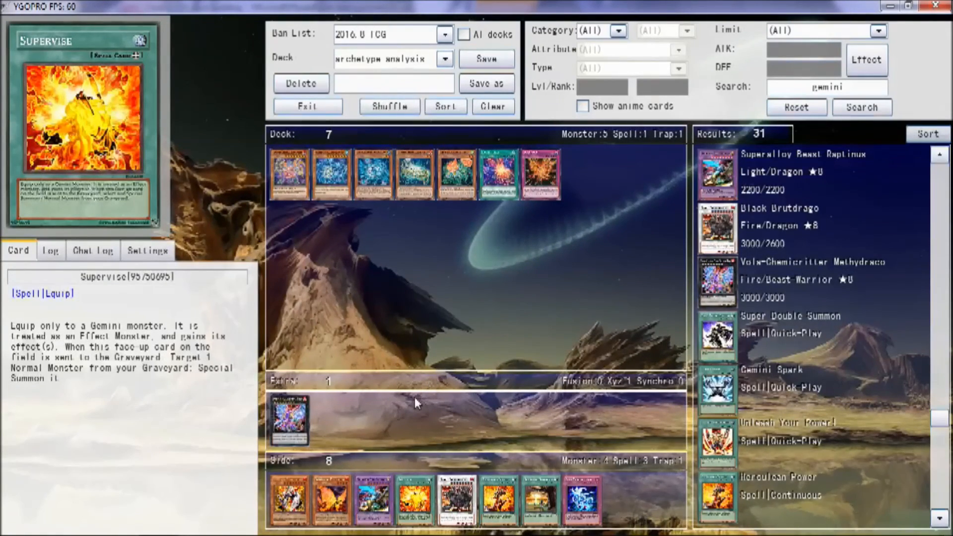
Step: Show Chemicritter Hydron Hawk's Gemini effect text from the main deck
click(413, 175)
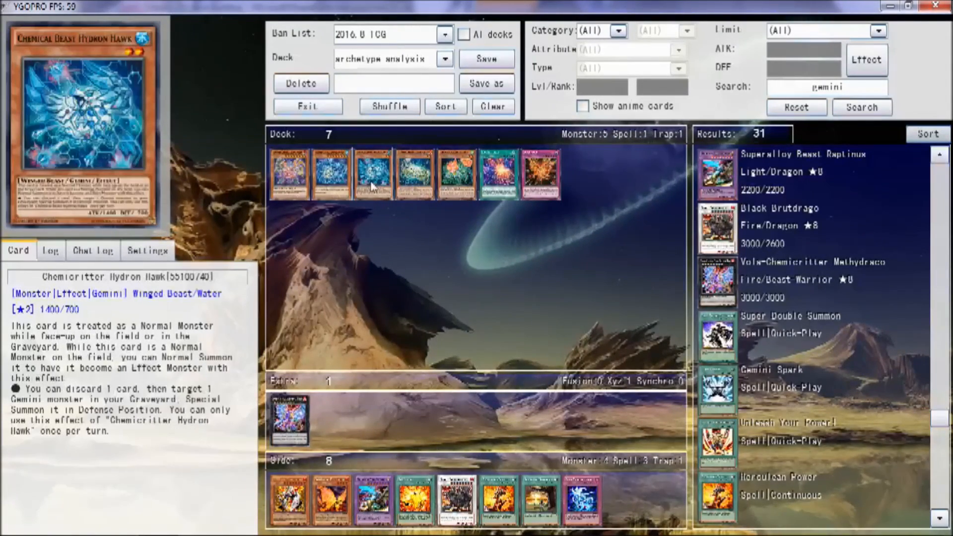
mouse_move(358, 261)
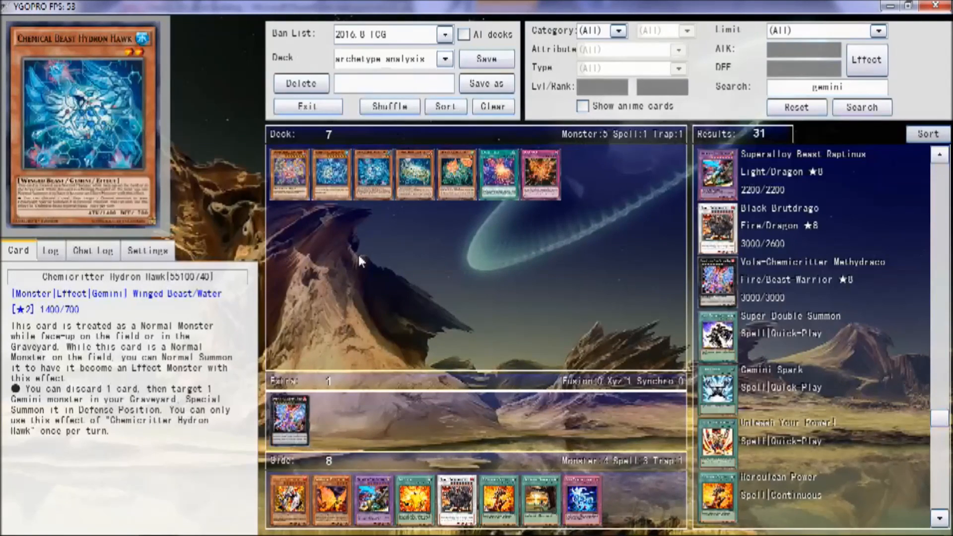
mouse_move(368, 275)
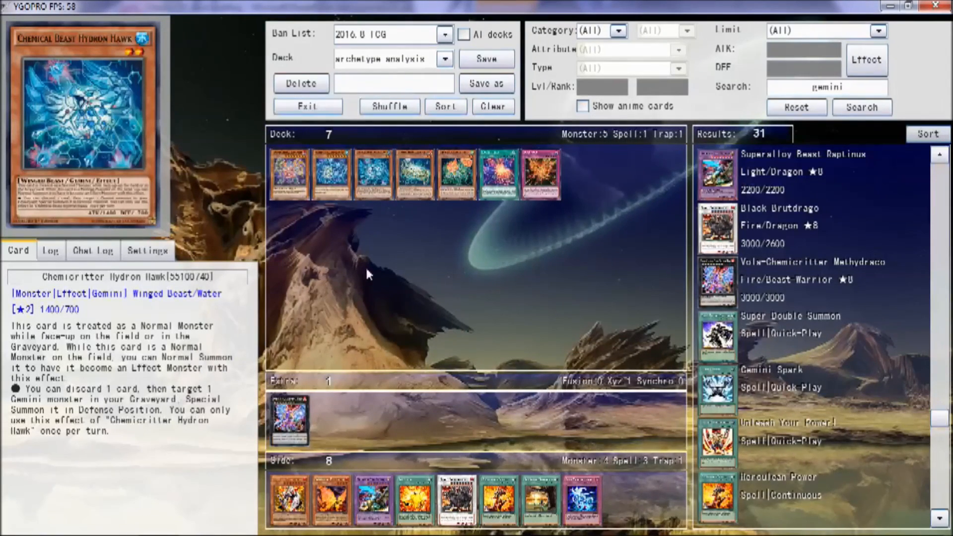
mouse_move(366, 269)
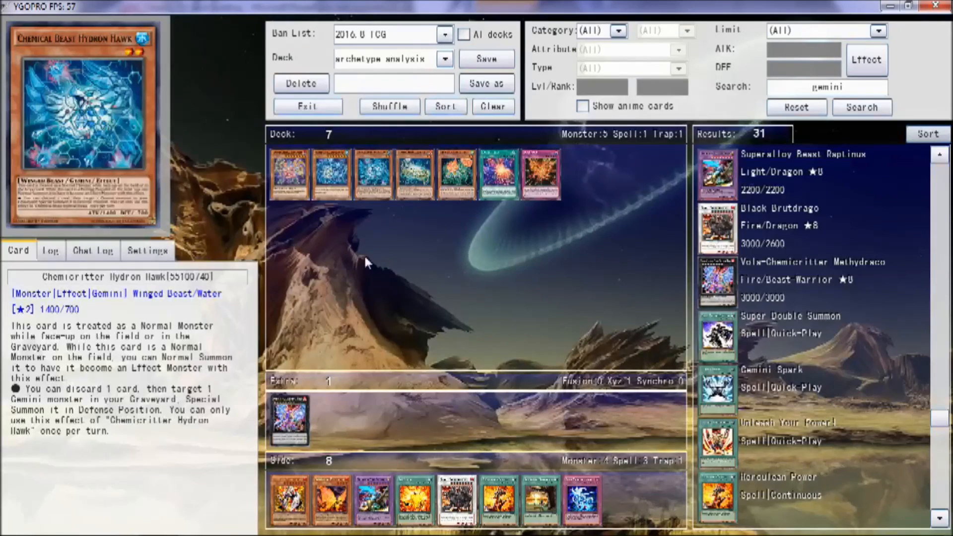
mouse_move(338, 312)
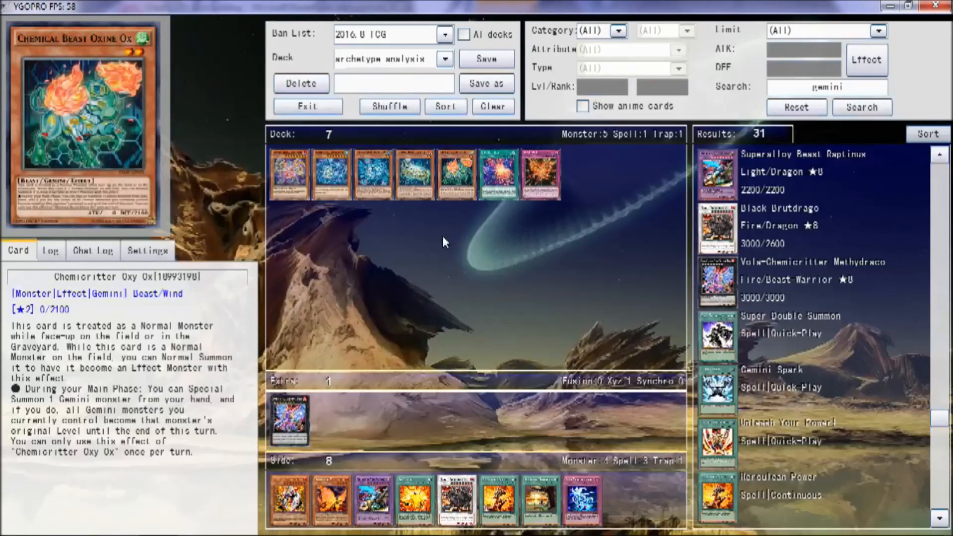
mouse_move(457, 266)
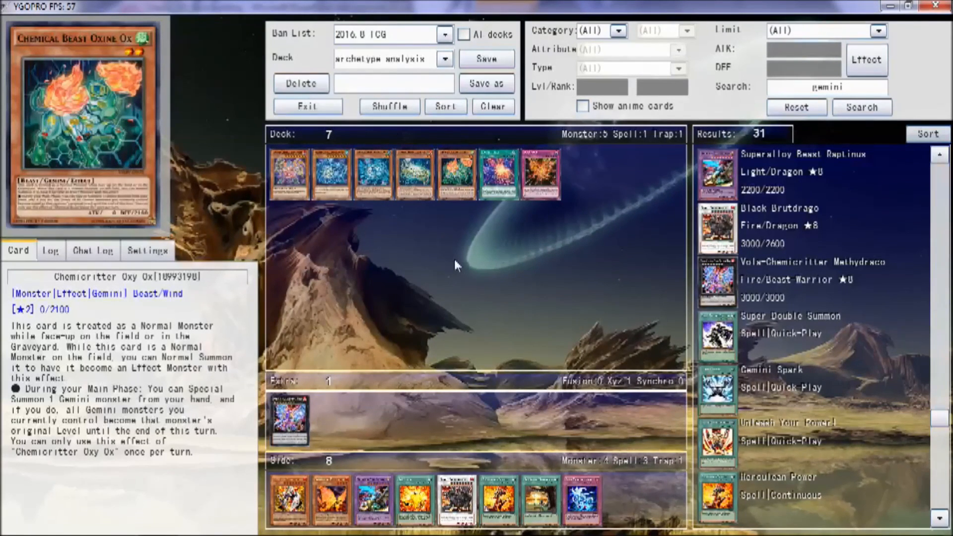